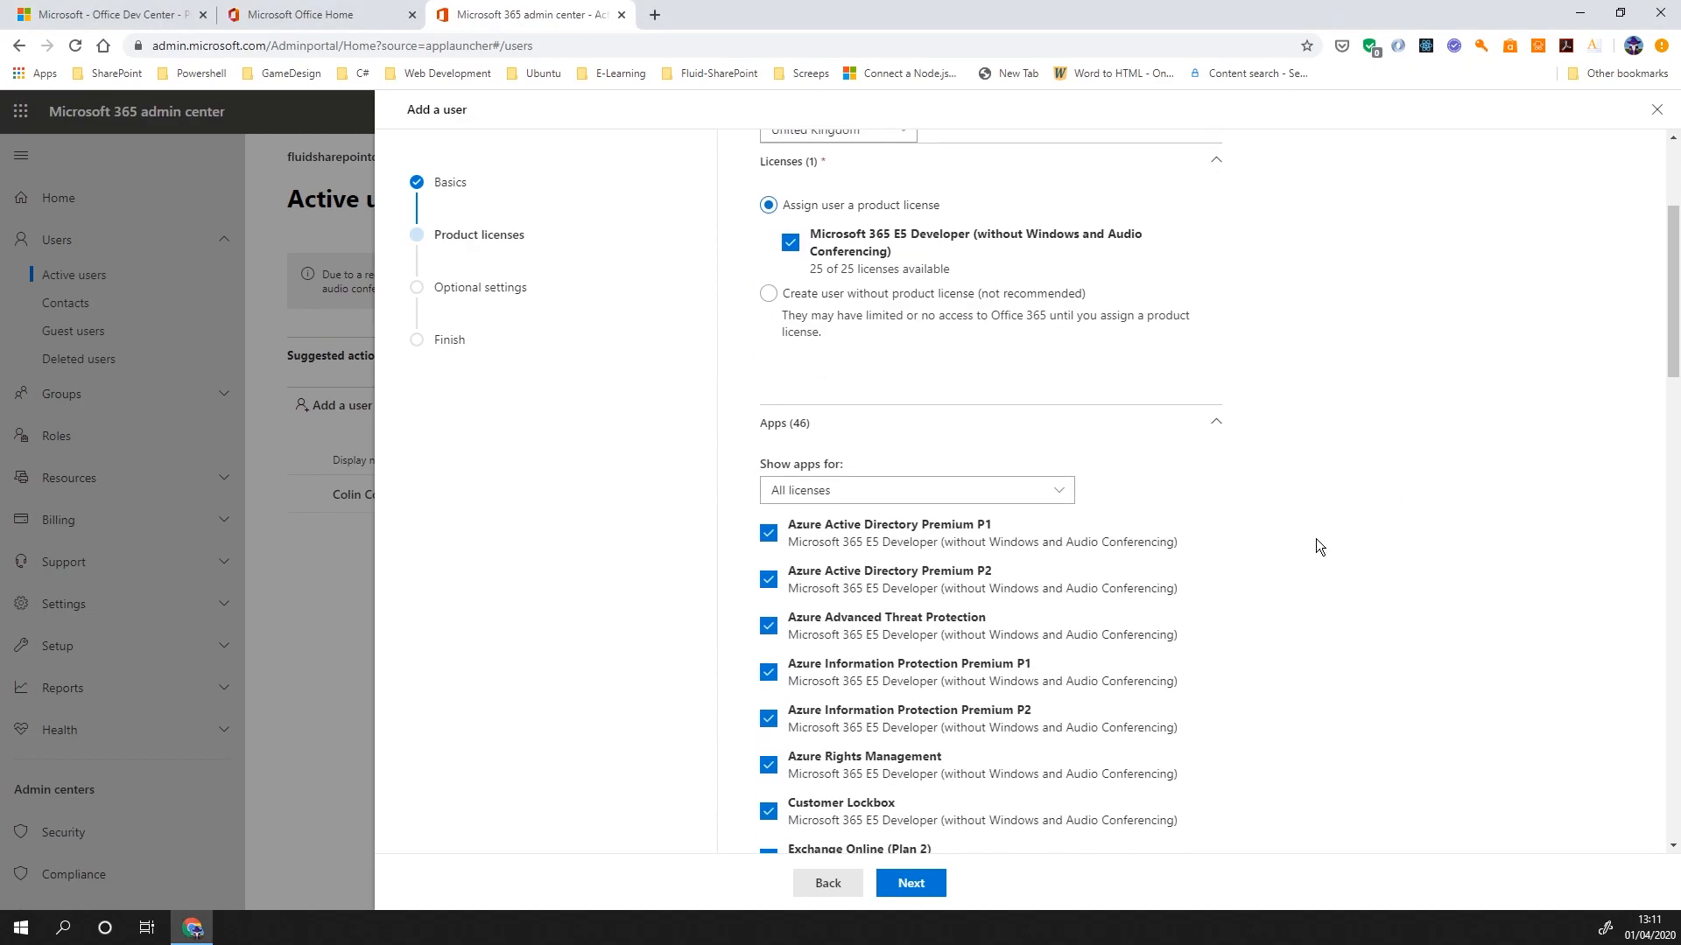
Accept the E5 Developer product licence and continue to Optional settings.
scroll(down, 3)
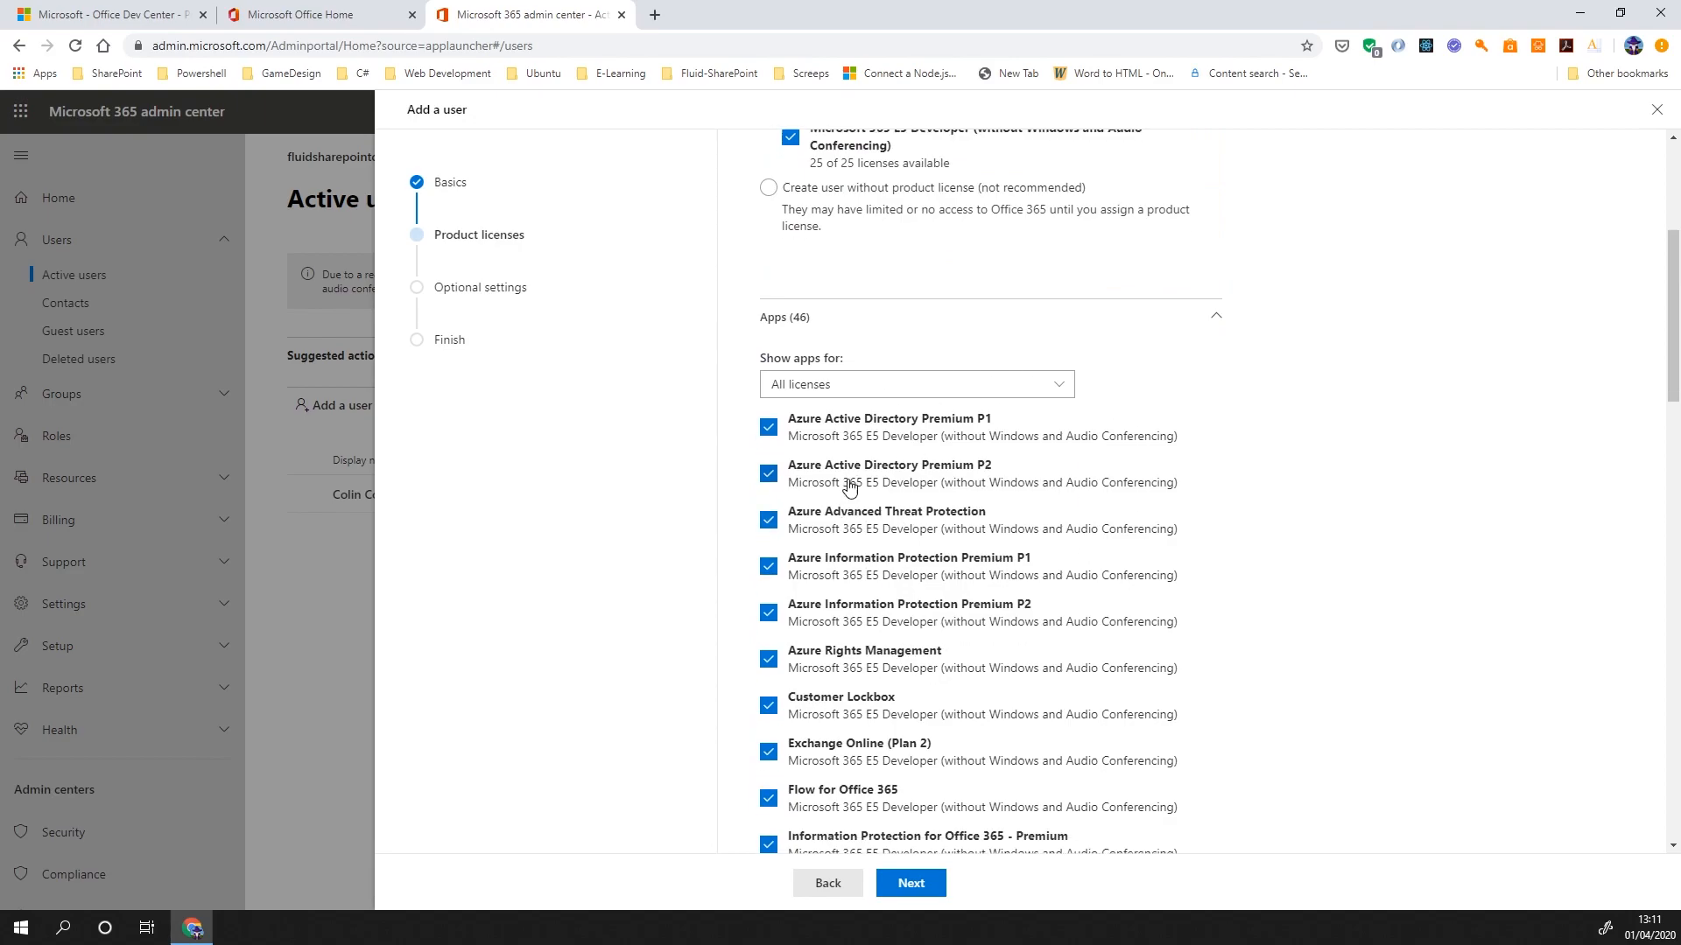
scroll(down, 3)
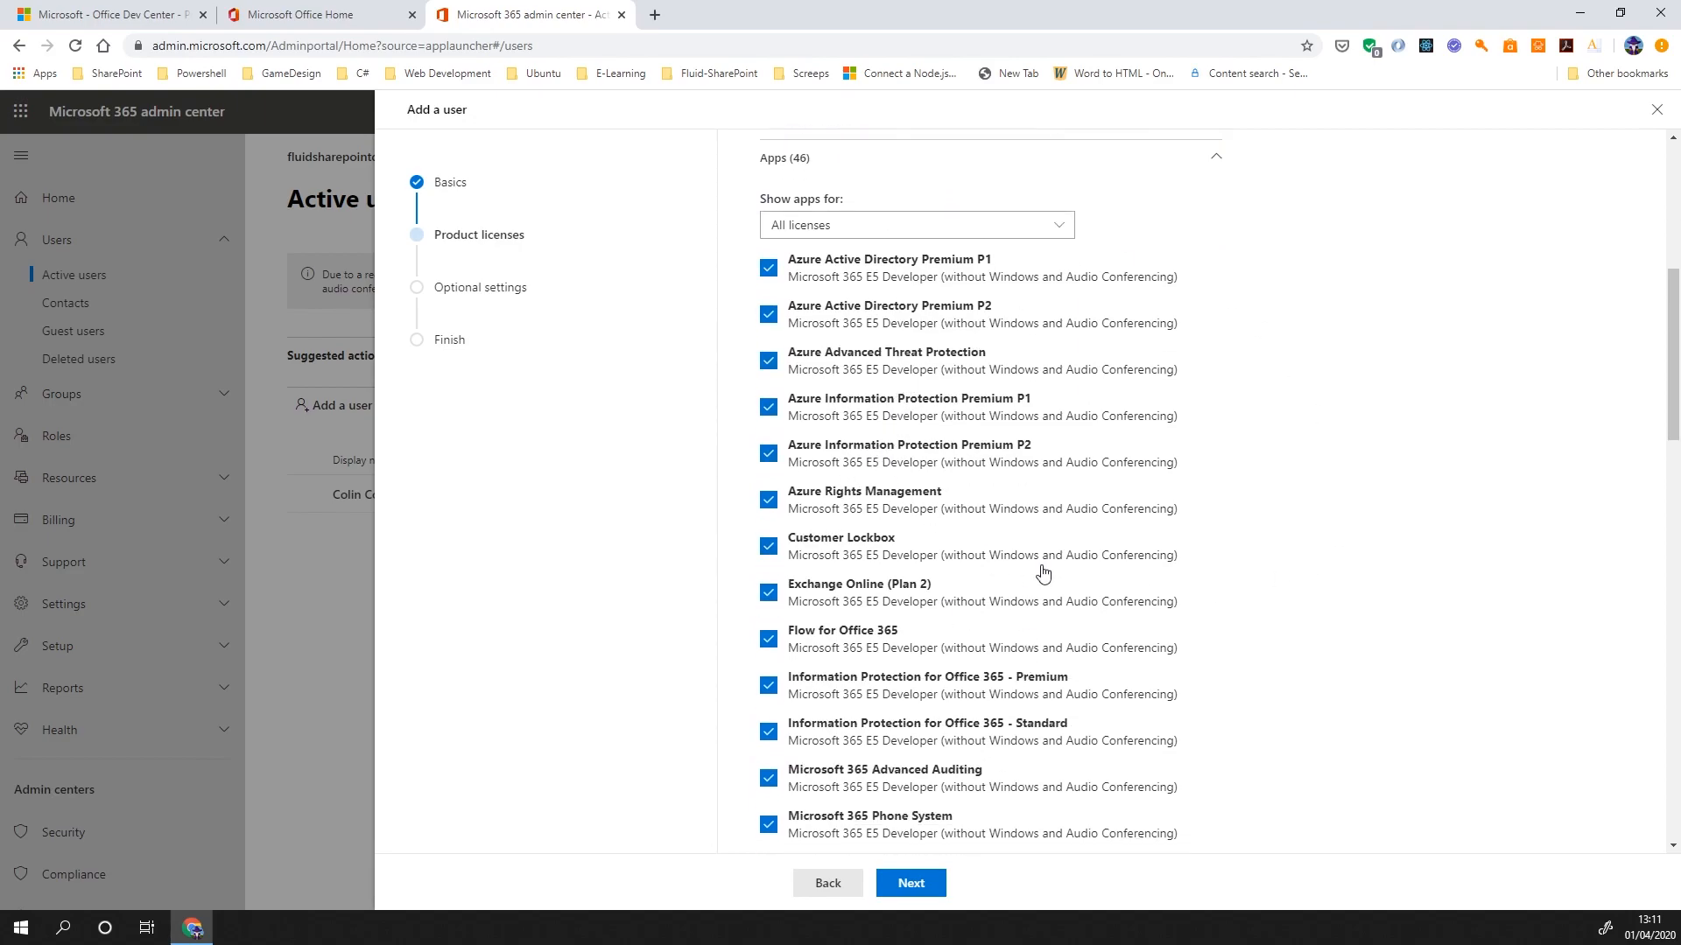
scroll(down, 3)
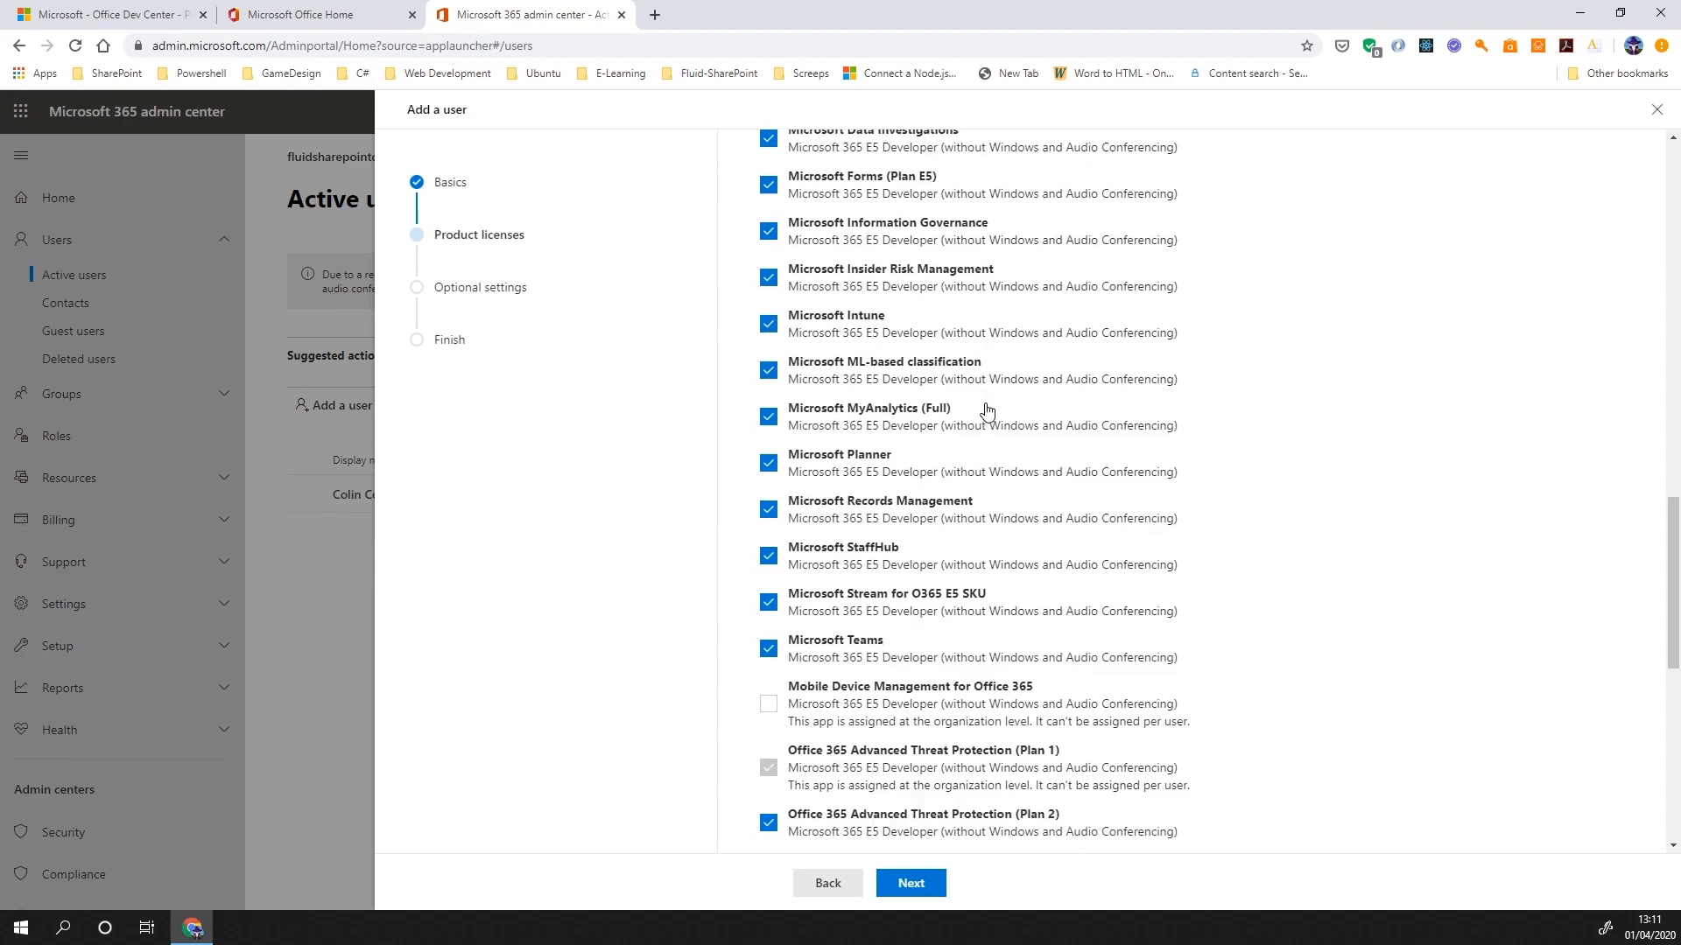
scroll(down, 3)
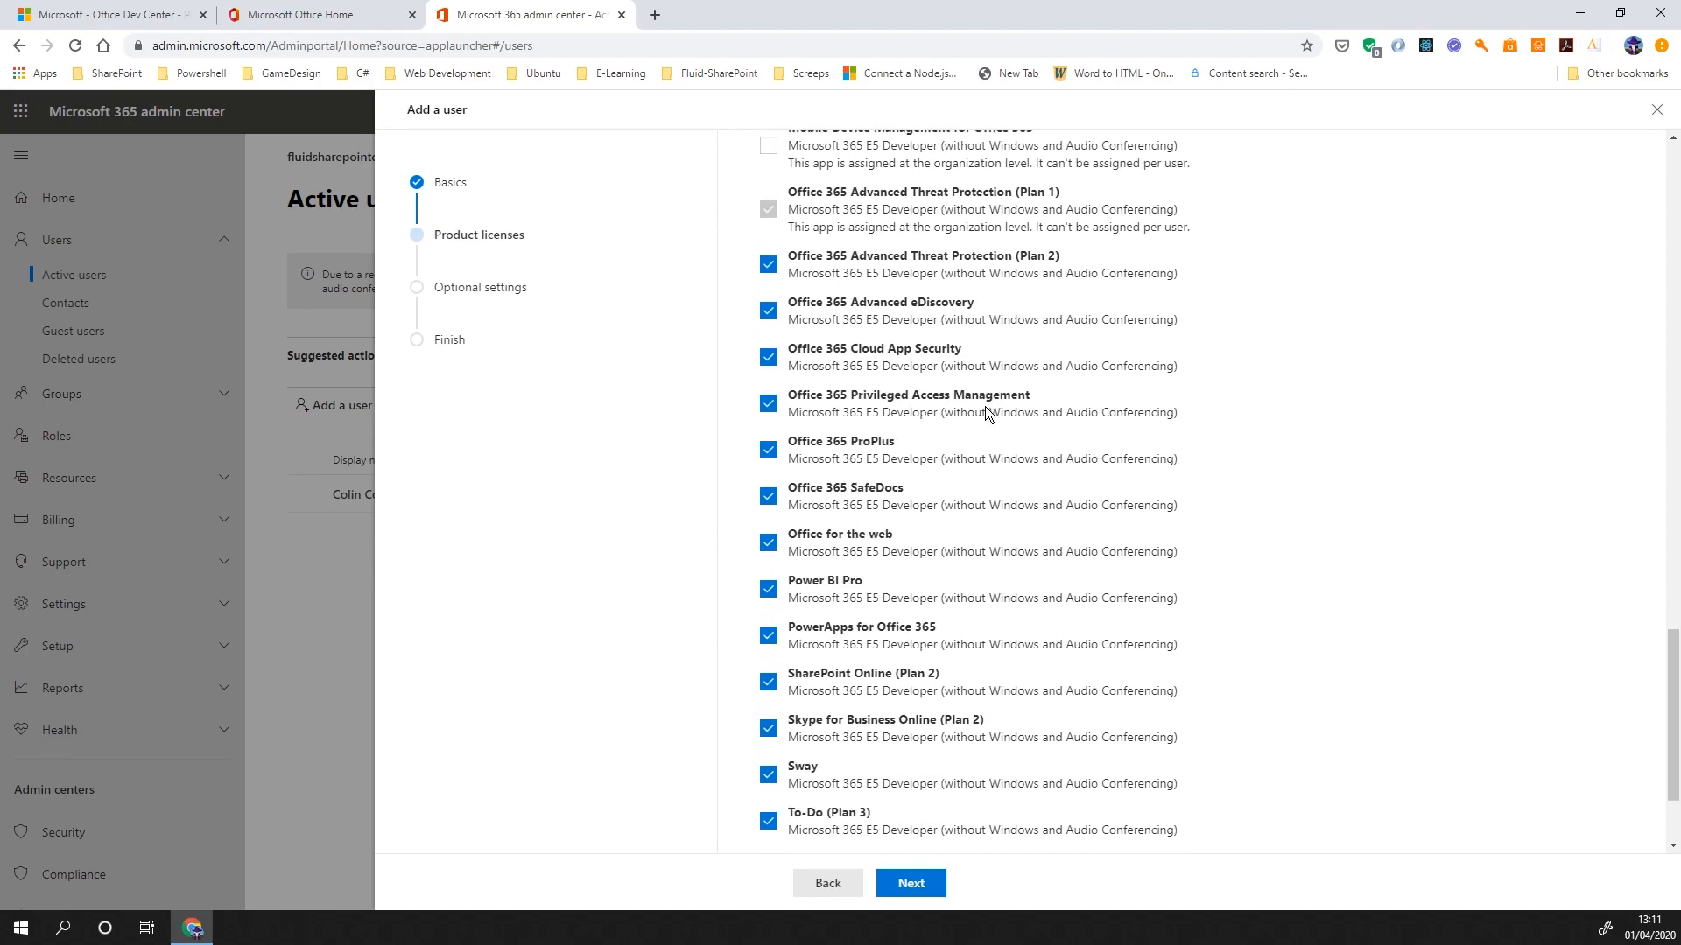
scroll(down, 3)
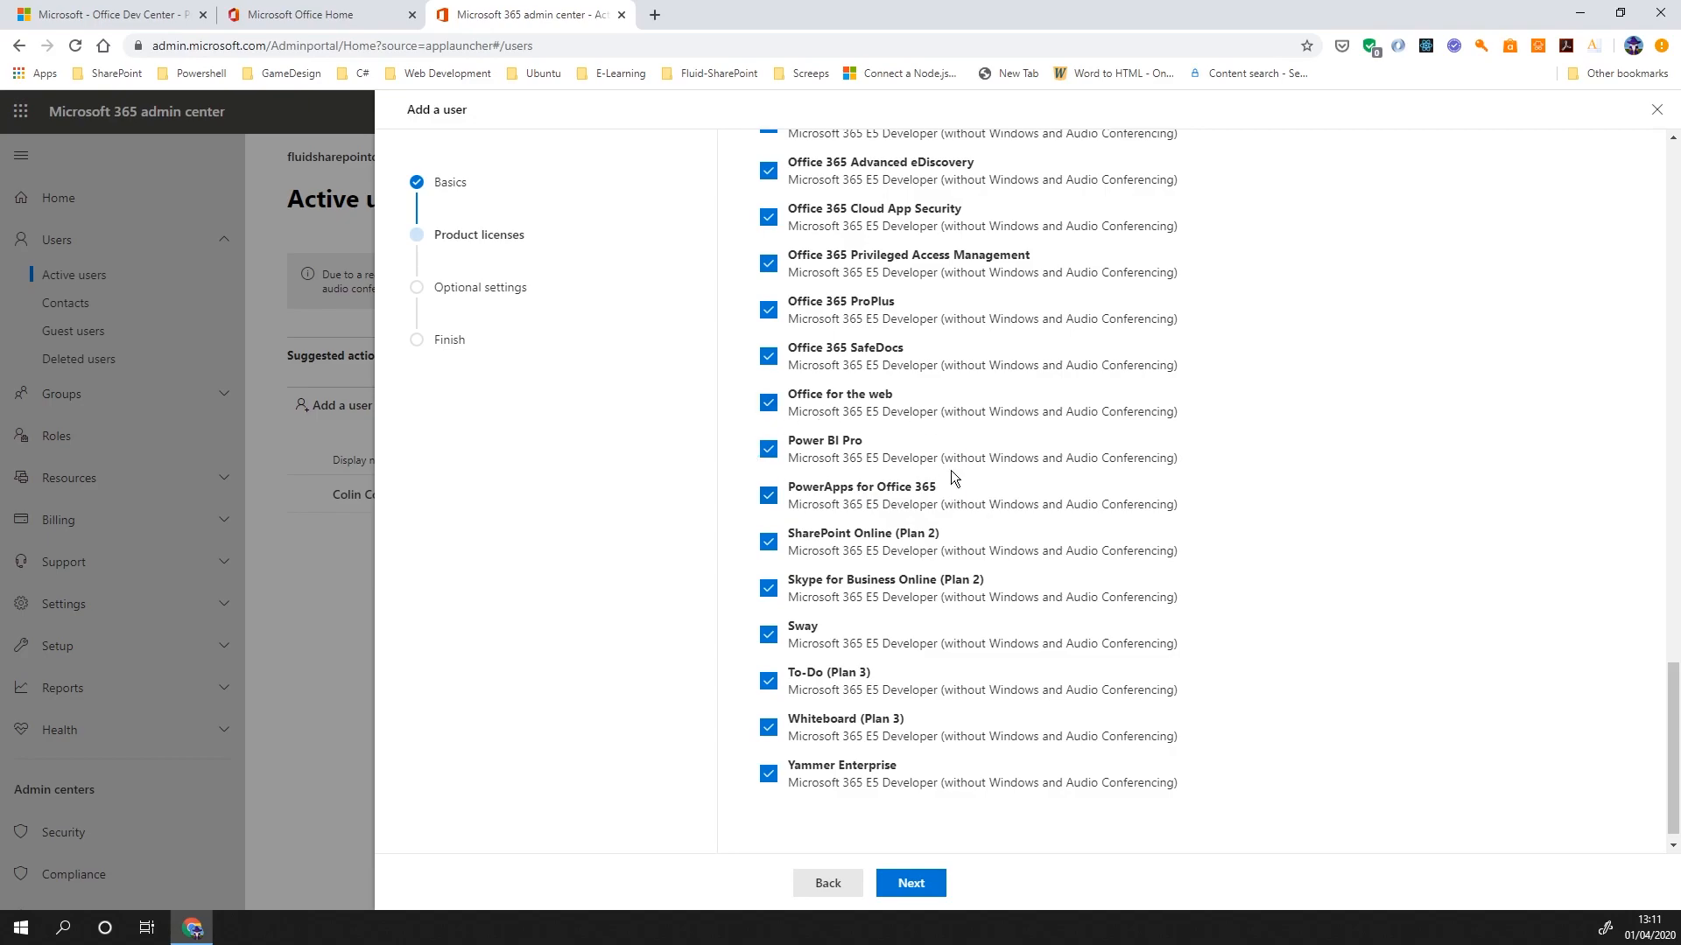
mouse_move(858, 573)
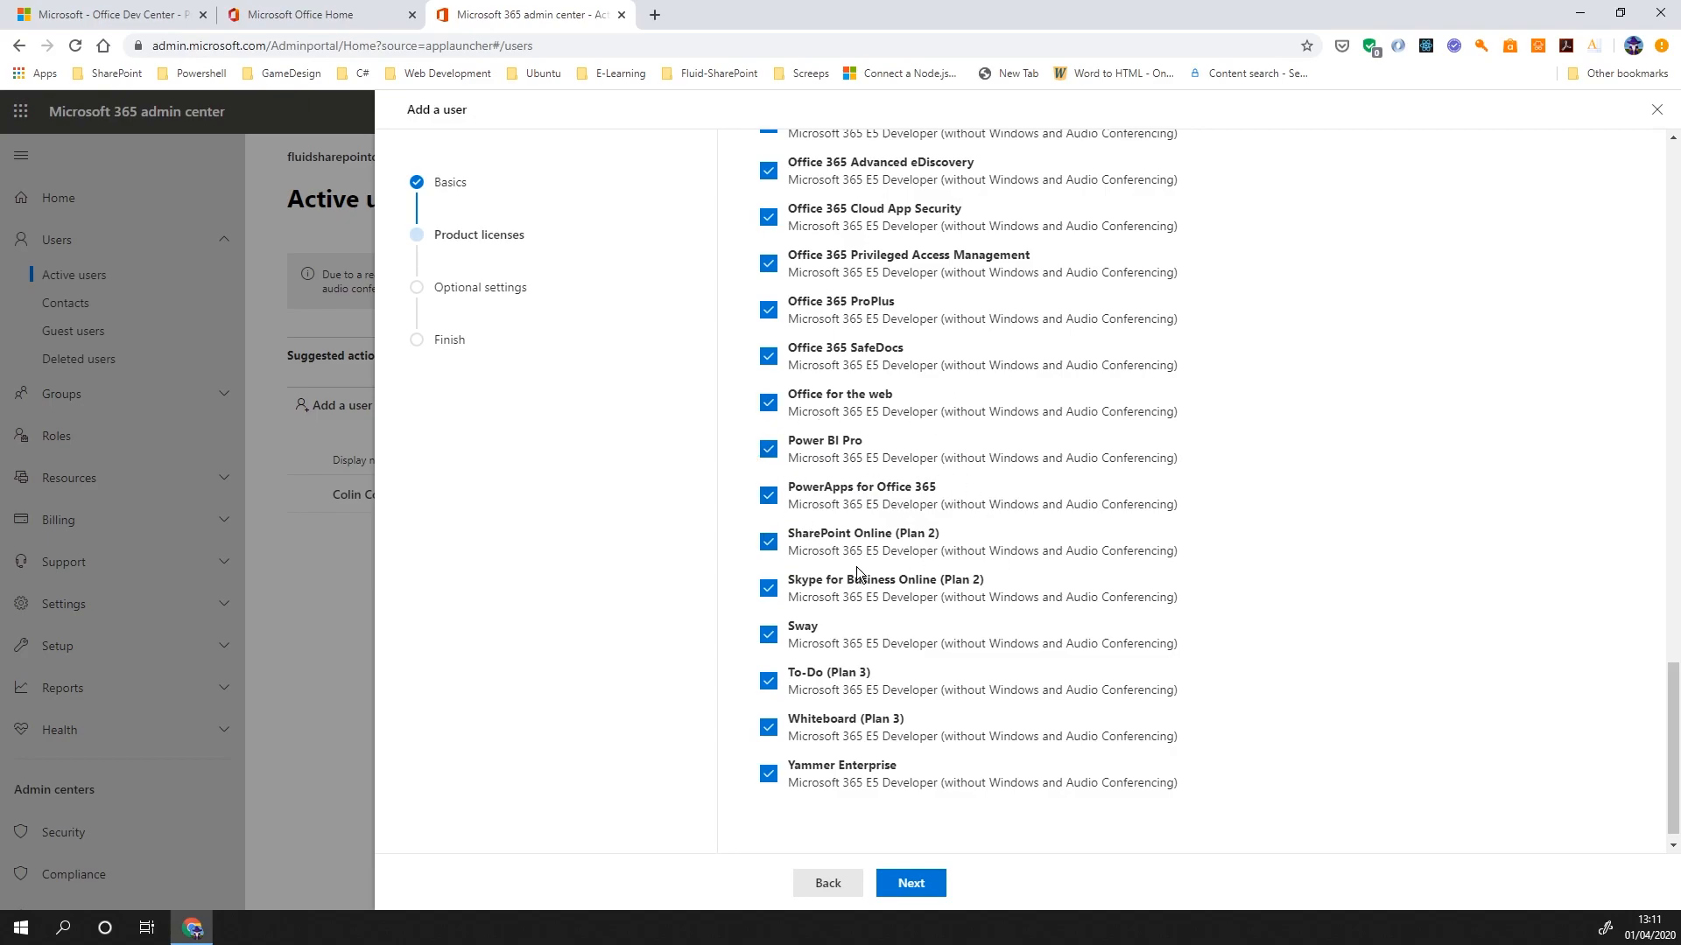
mouse_move(983, 584)
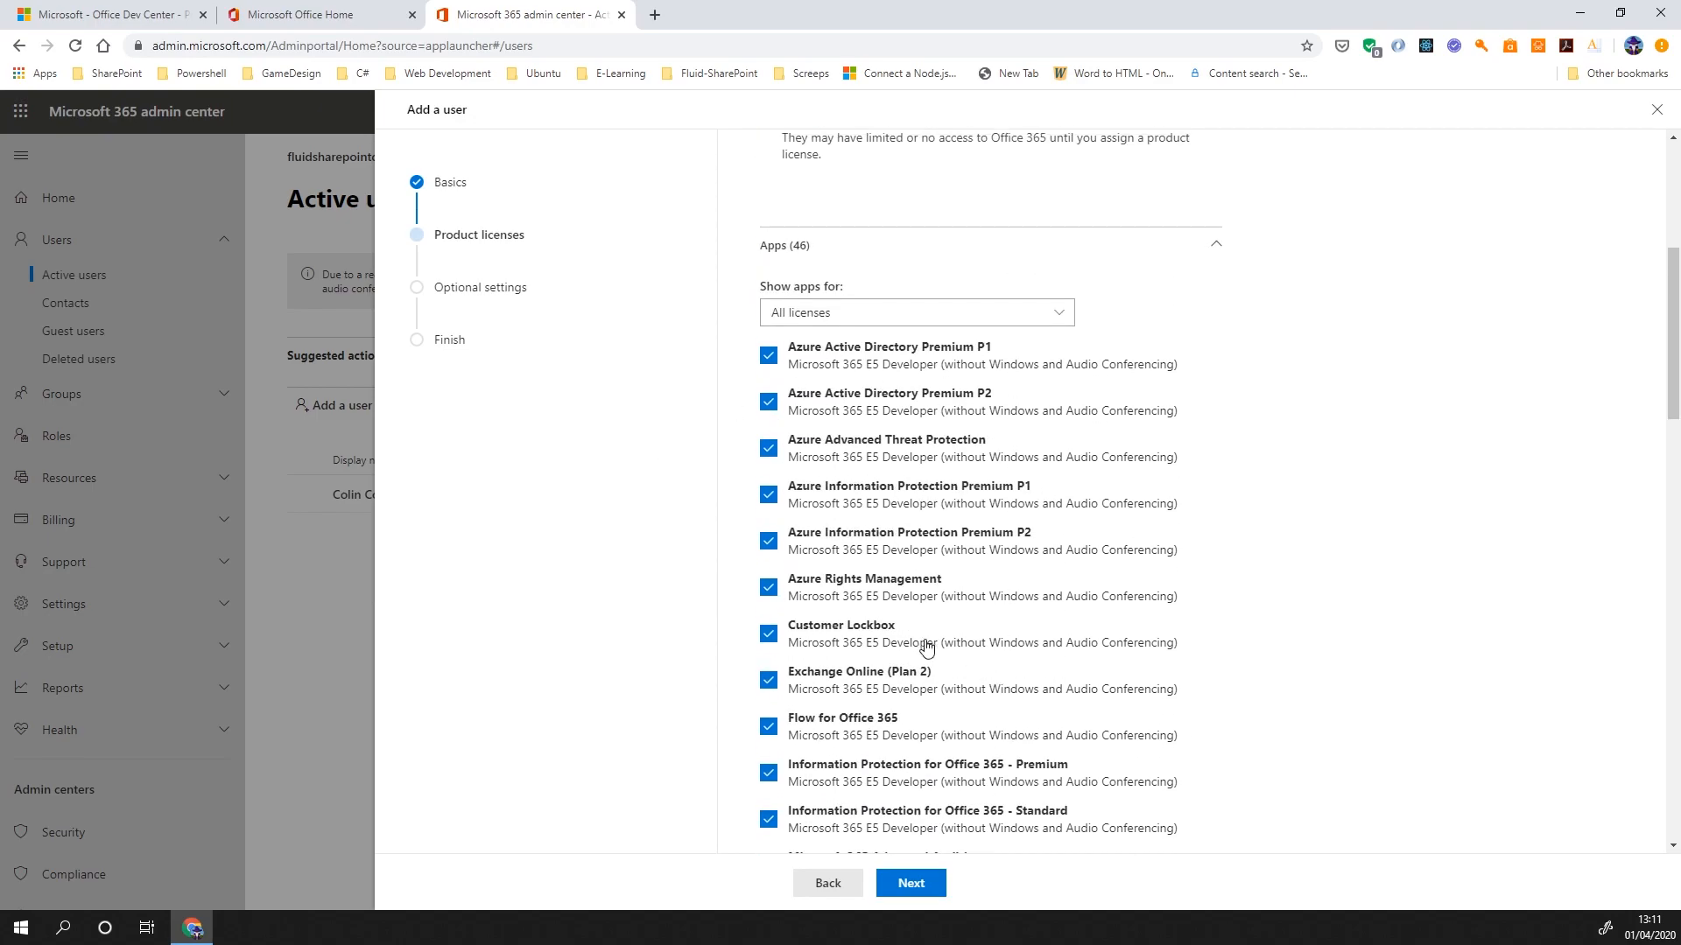
scroll(down, 3)
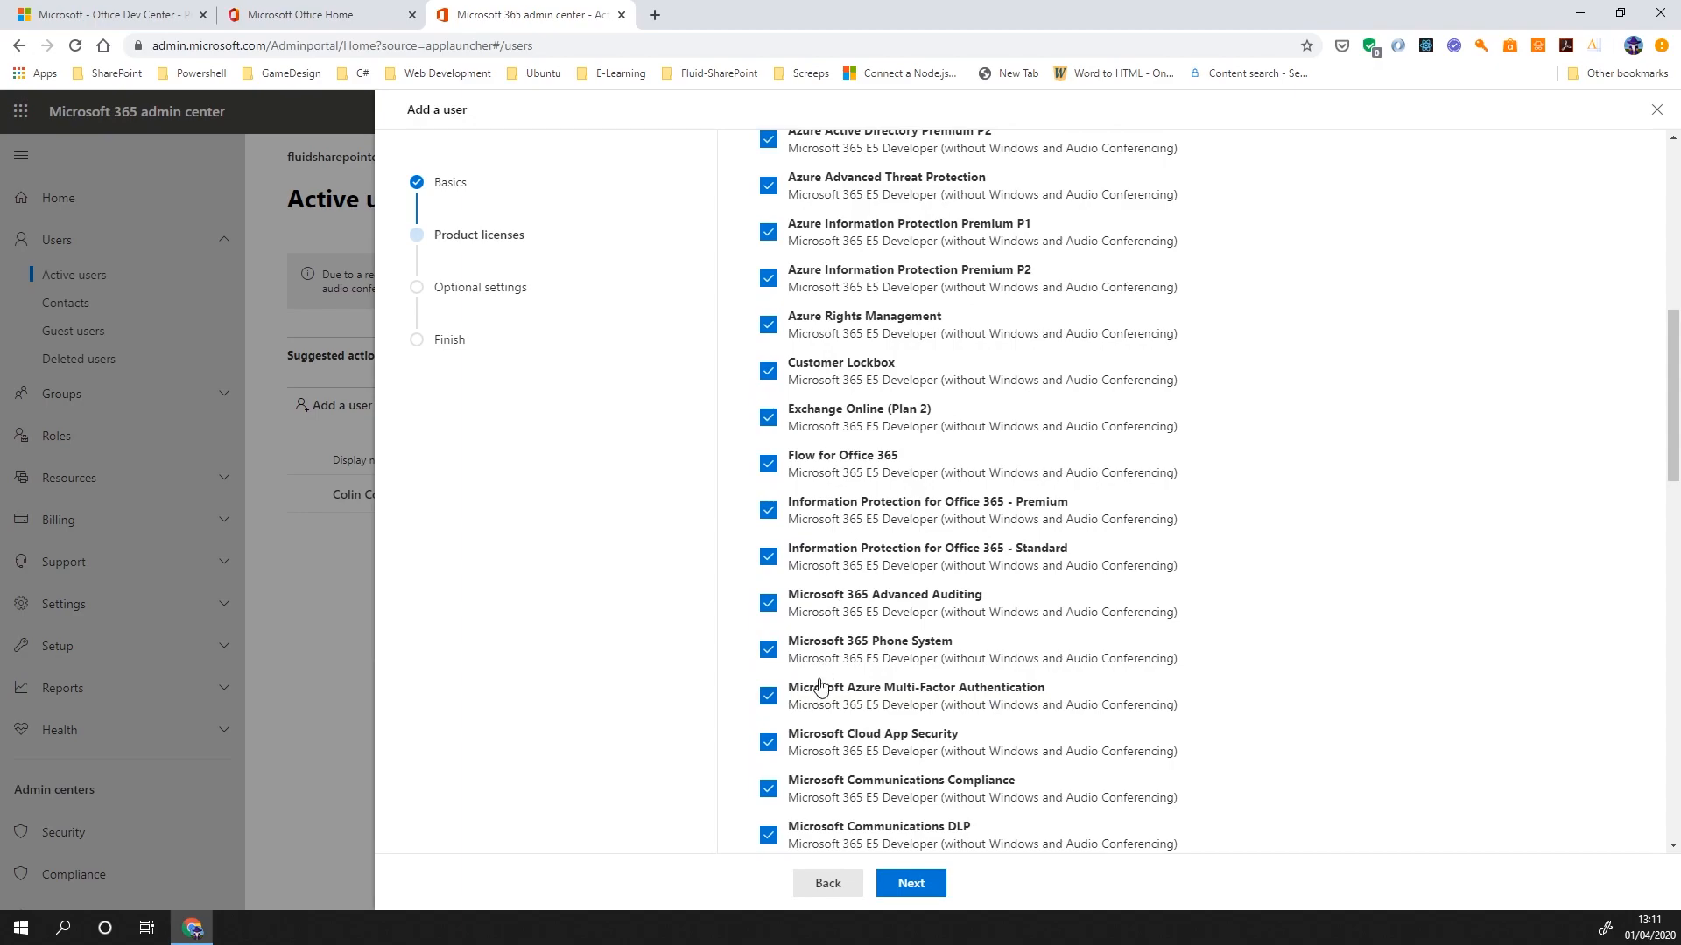
mouse_move(982, 601)
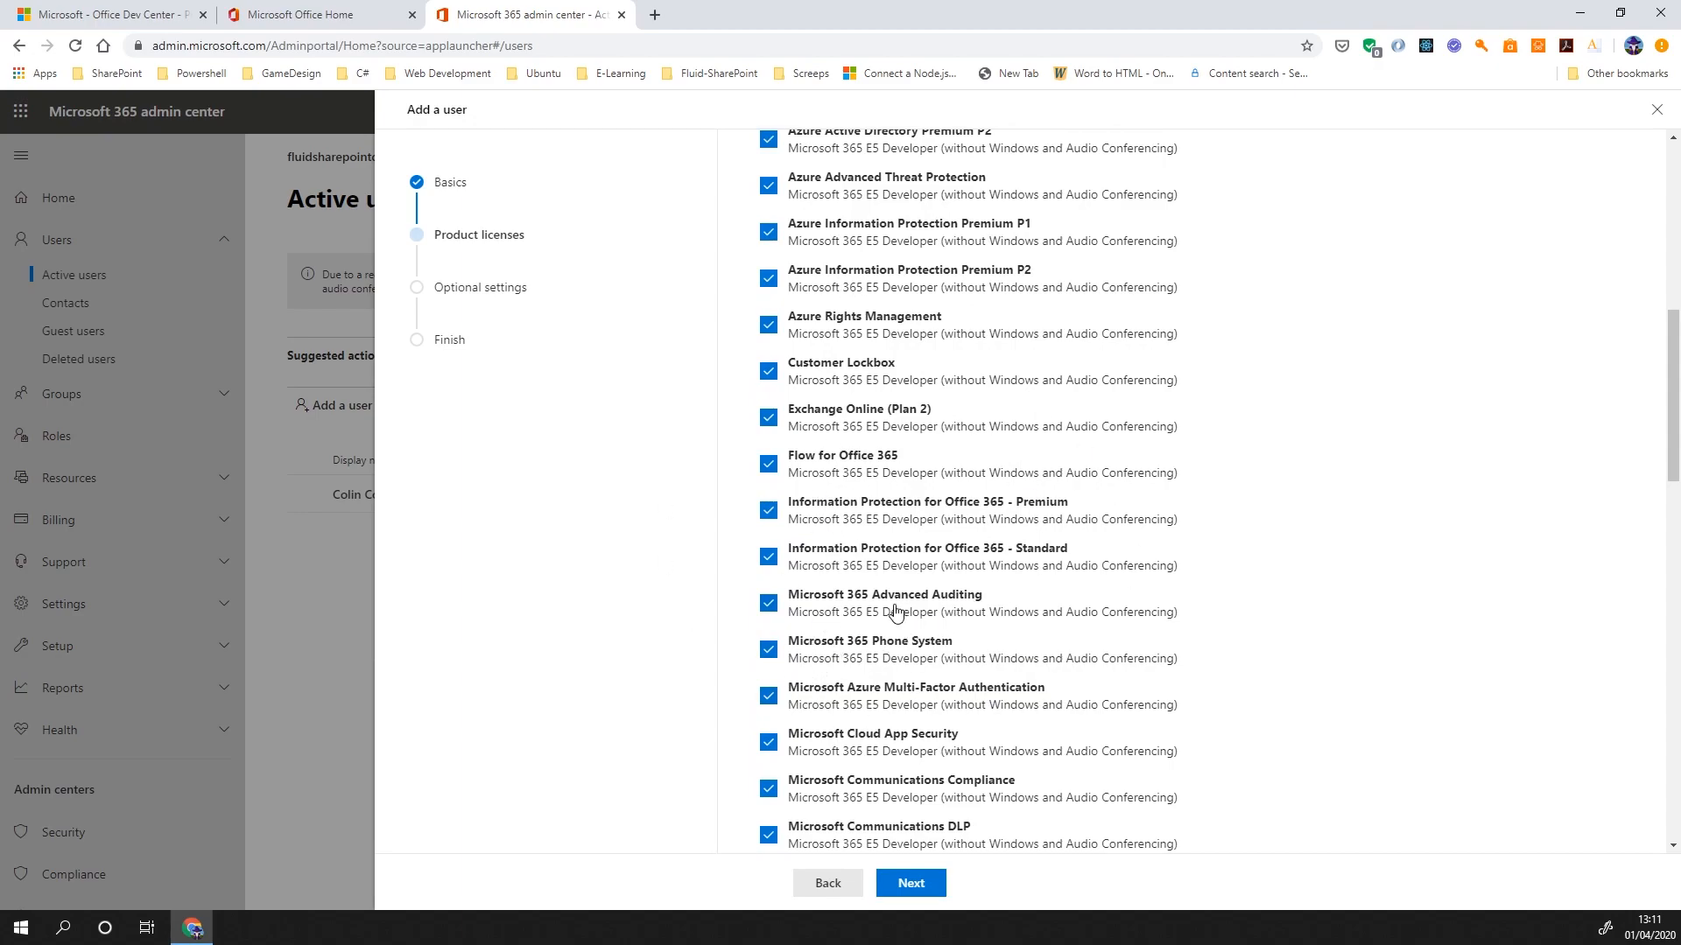
scroll(down, 3)
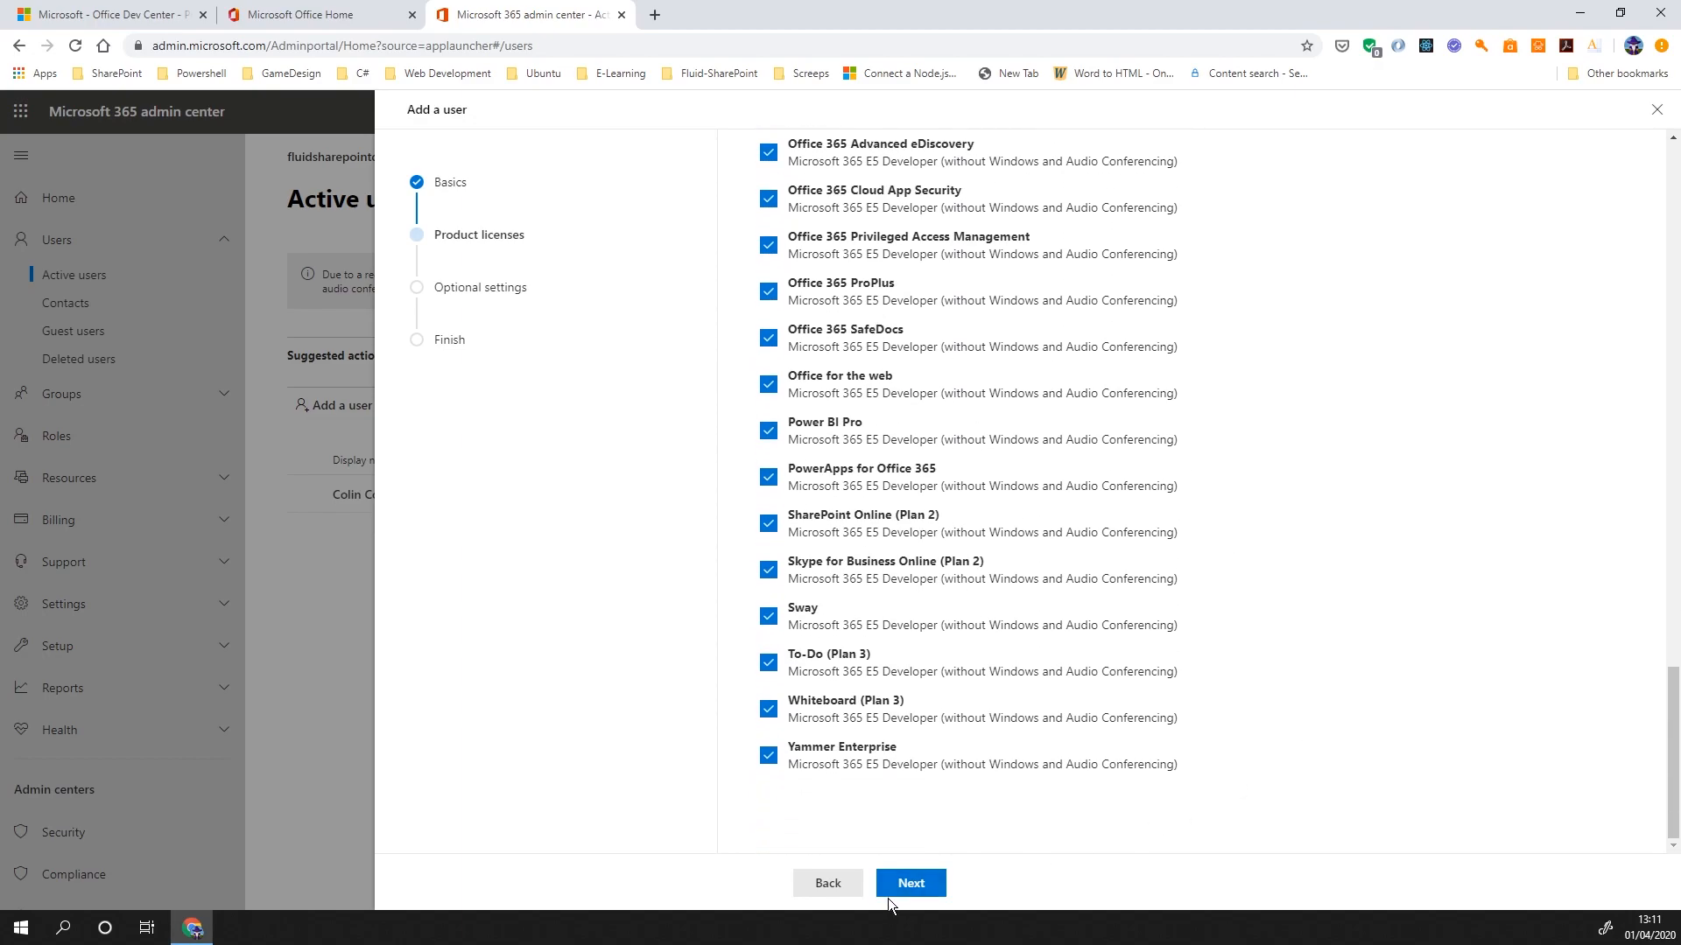
click(911, 882)
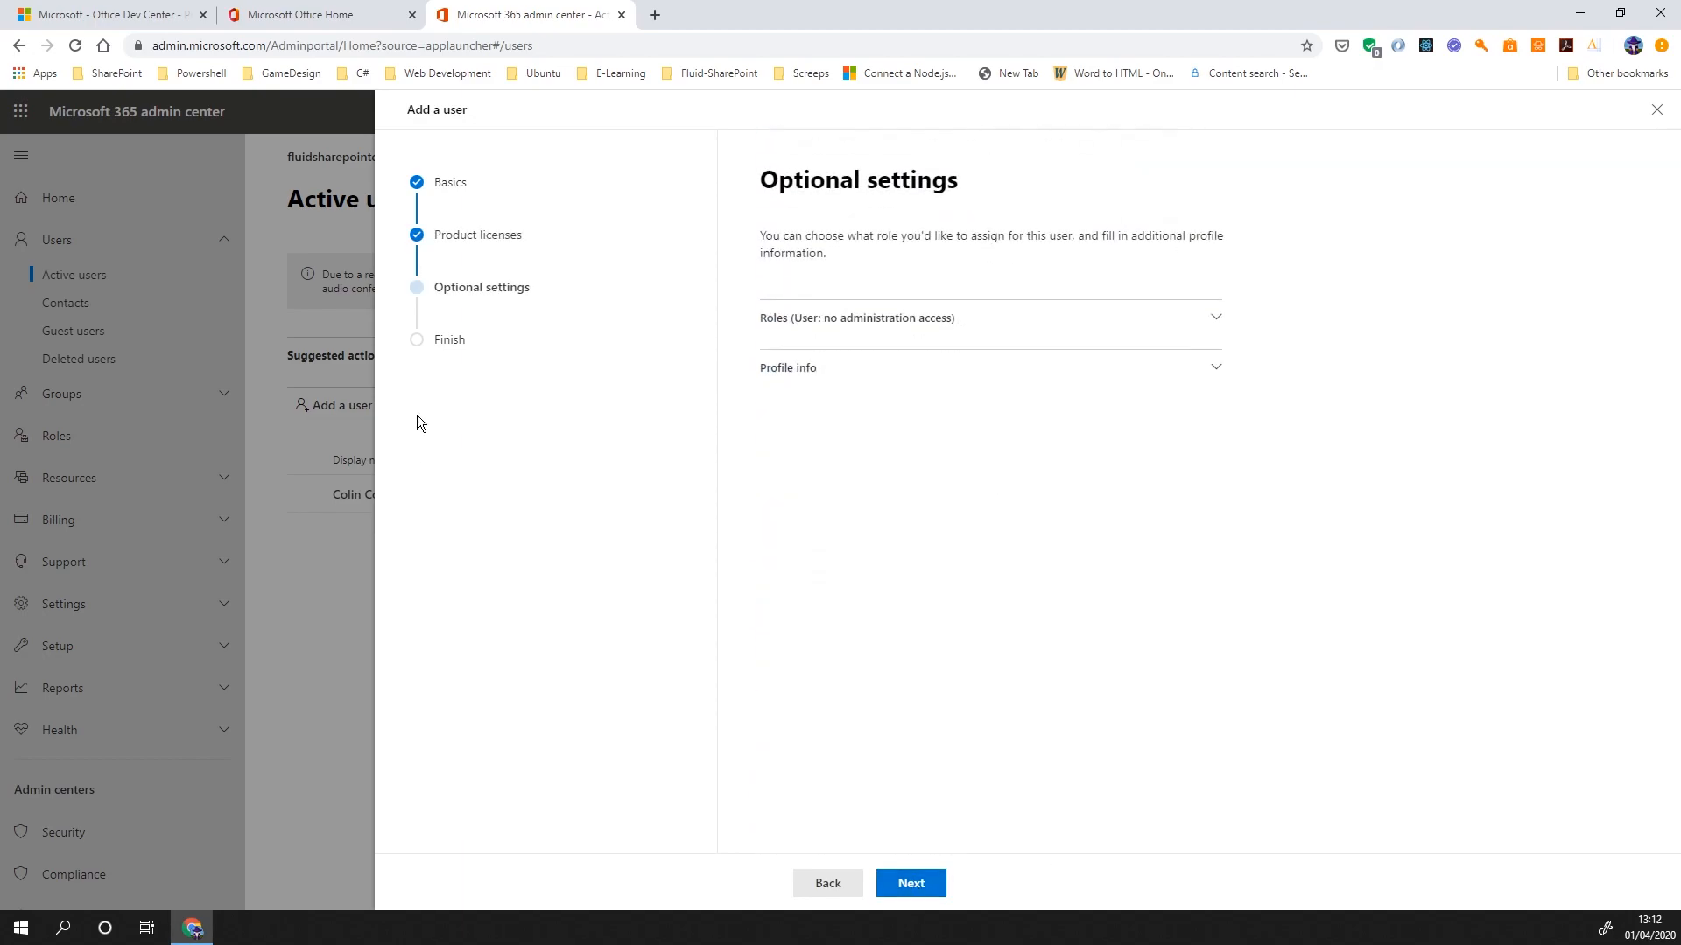
Expand Roles, try Admin center access, then revert to User (no admin center access).
click(991, 318)
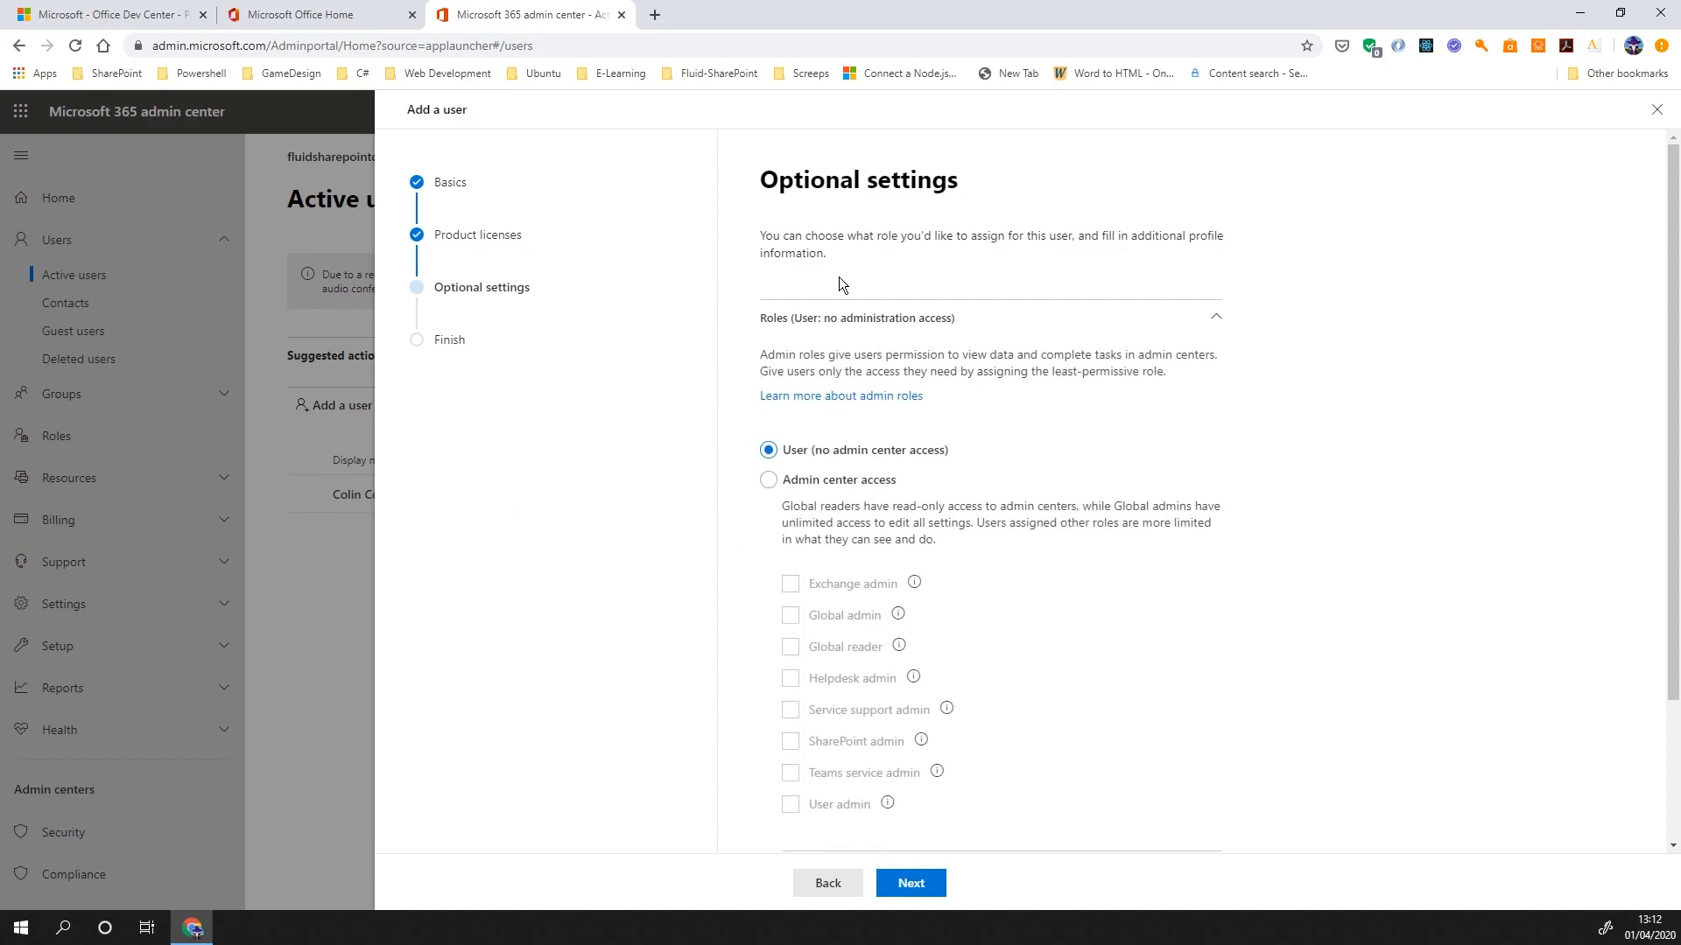
mouse_move(761, 401)
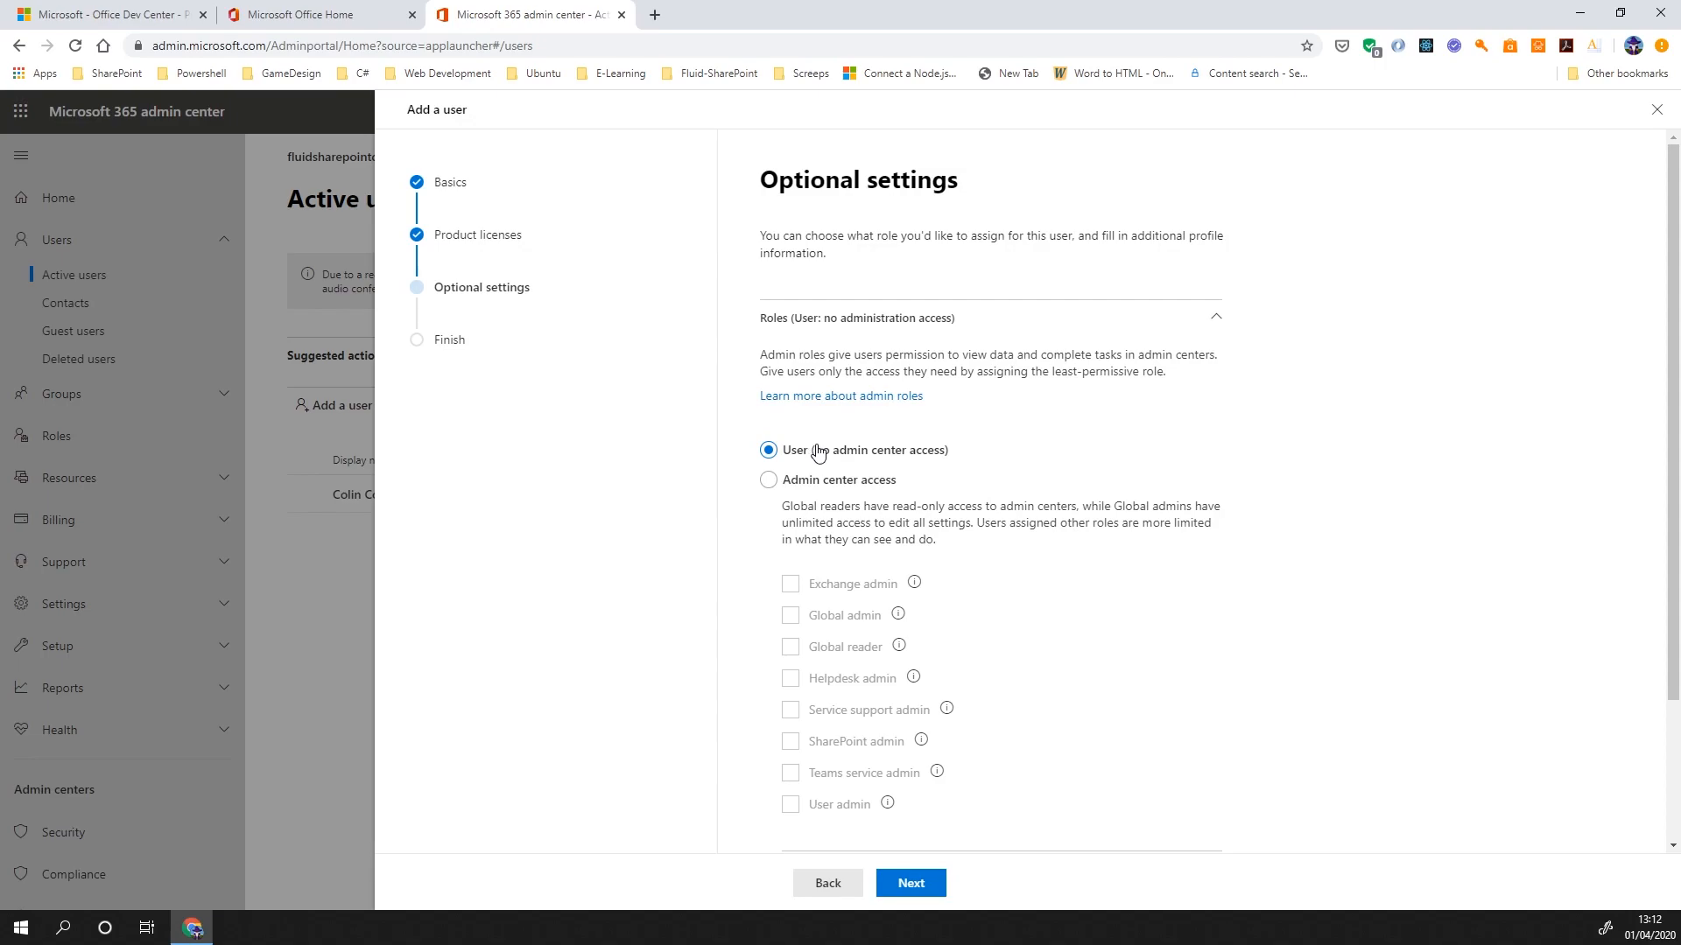
mouse_move(768, 480)
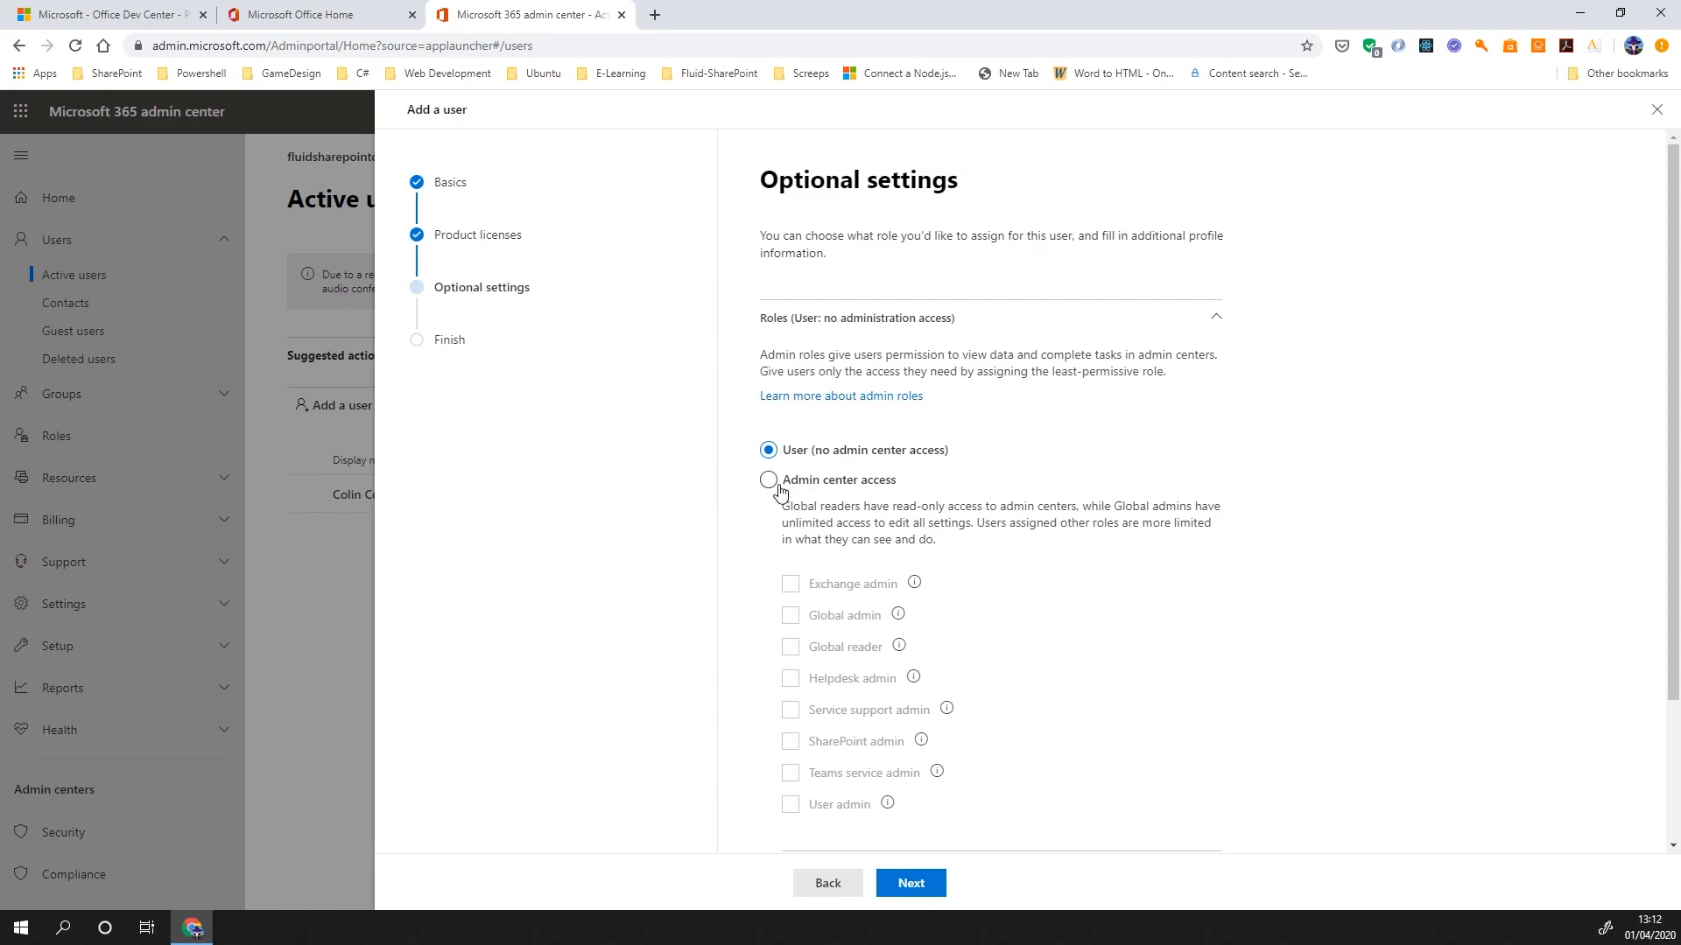
mouse_move(784, 492)
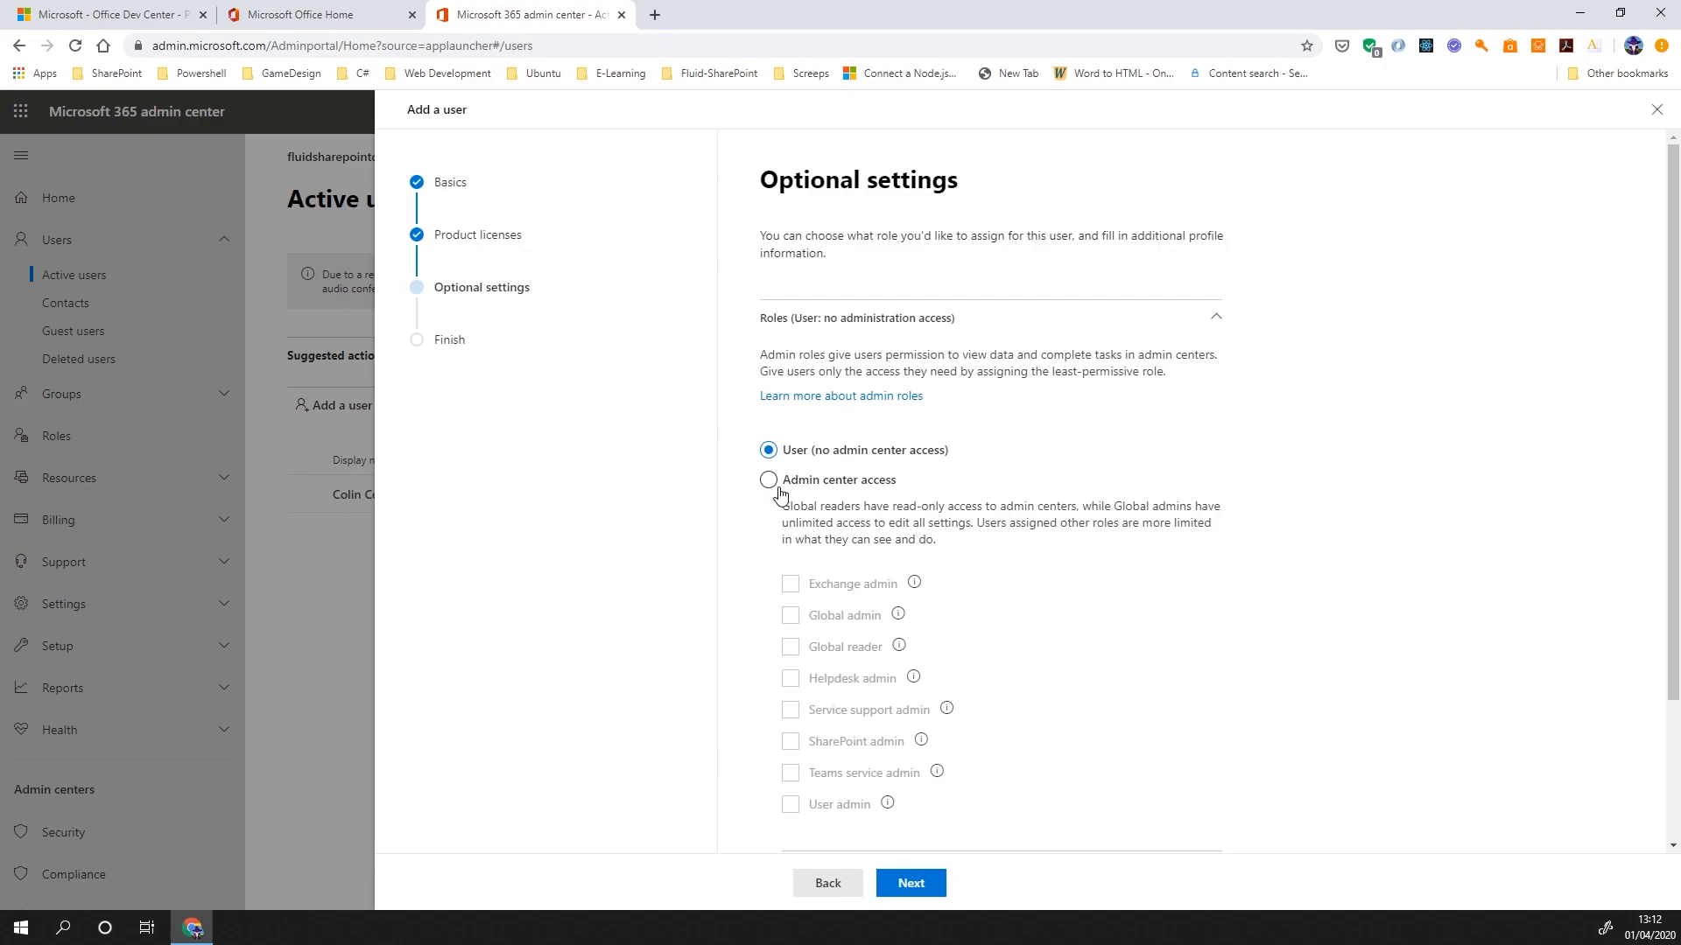
click(766, 480)
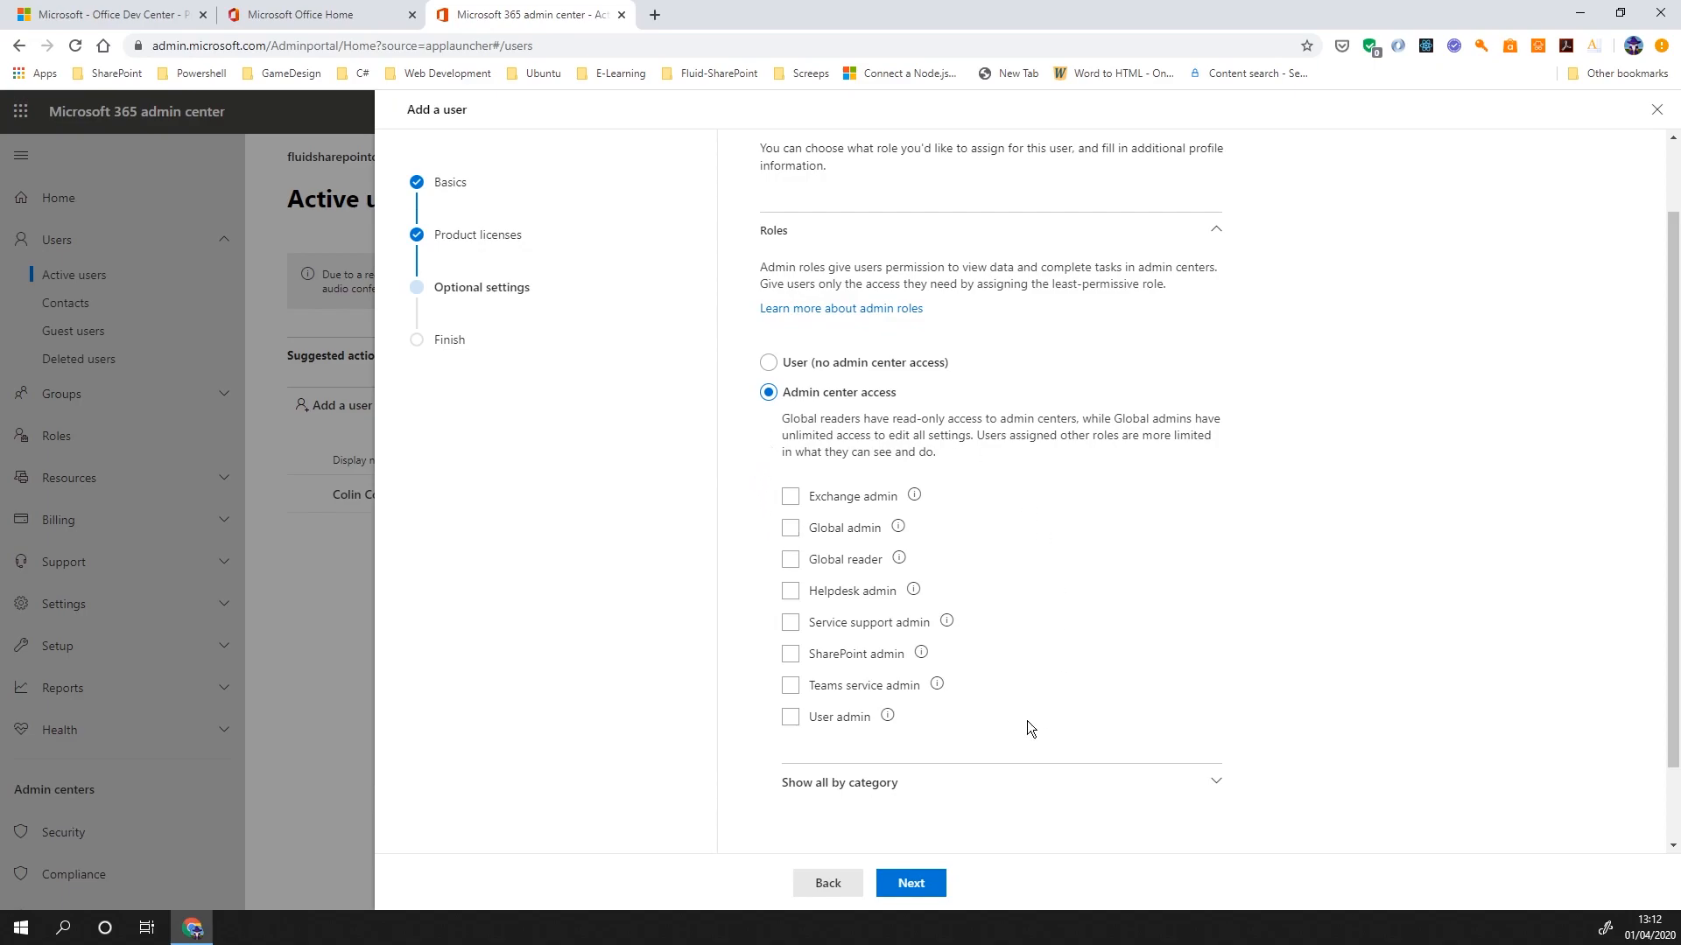
mouse_move(695, 708)
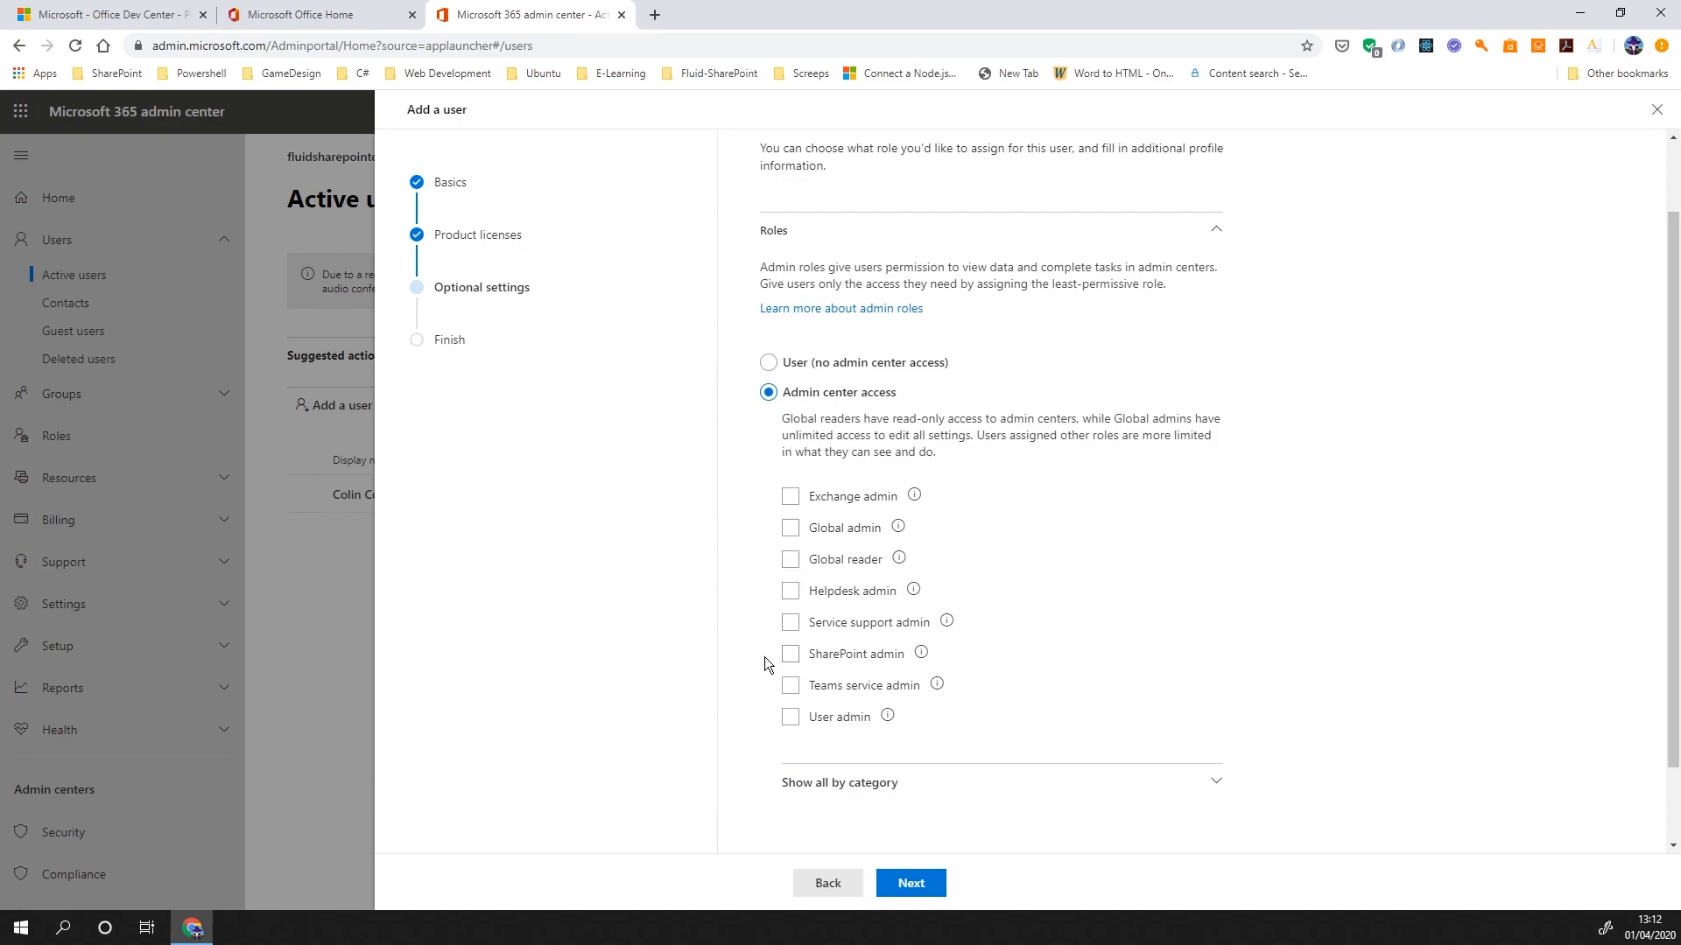
mouse_move(718, 646)
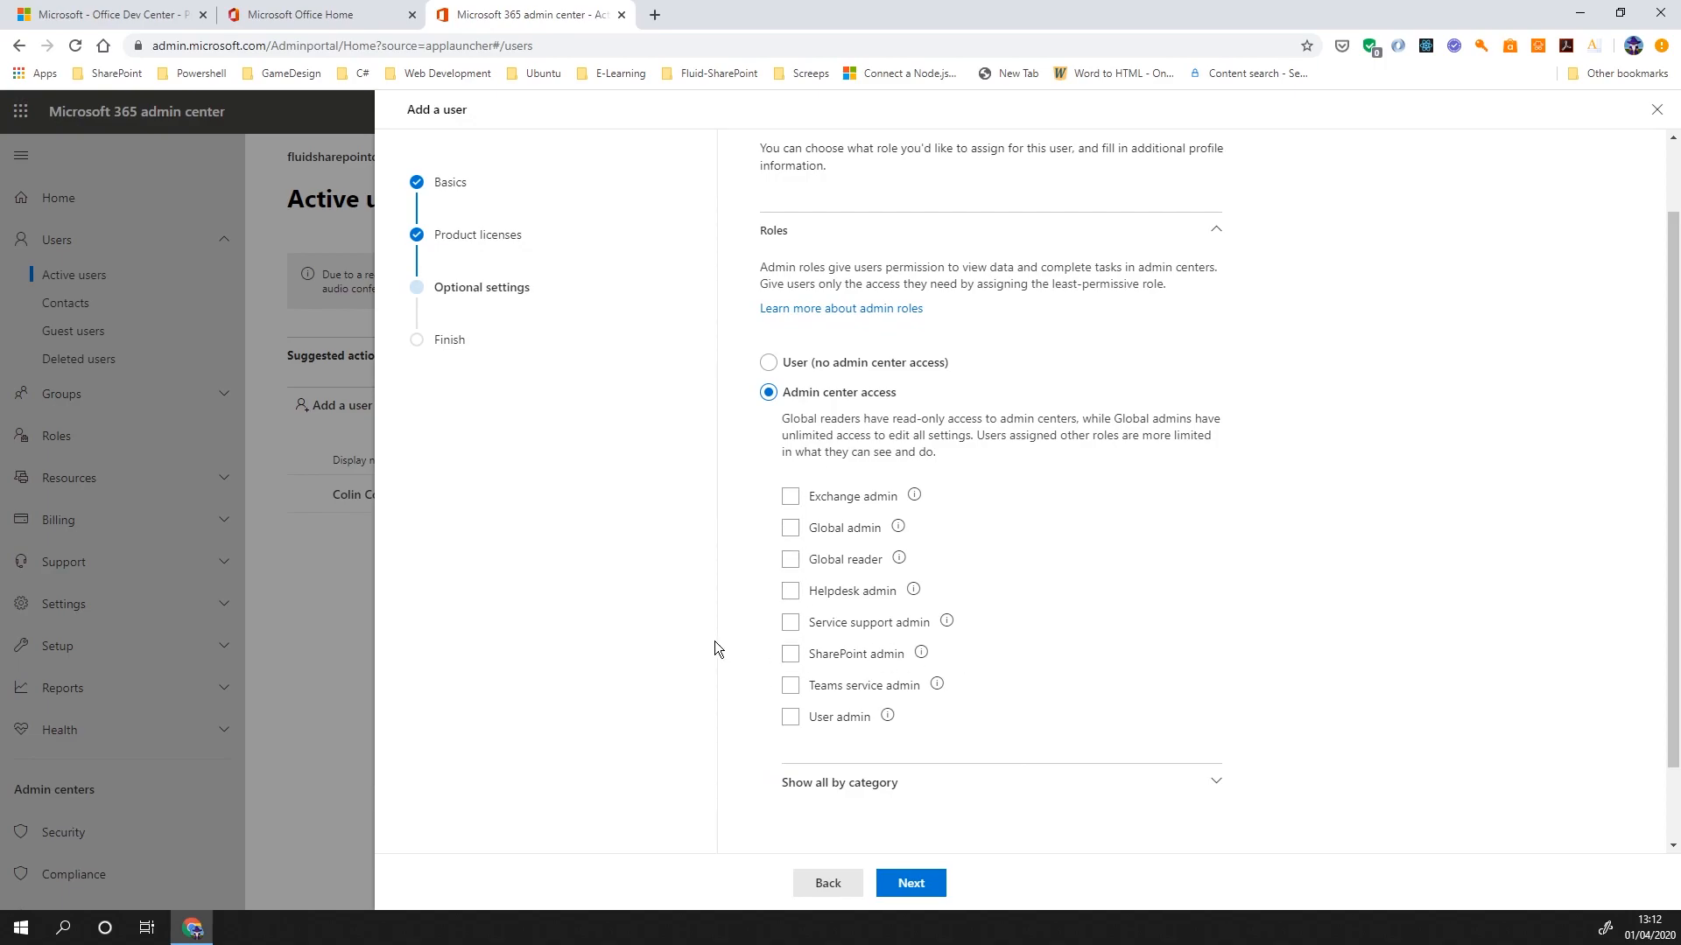
mouse_move(675, 671)
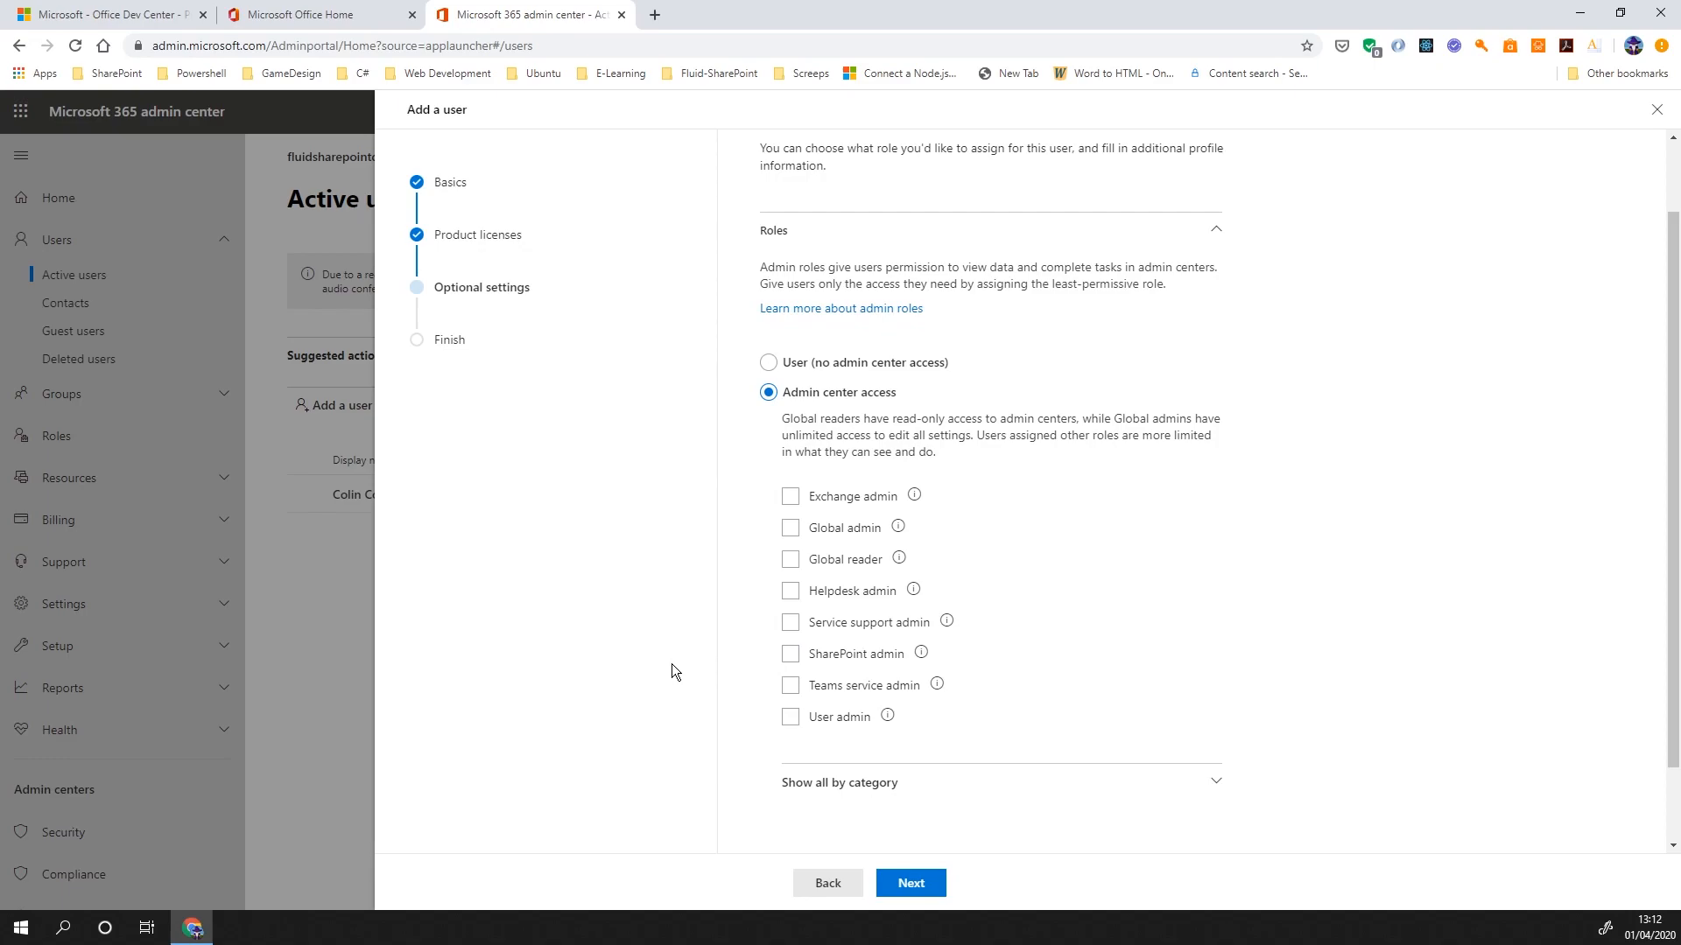
mouse_move(722, 635)
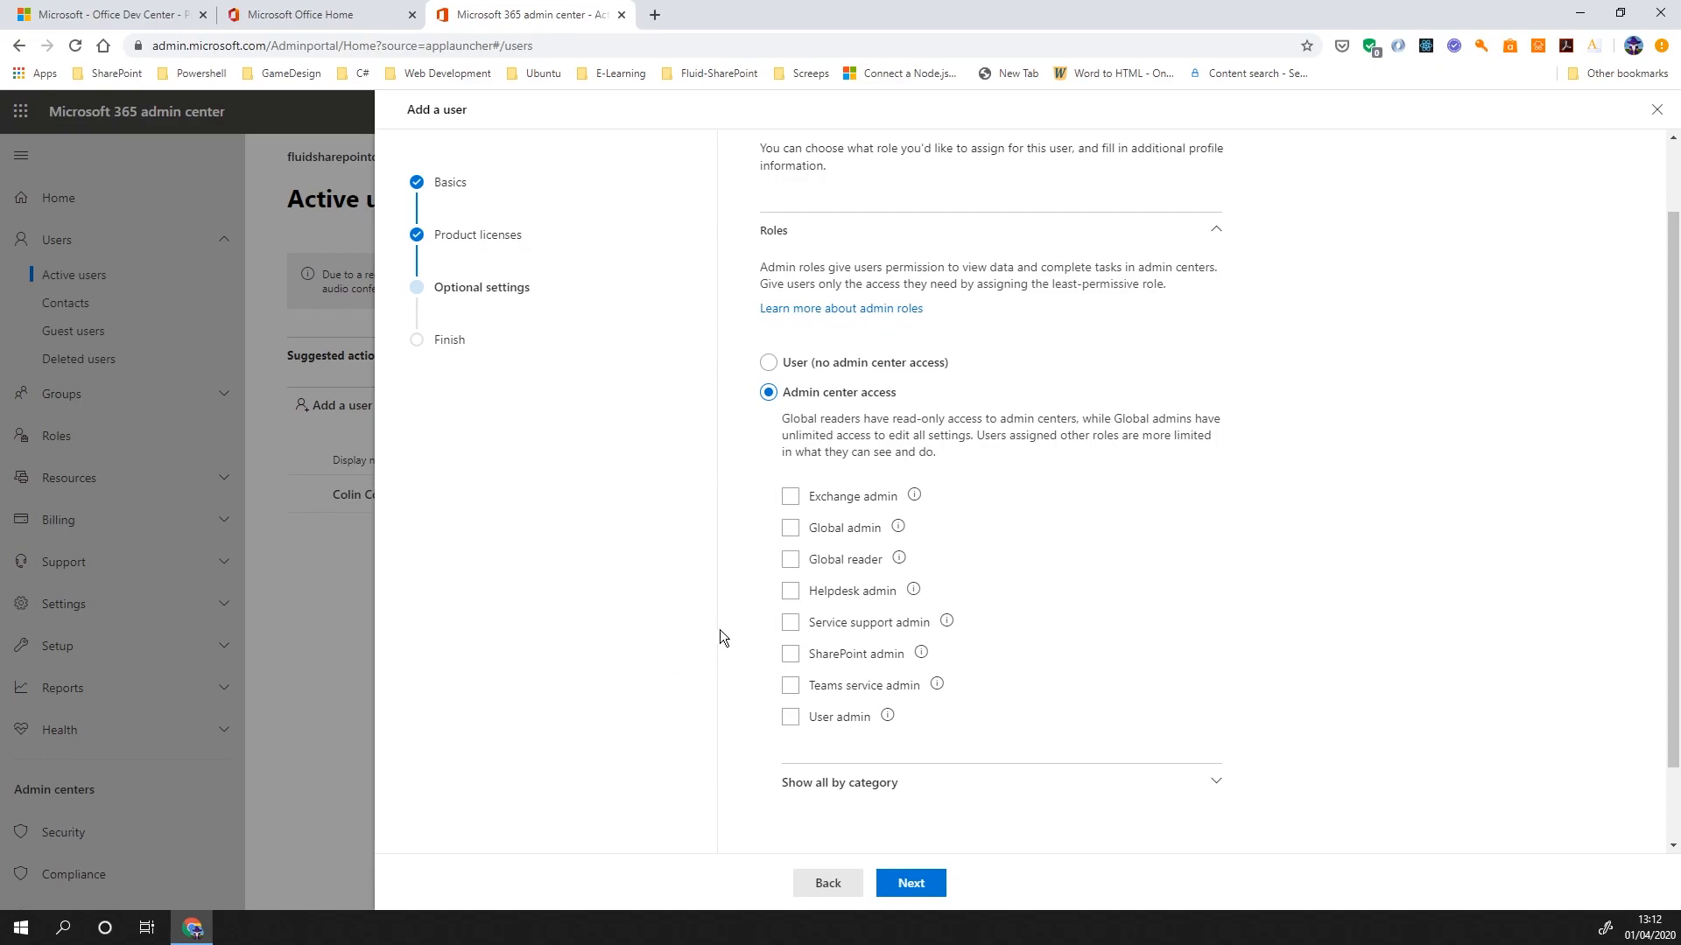
mouse_move(1039, 516)
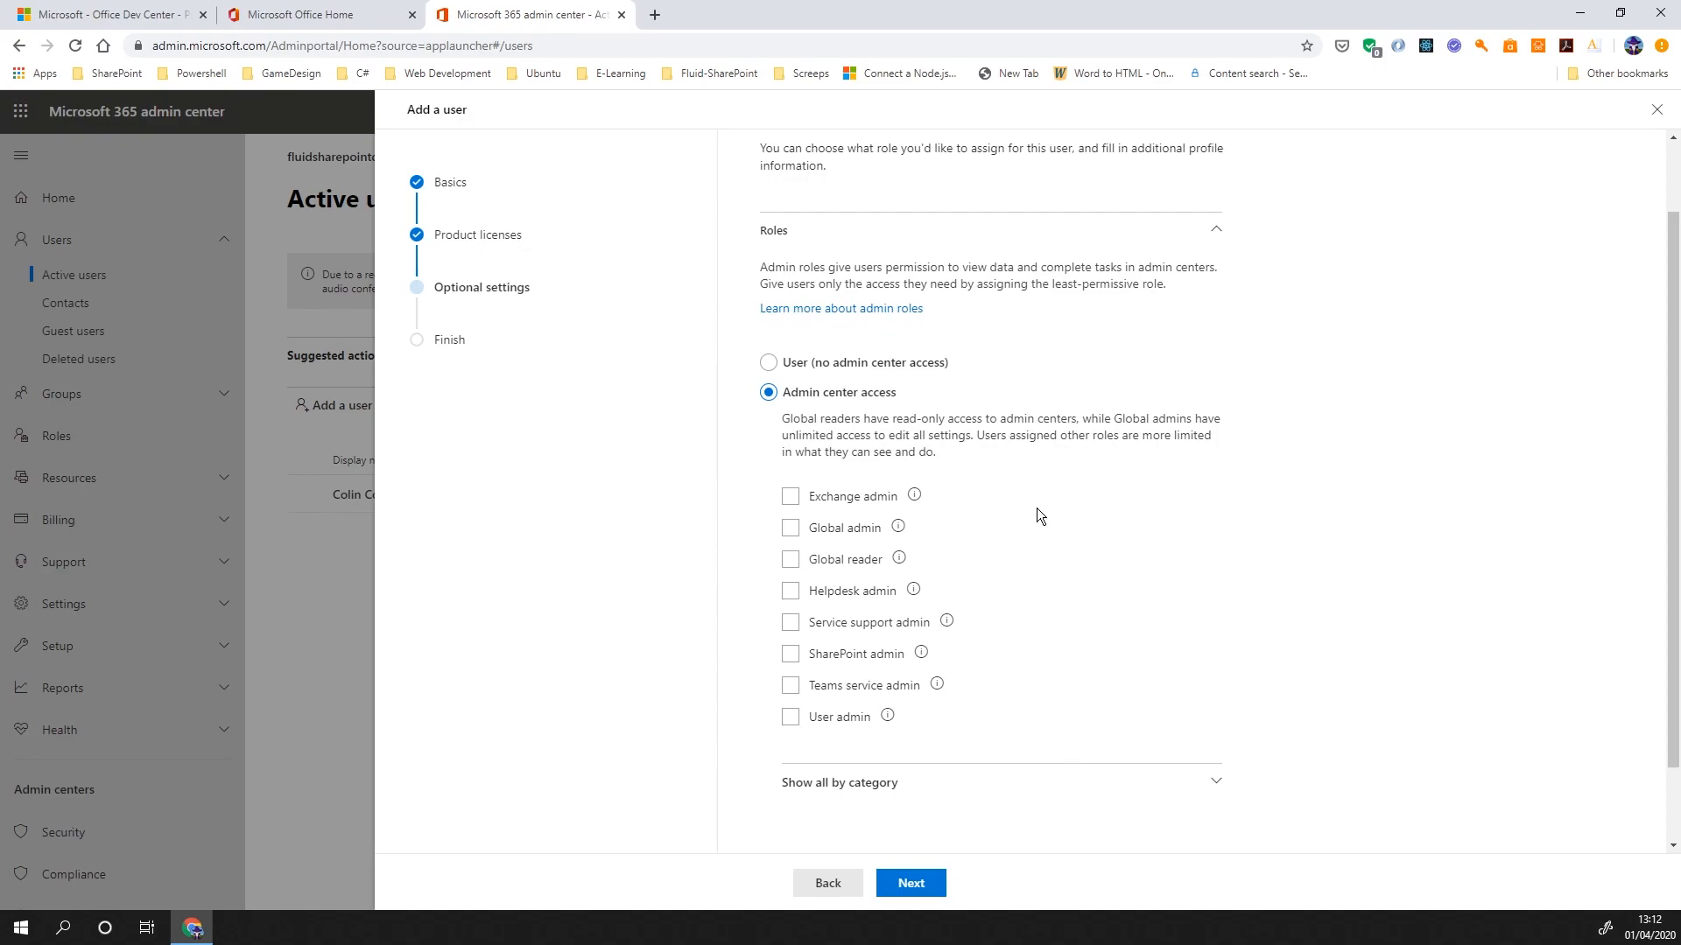
click(766, 362)
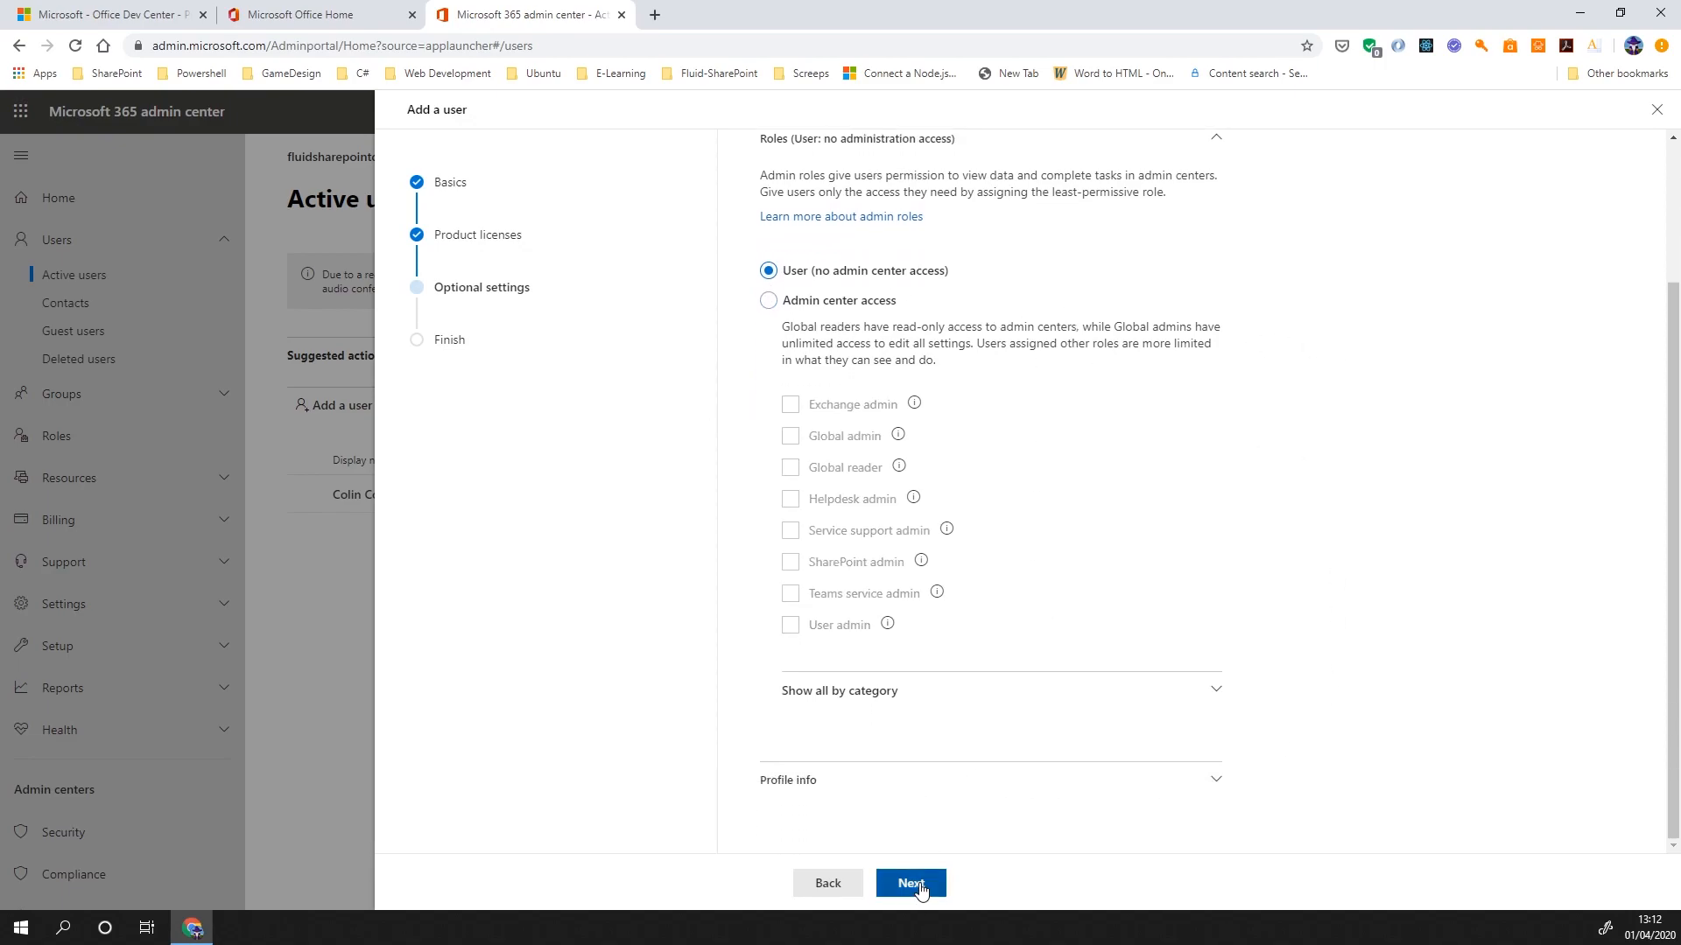
Review the settings, finish adding the user, and check the E5 Developer licence details.
click(910, 883)
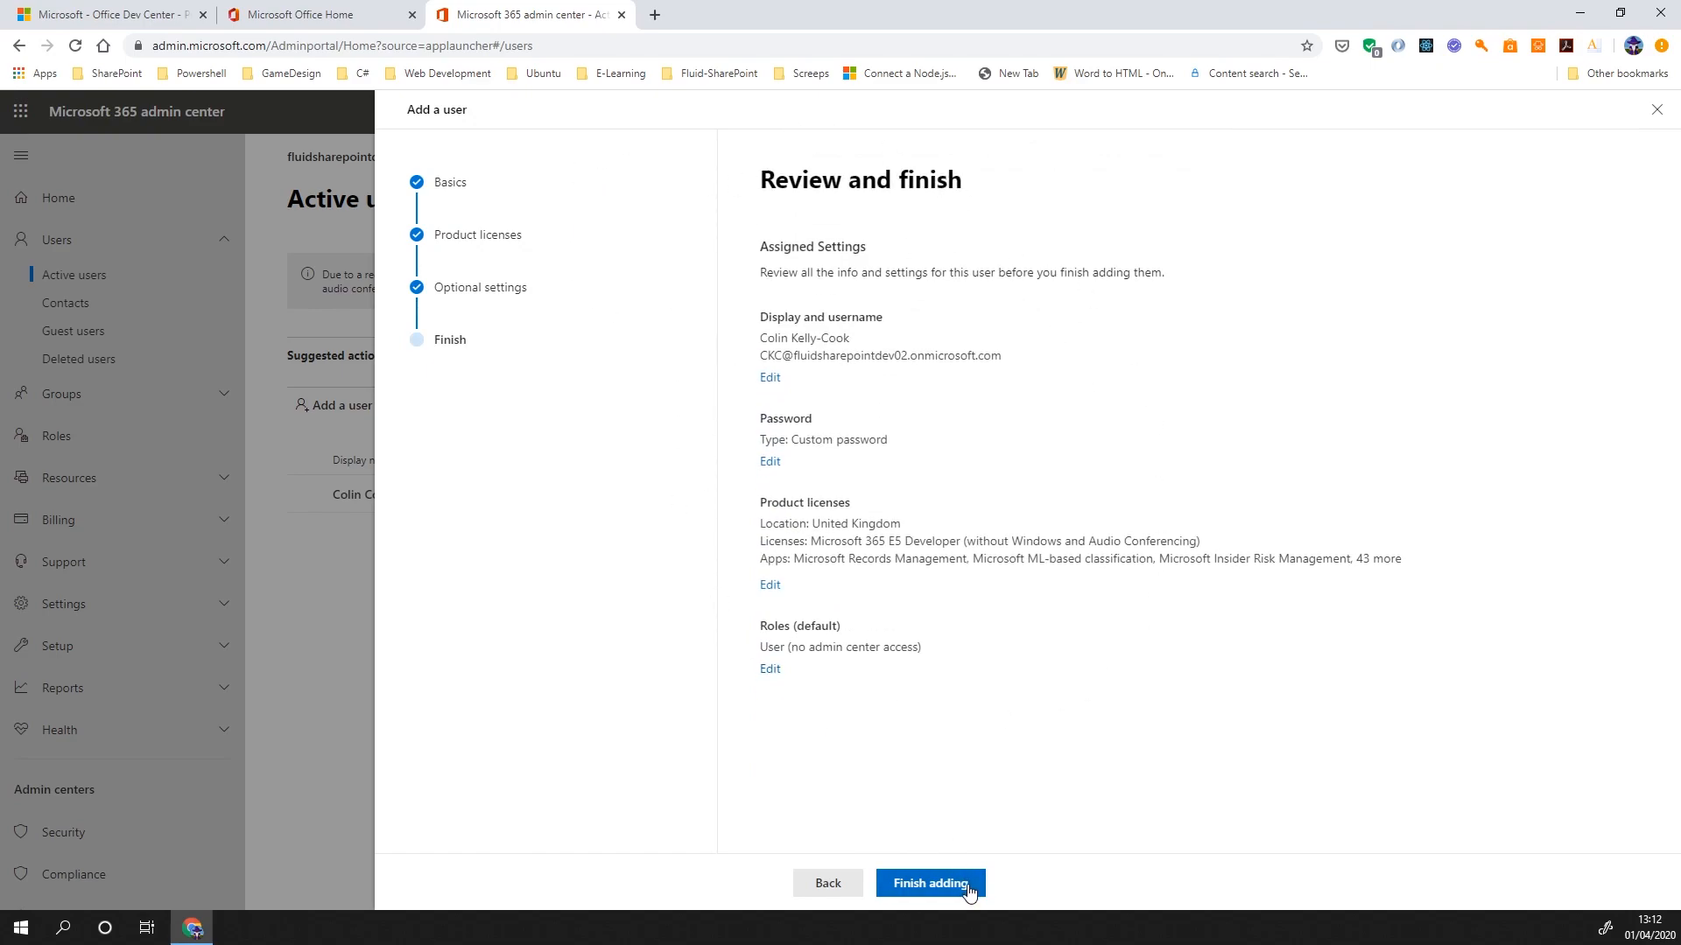
click(931, 883)
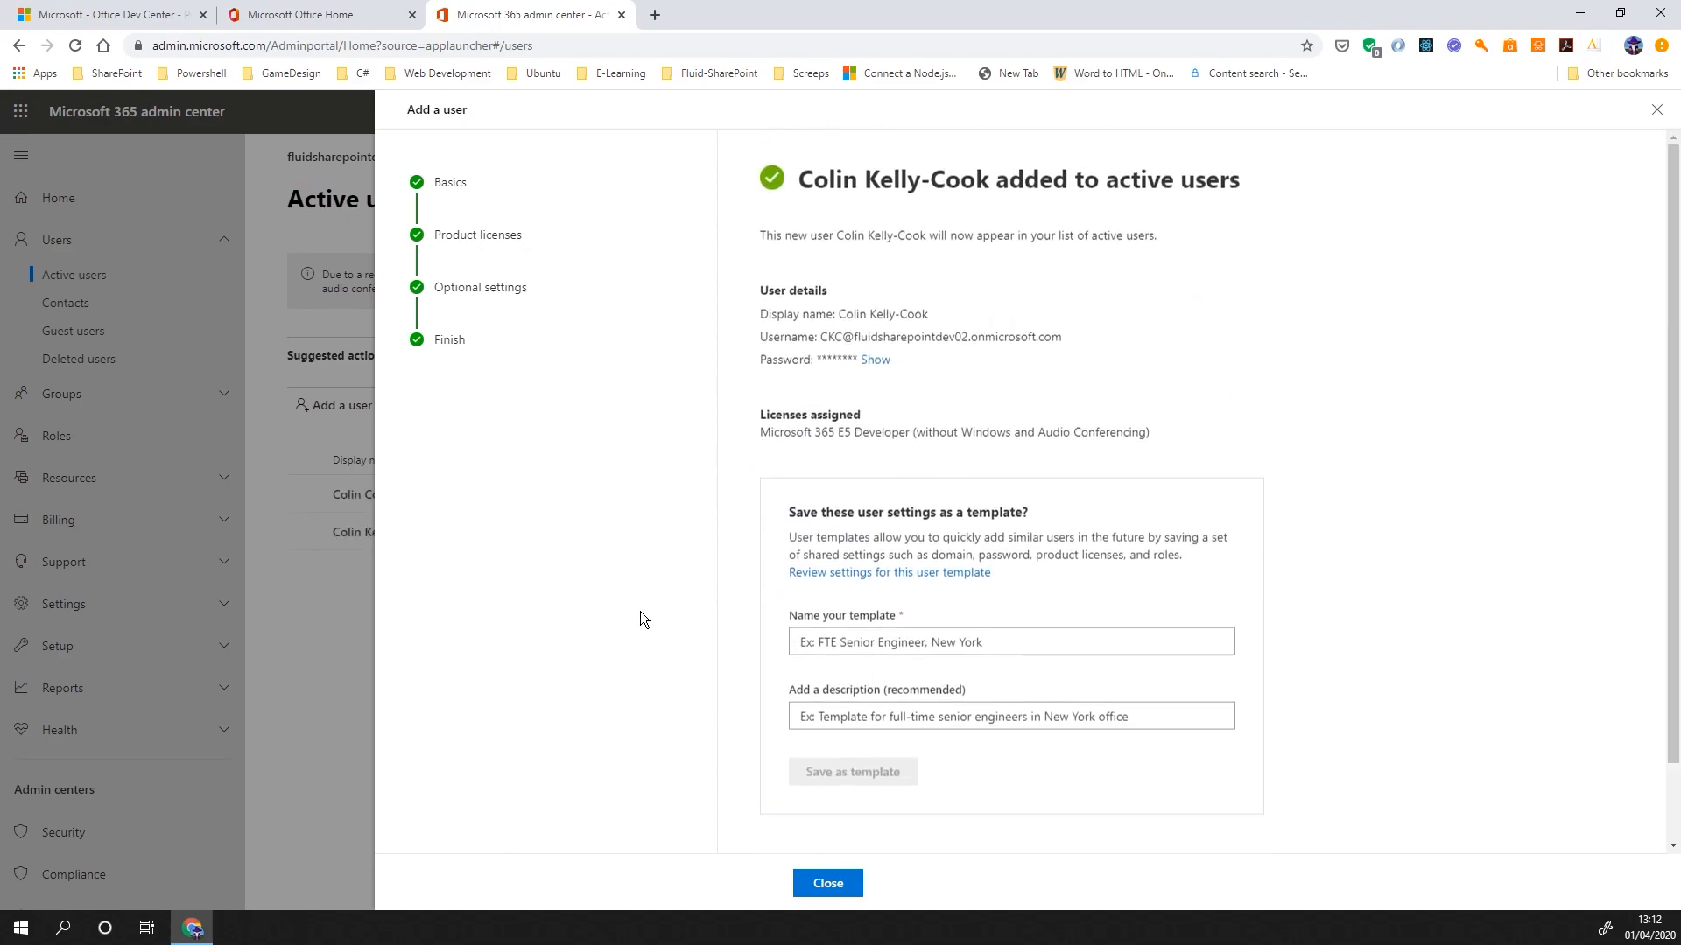
mouse_move(761, 533)
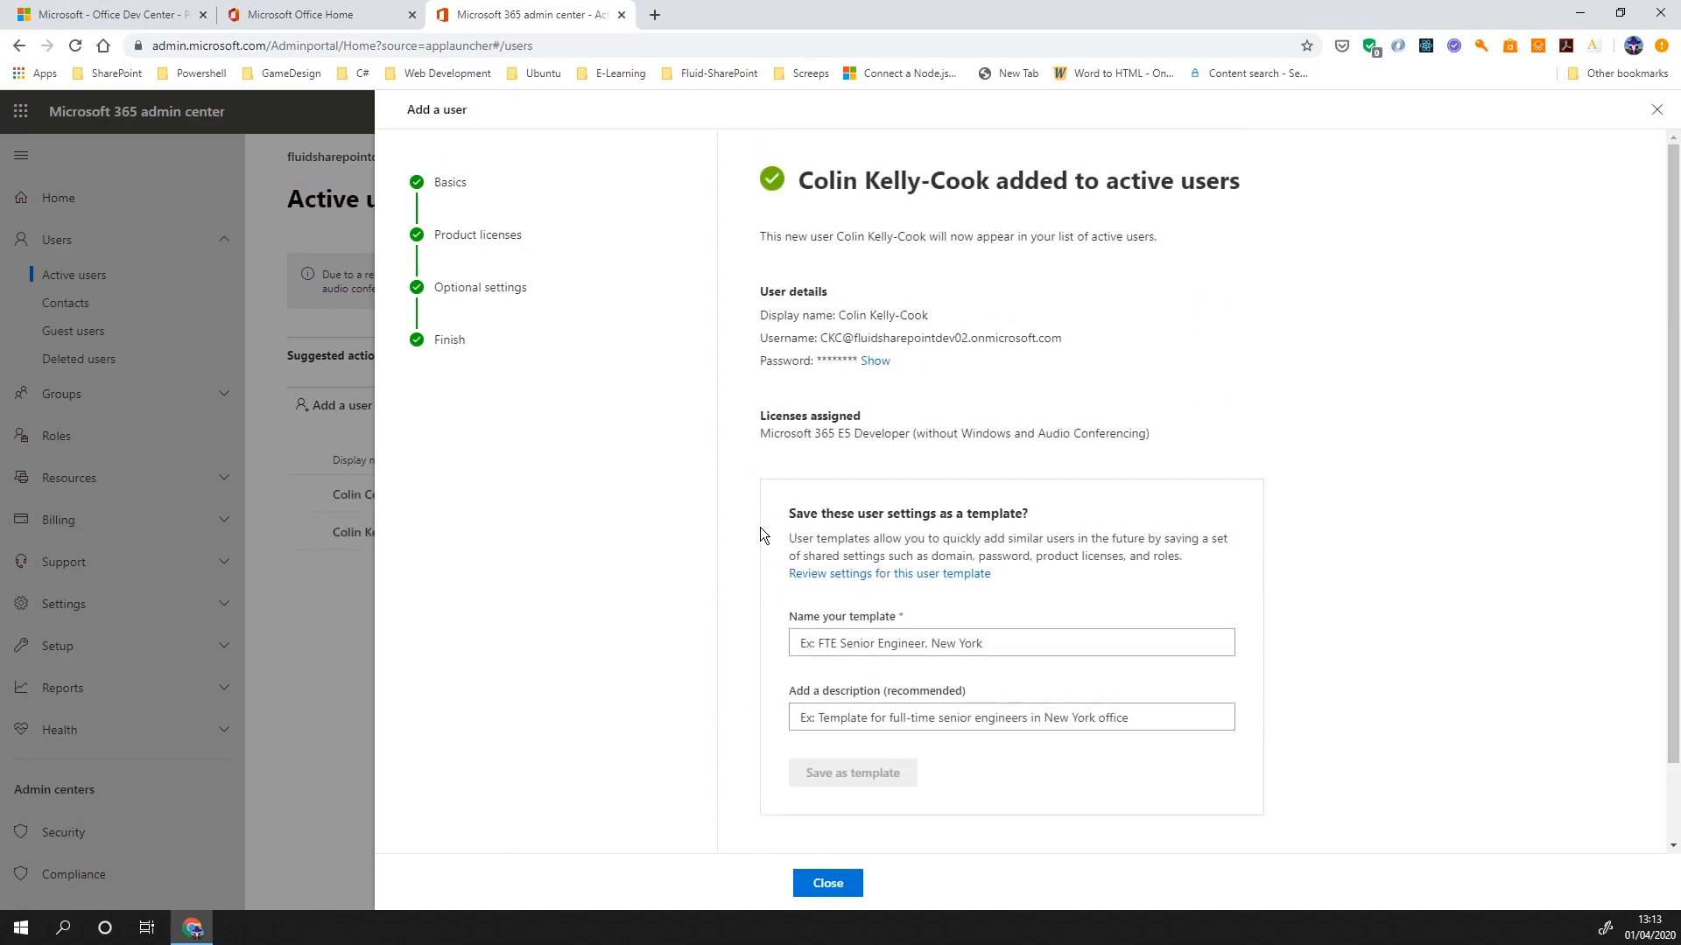
mouse_move(911, 708)
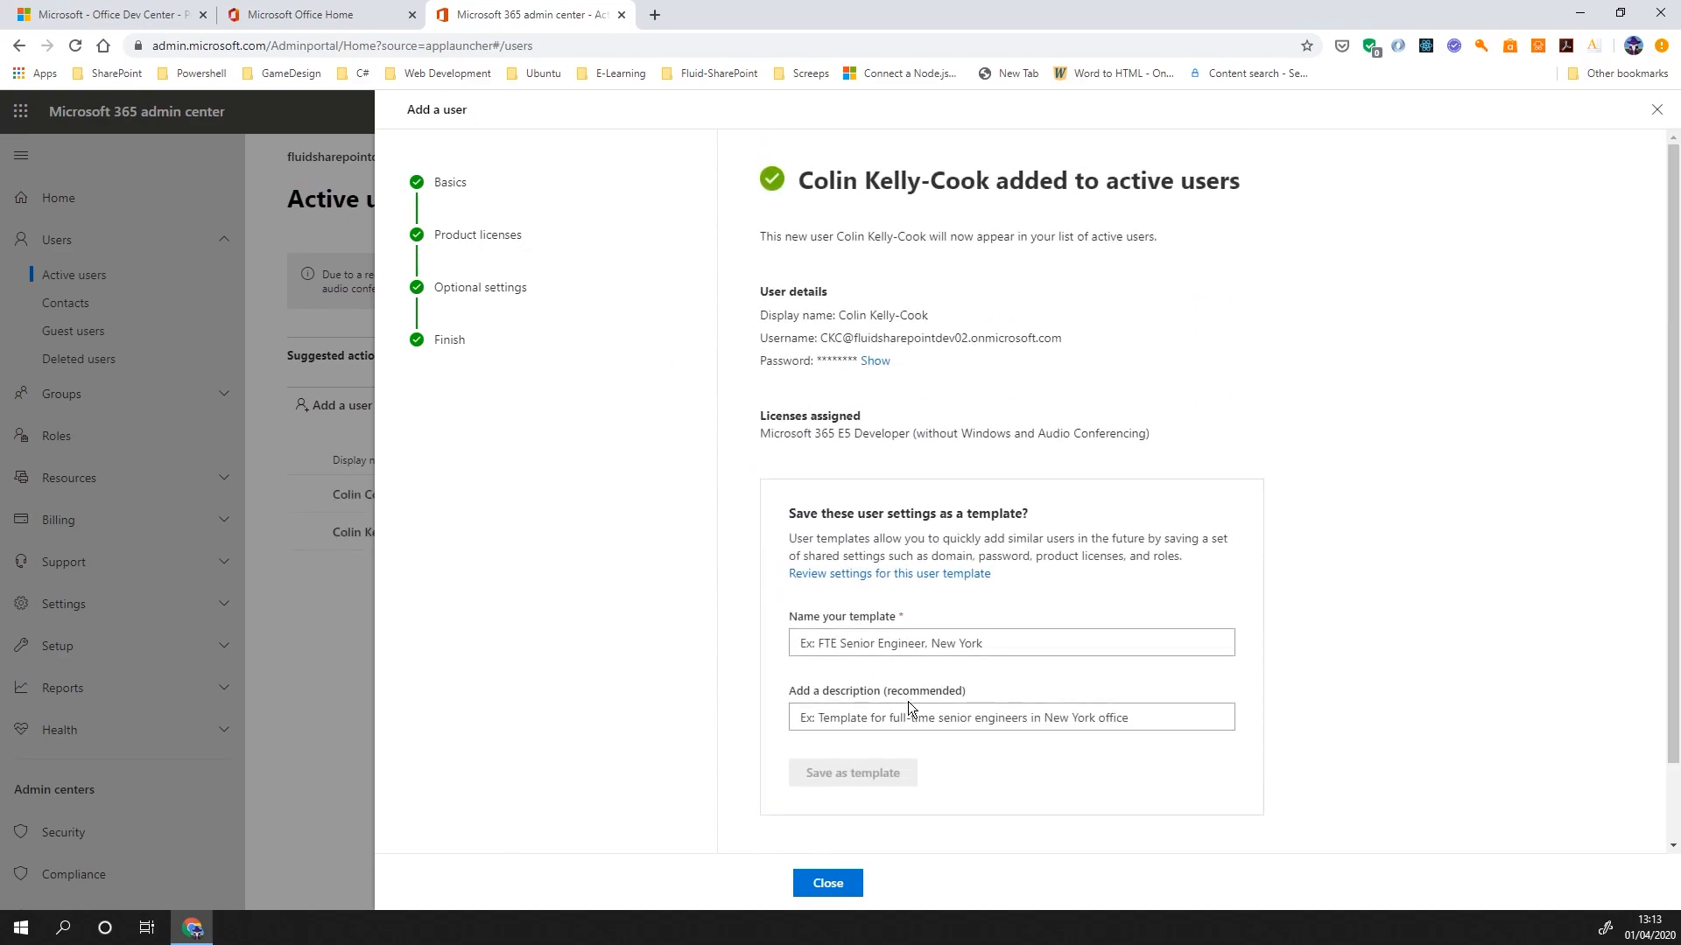
click(1010, 643)
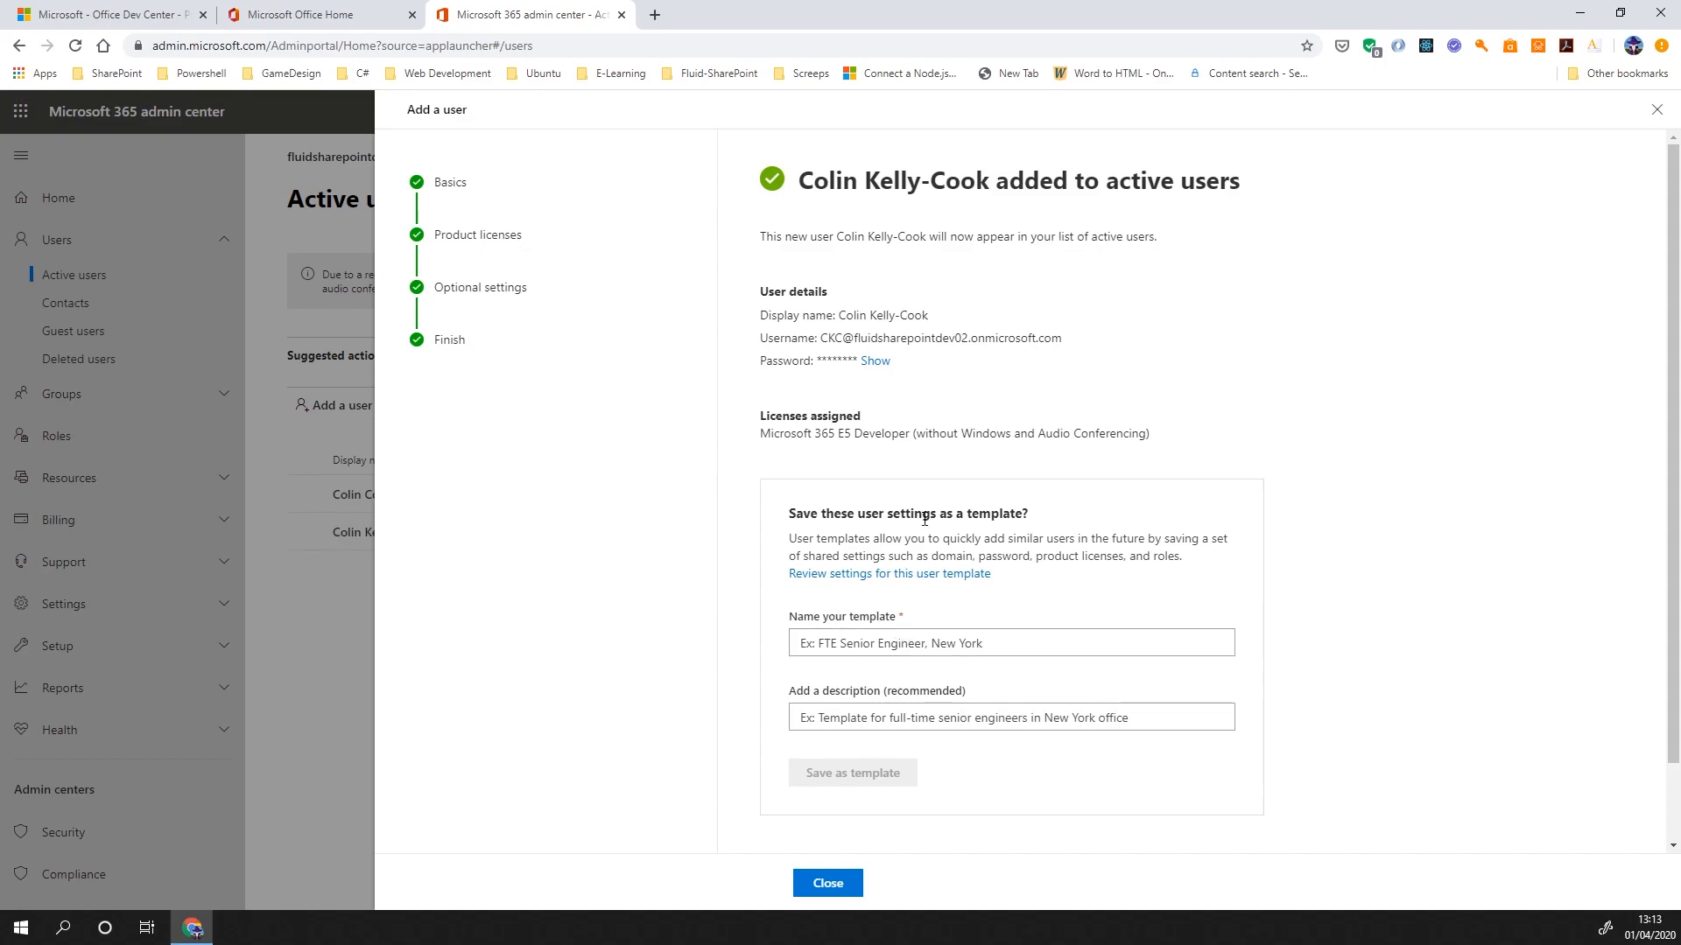
mouse_move(1221, 465)
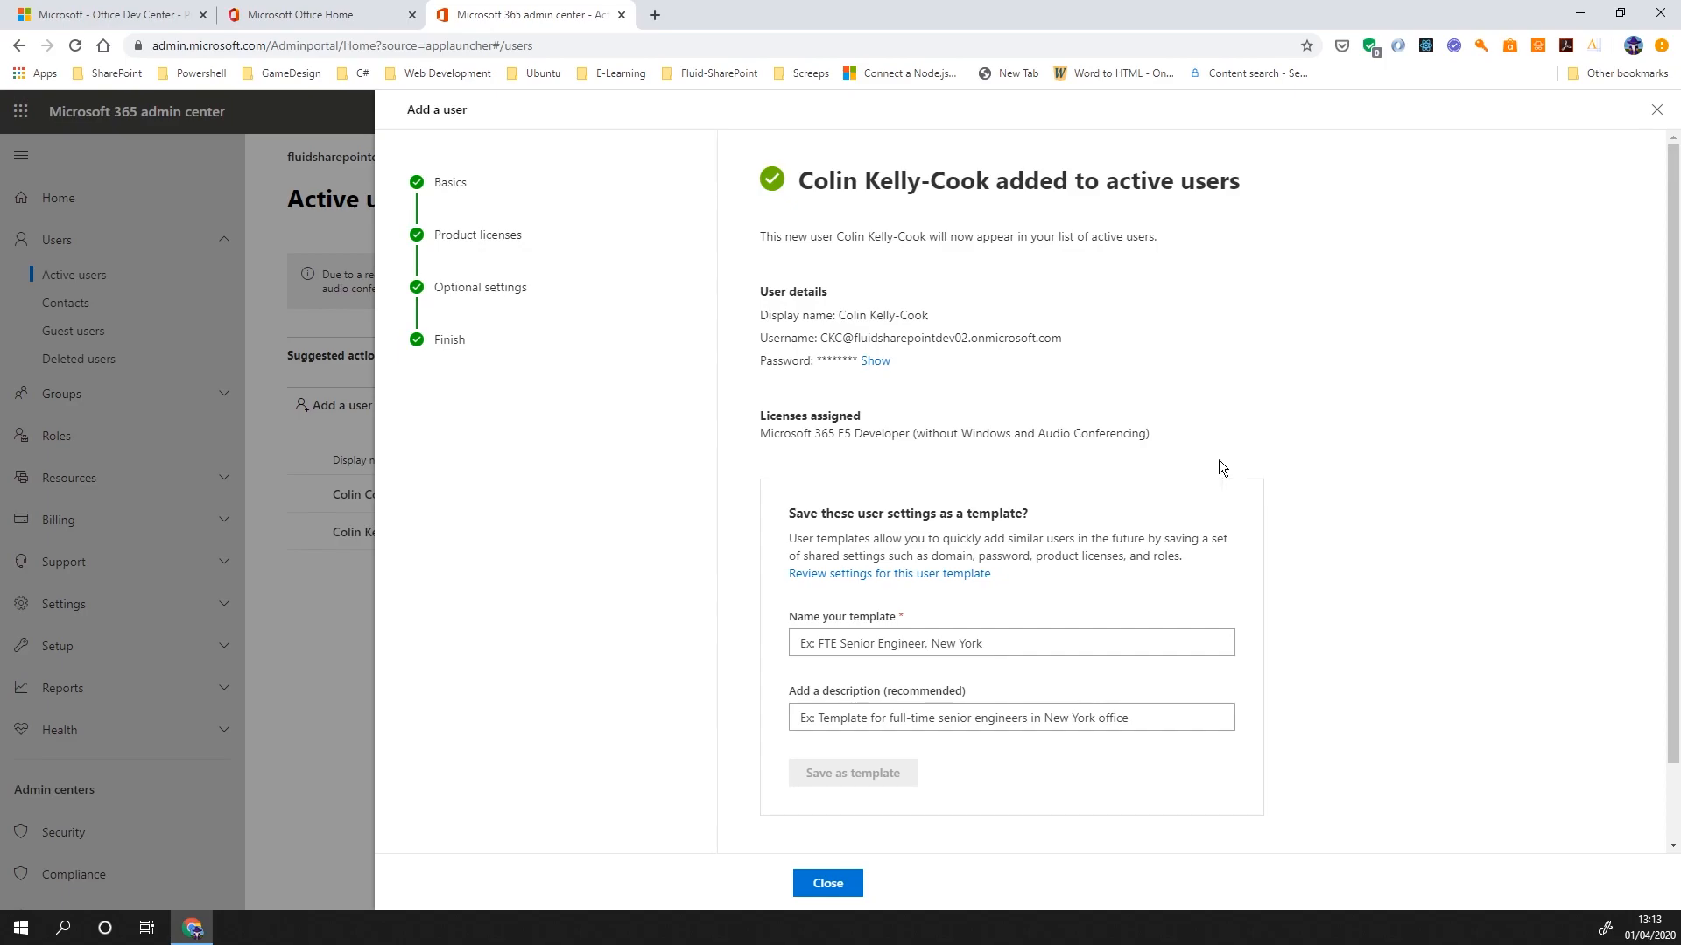
scroll(down, 3)
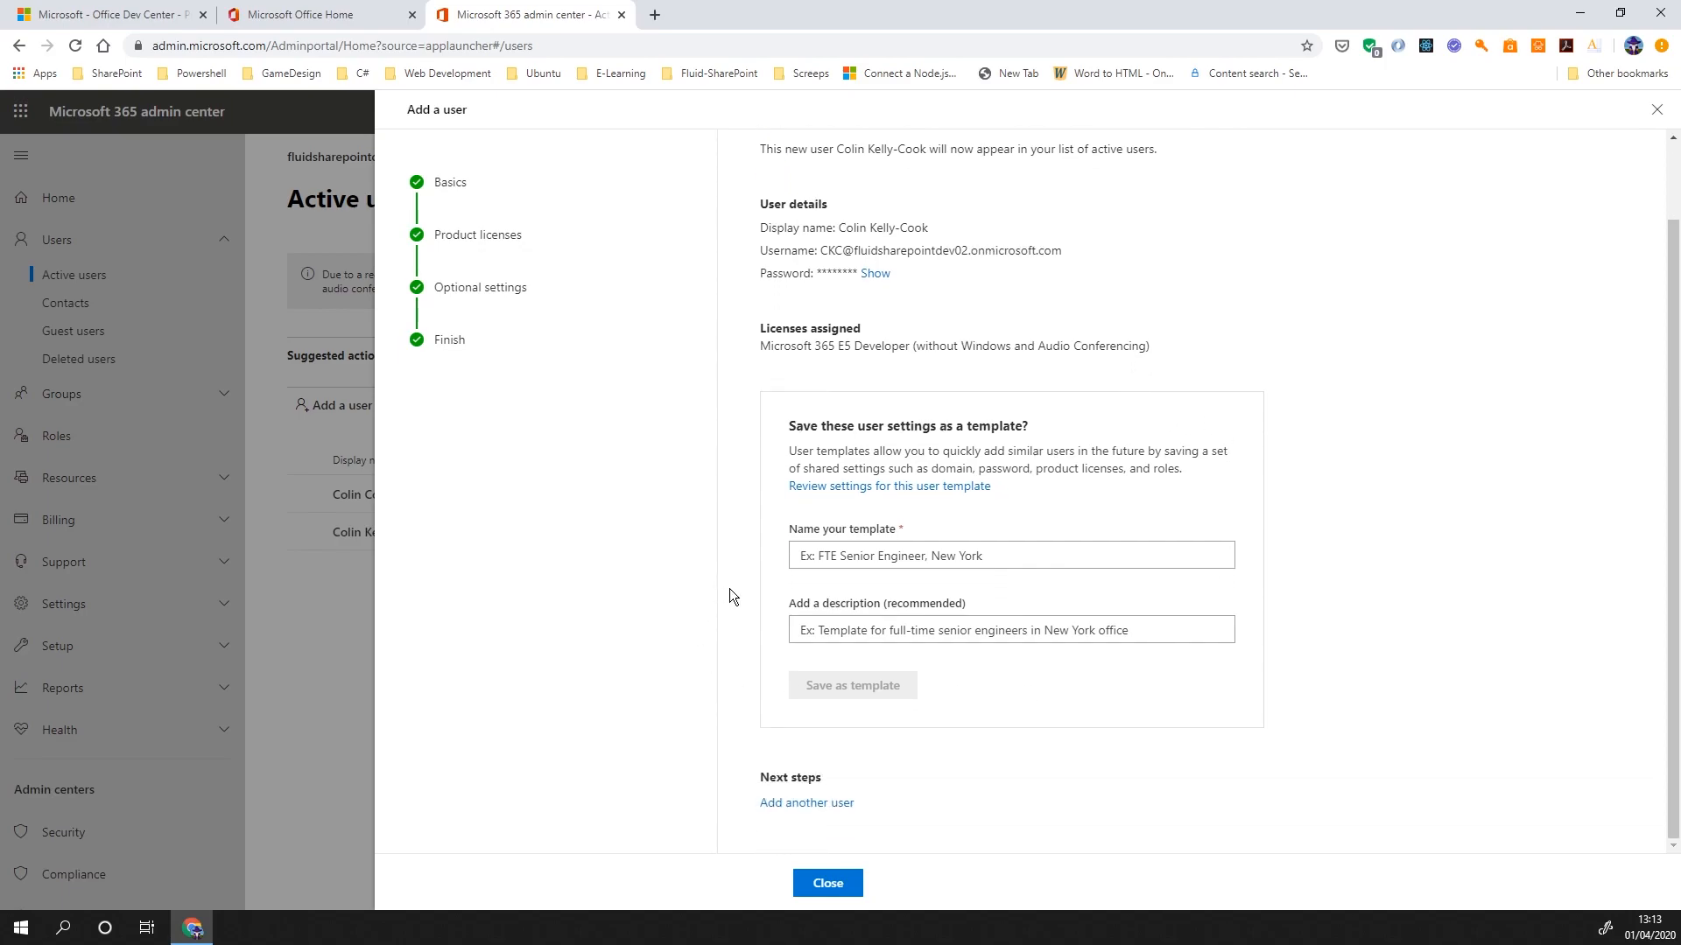
mouse_move(859, 810)
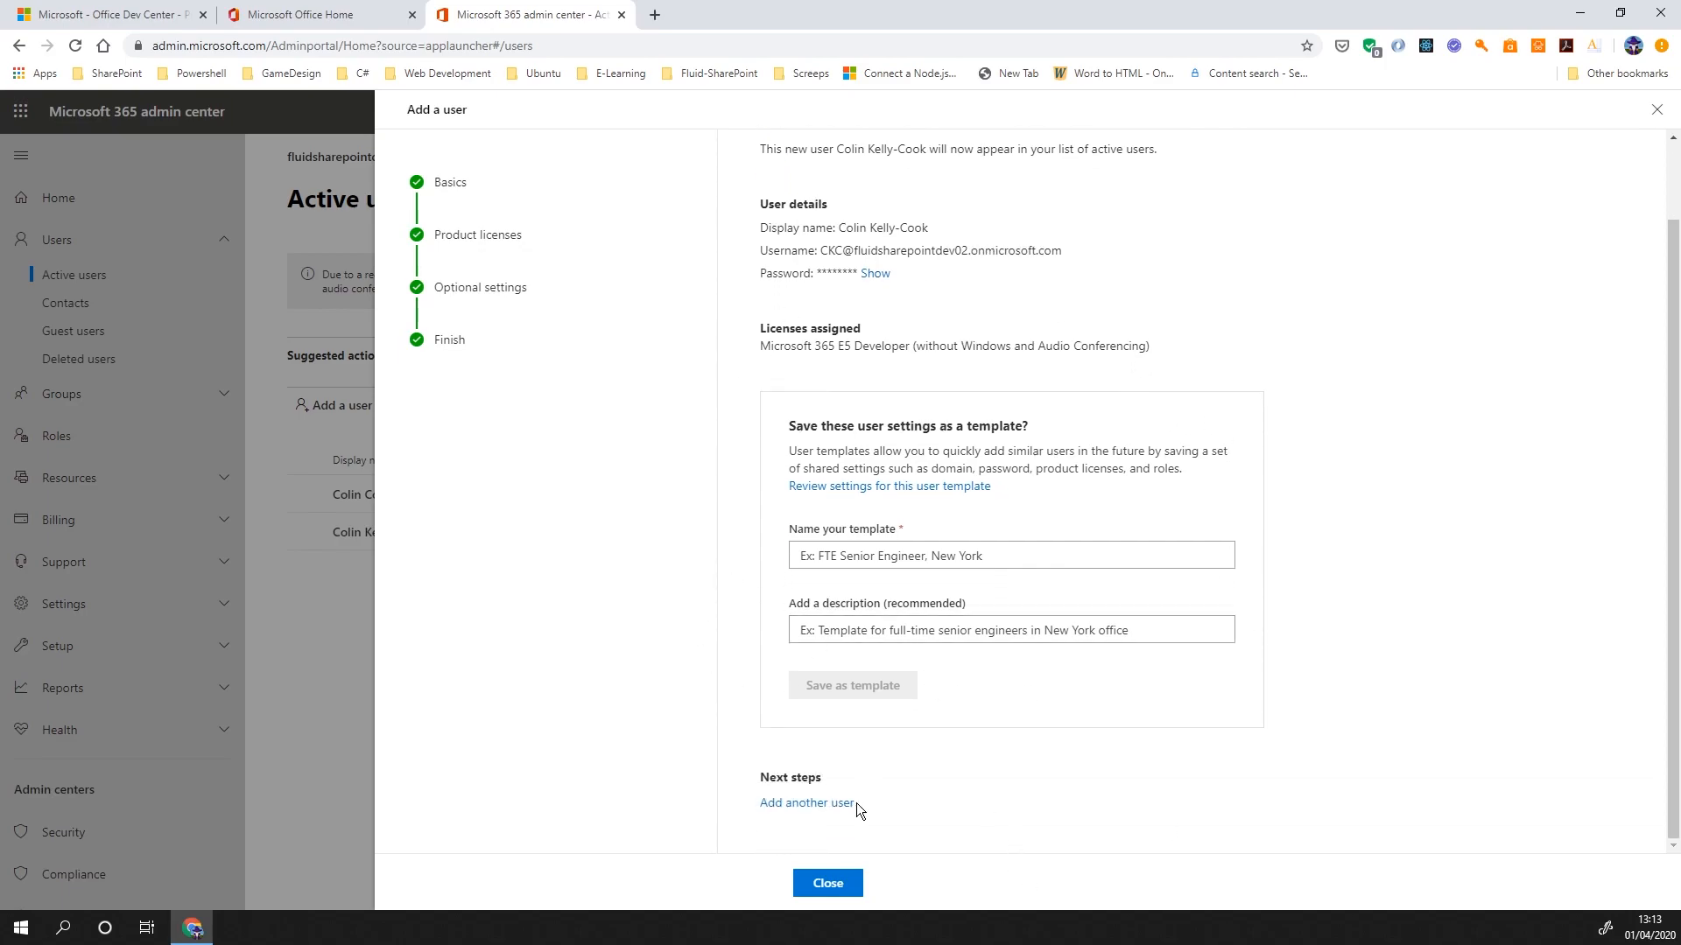
Close the wizard and submit a five-star feedback rating for the admin center.
click(827, 882)
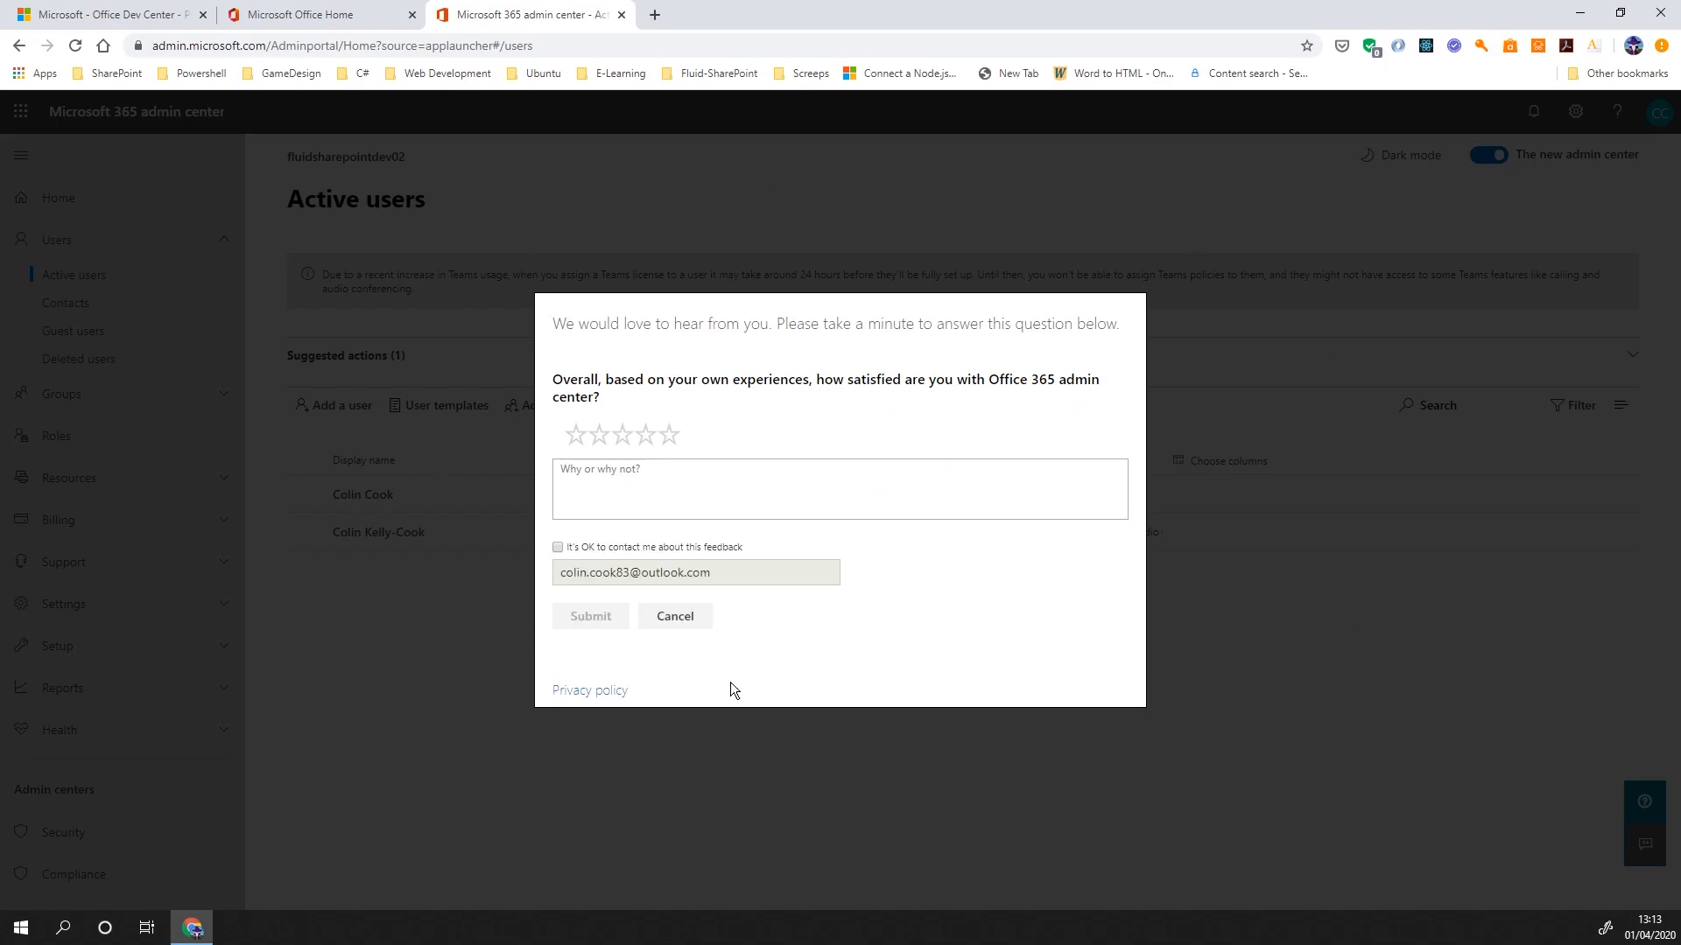
click(668, 434)
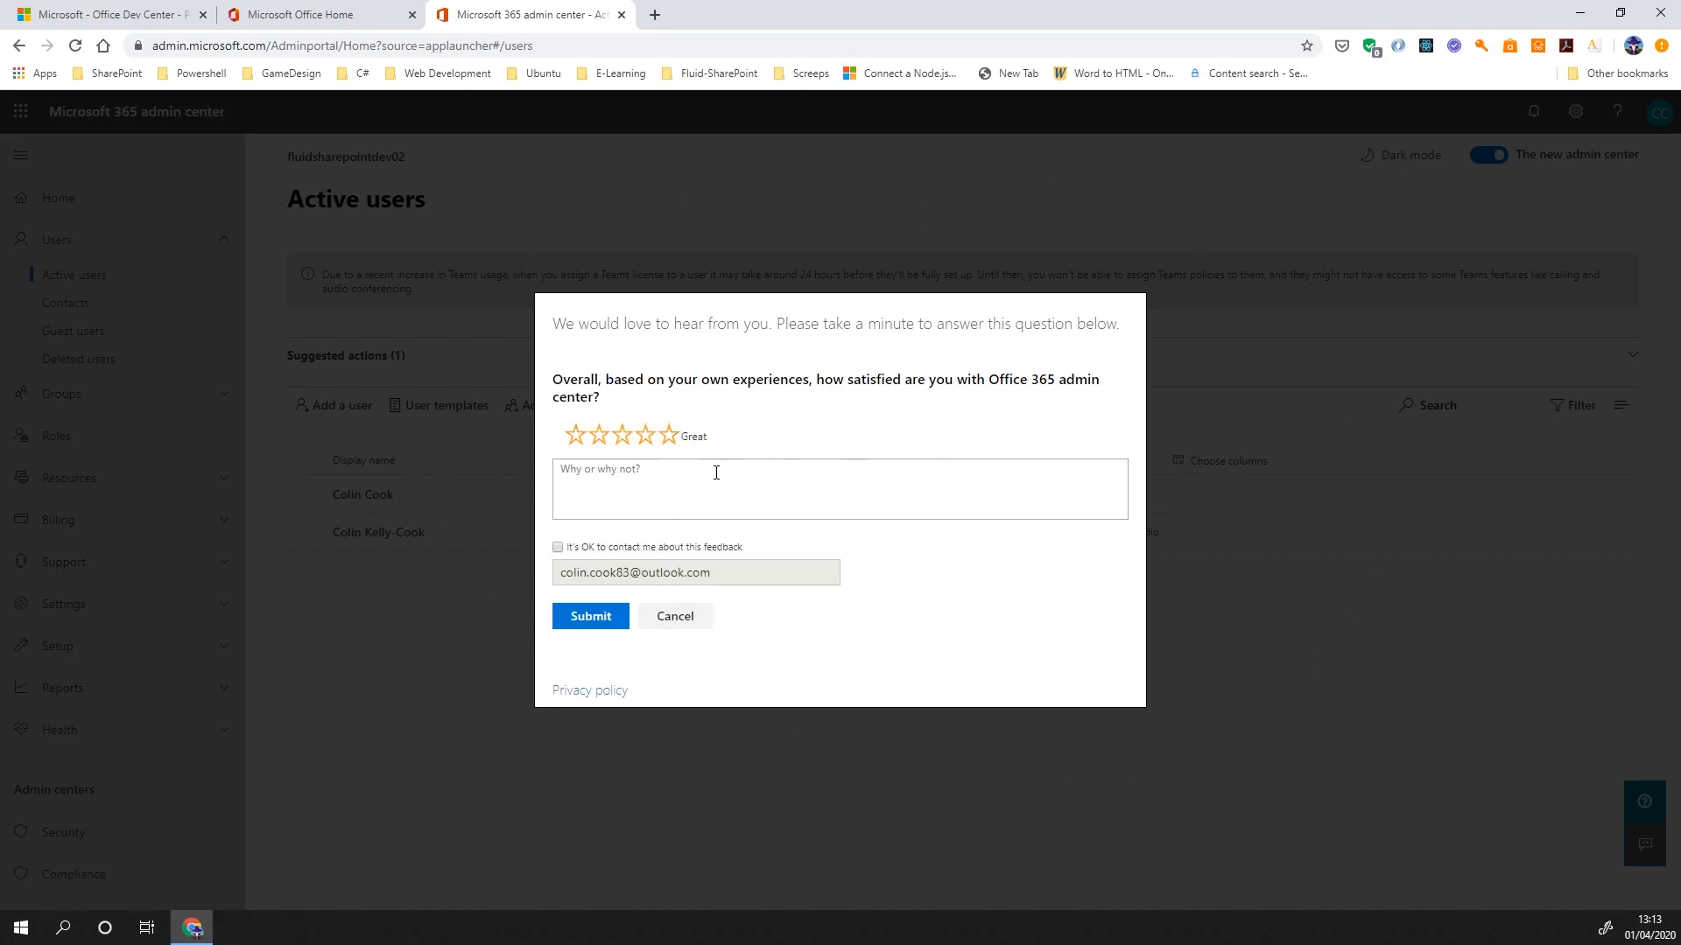
click(674, 617)
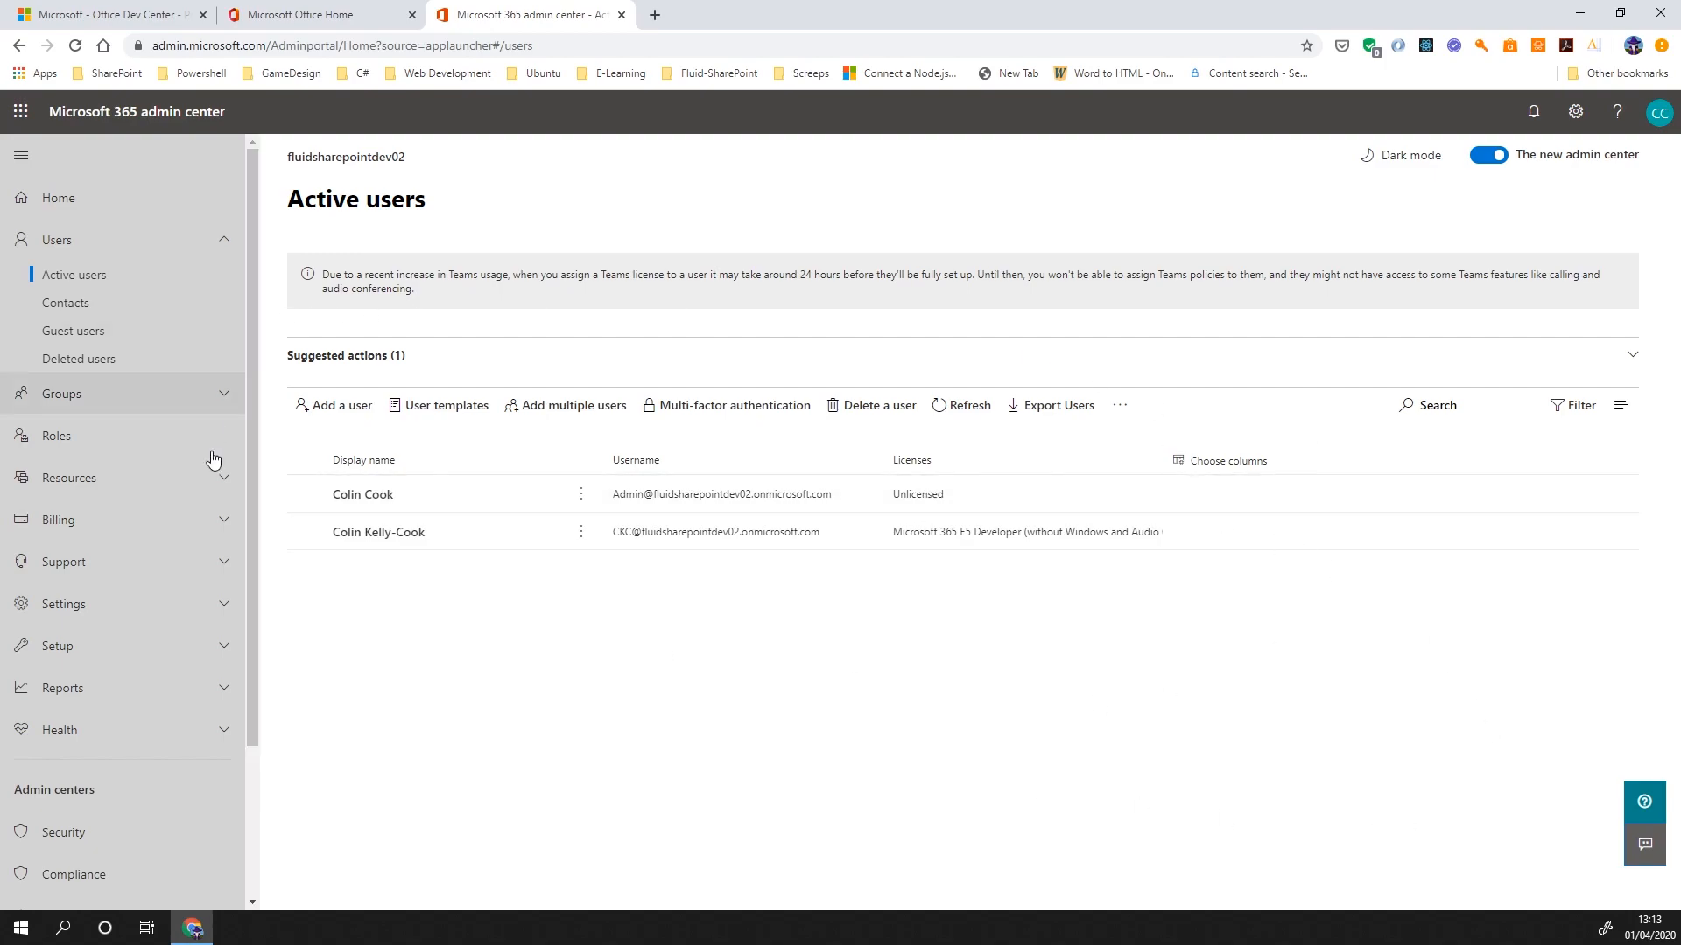
mouse_move(717, 411)
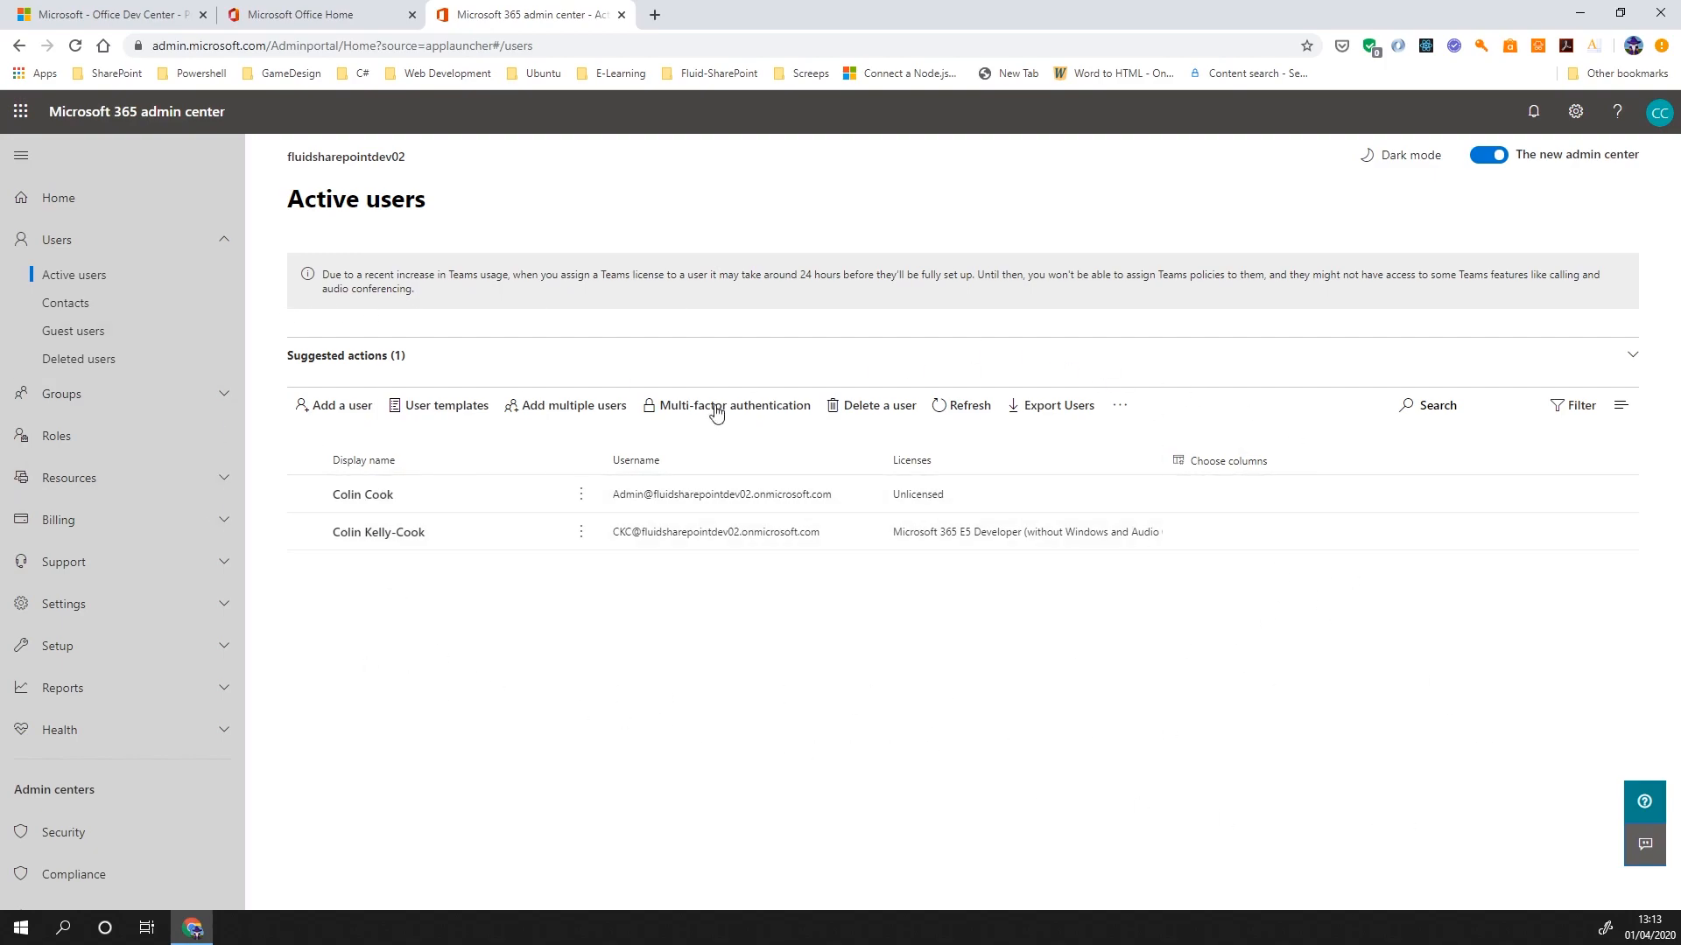
click(378, 532)
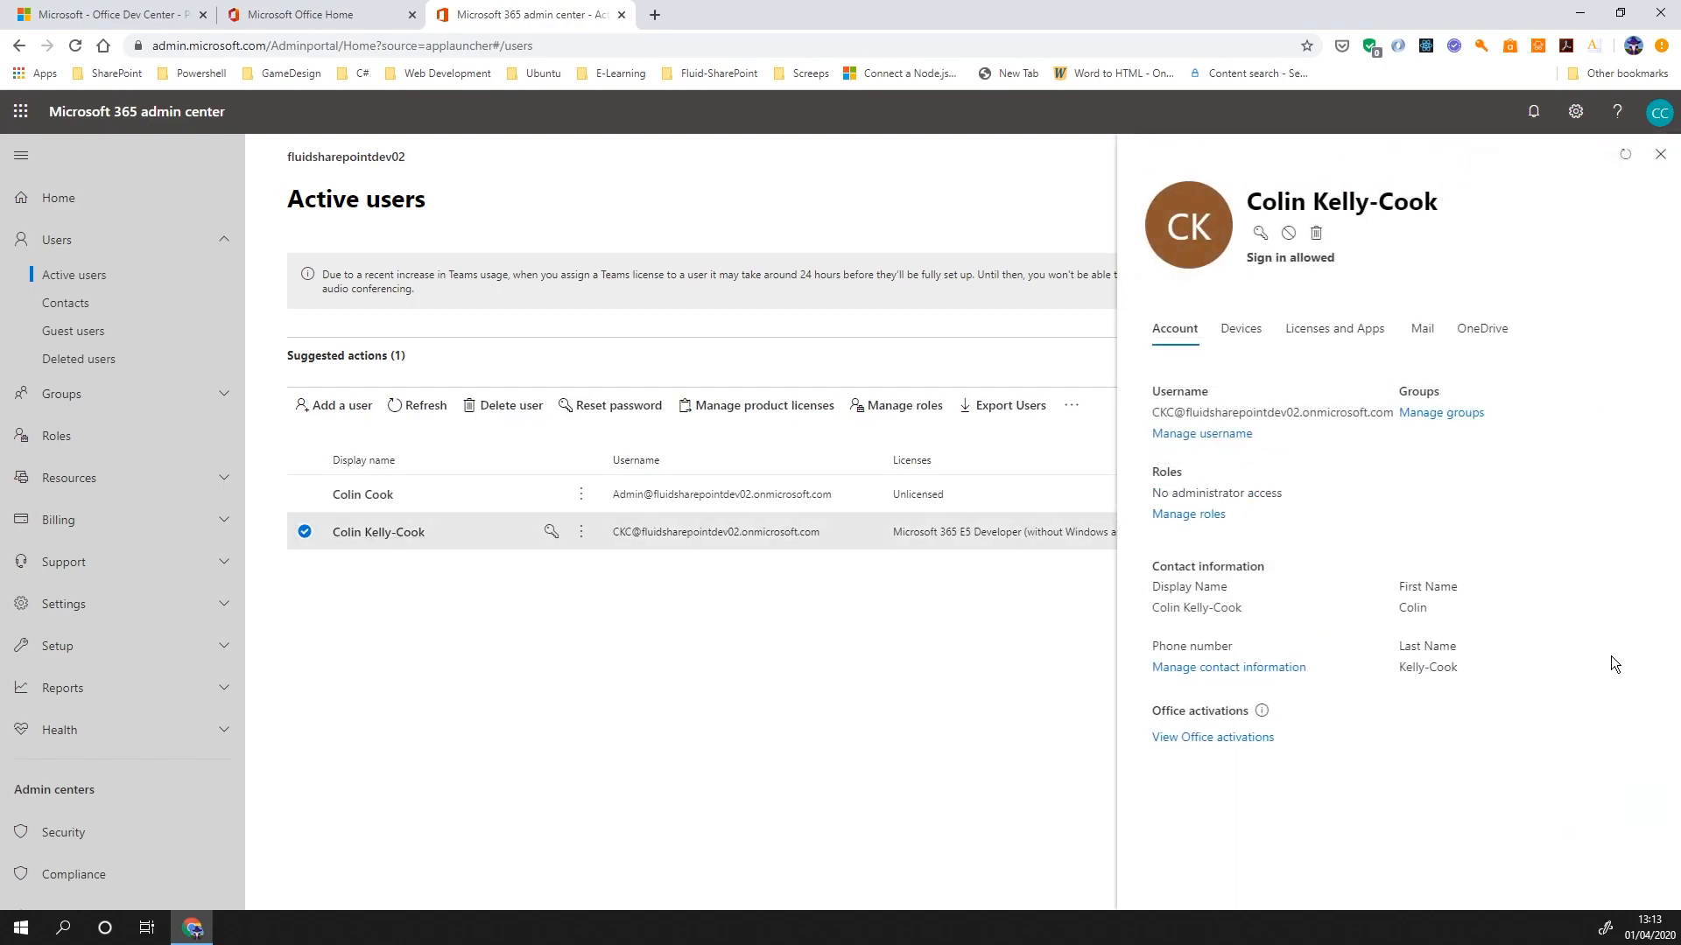
mouse_move(1462, 424)
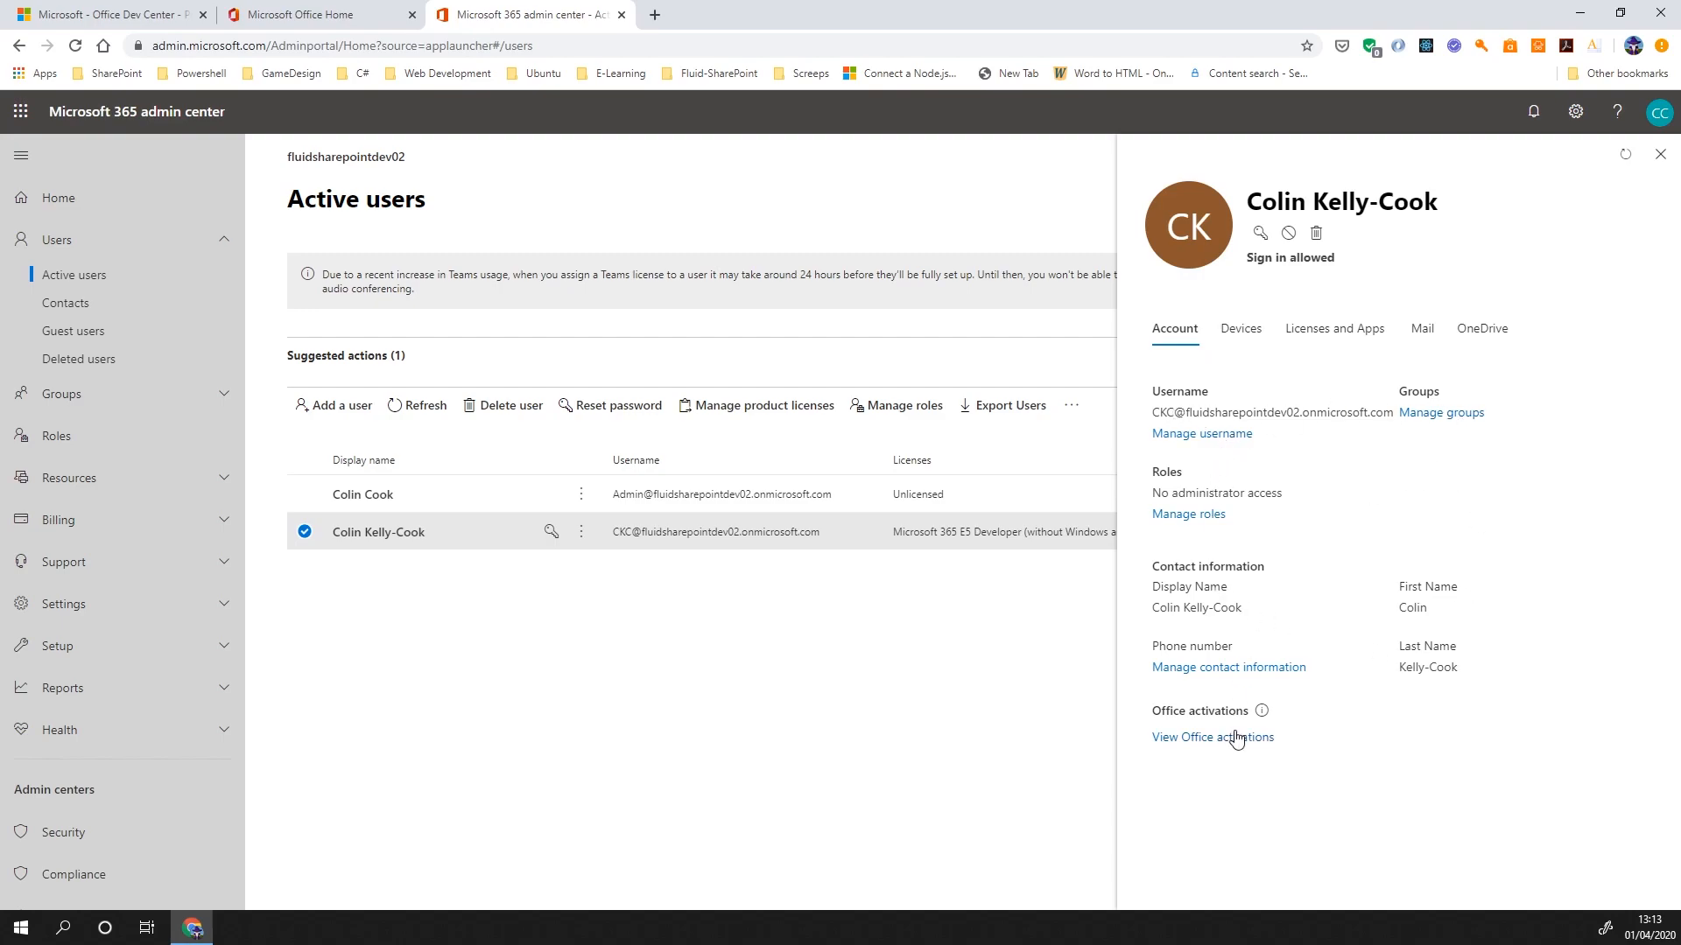
mouse_move(1343, 338)
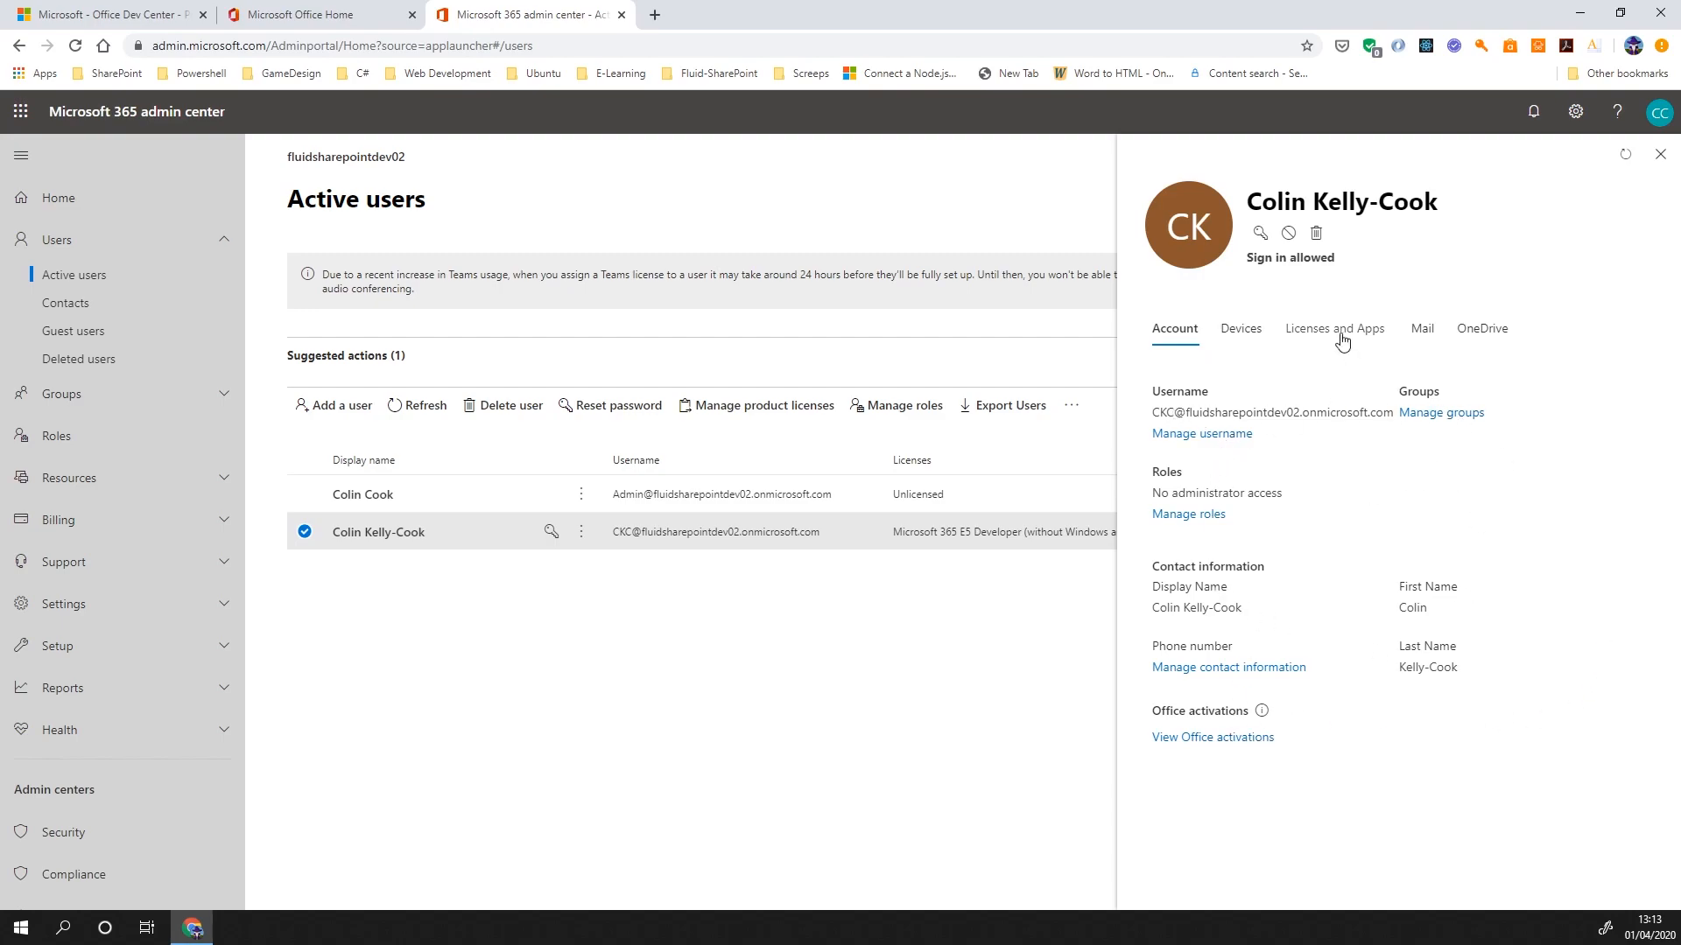
click(1335, 328)
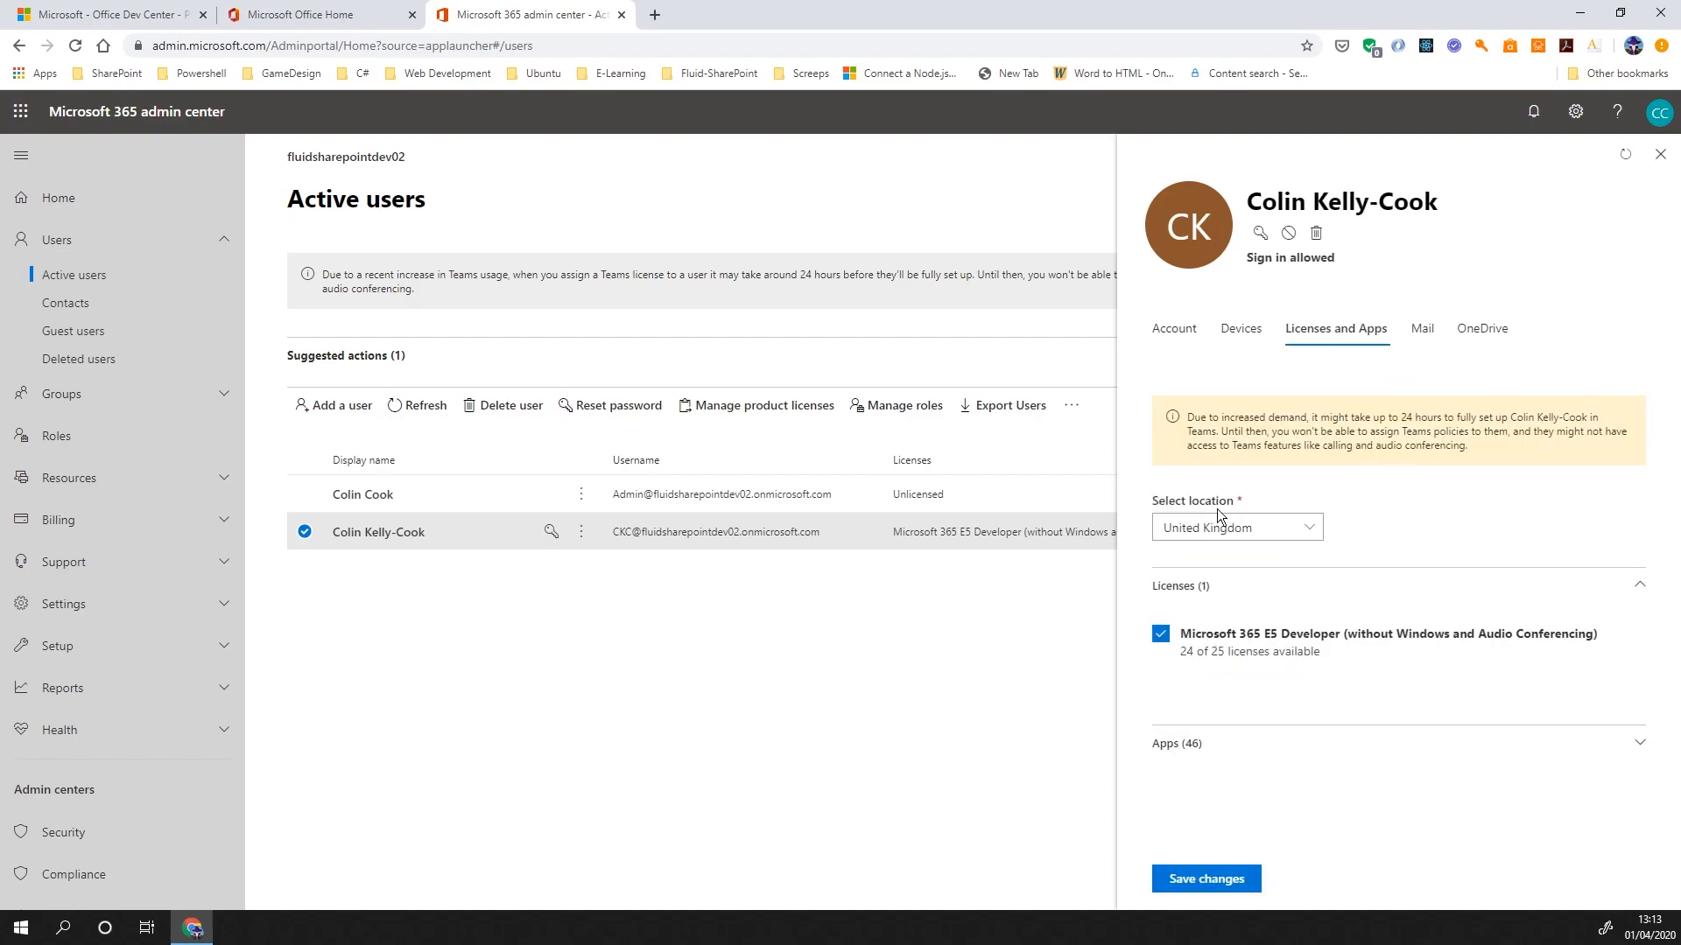
click(1177, 743)
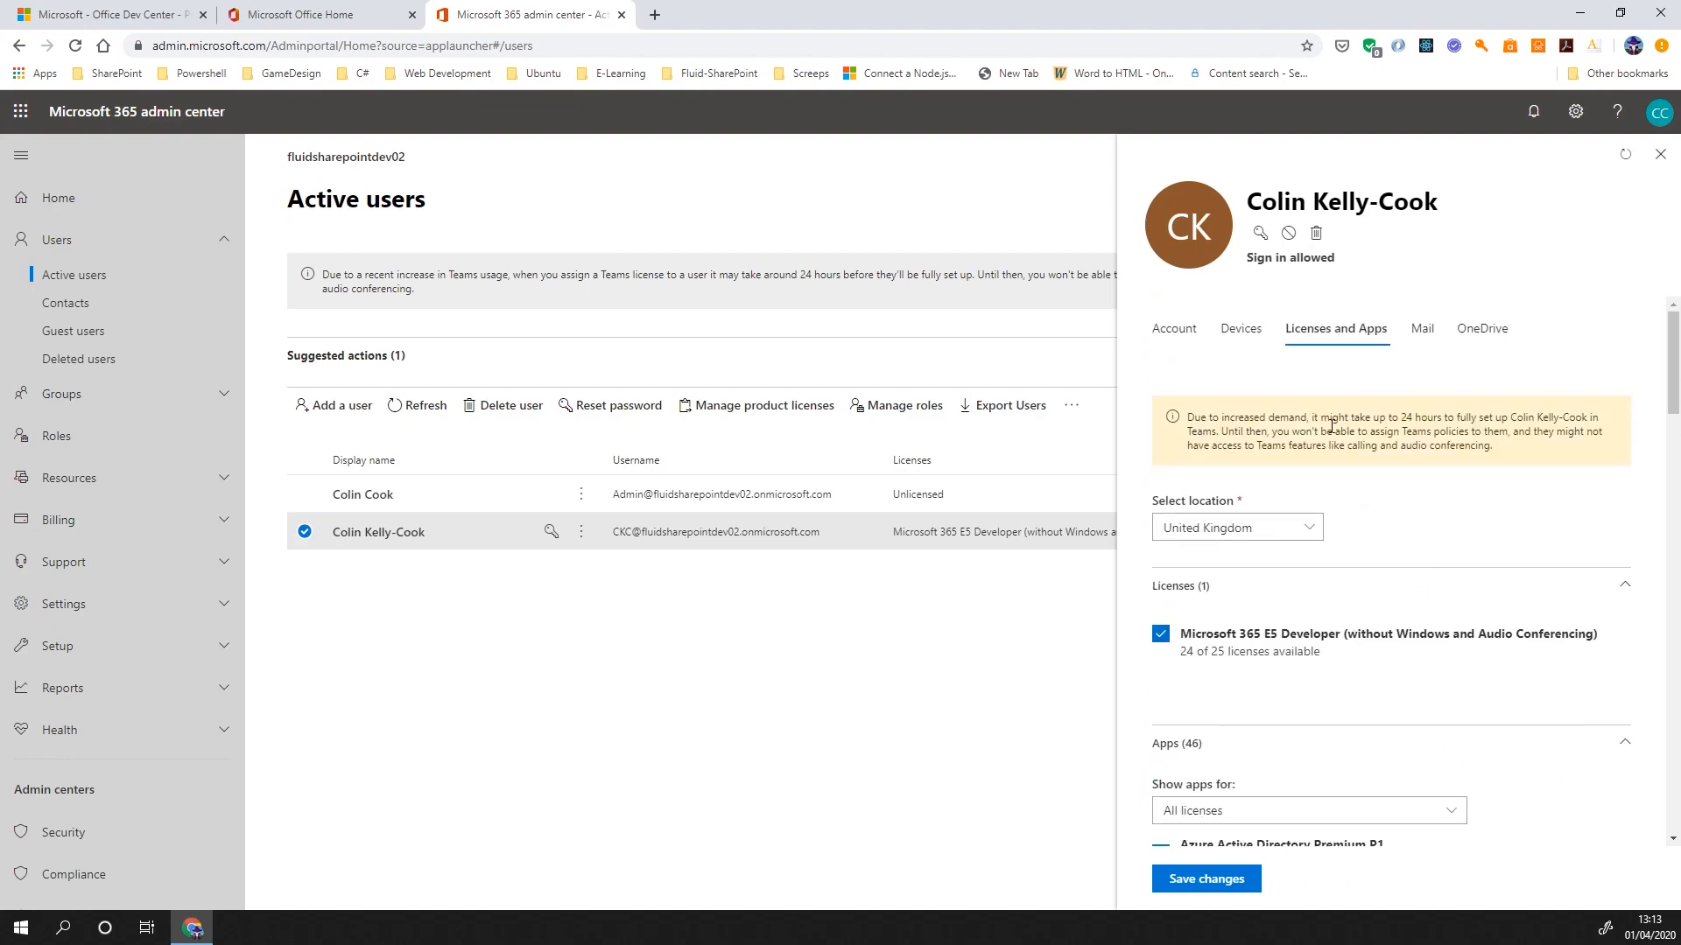
mouse_move(1450, 146)
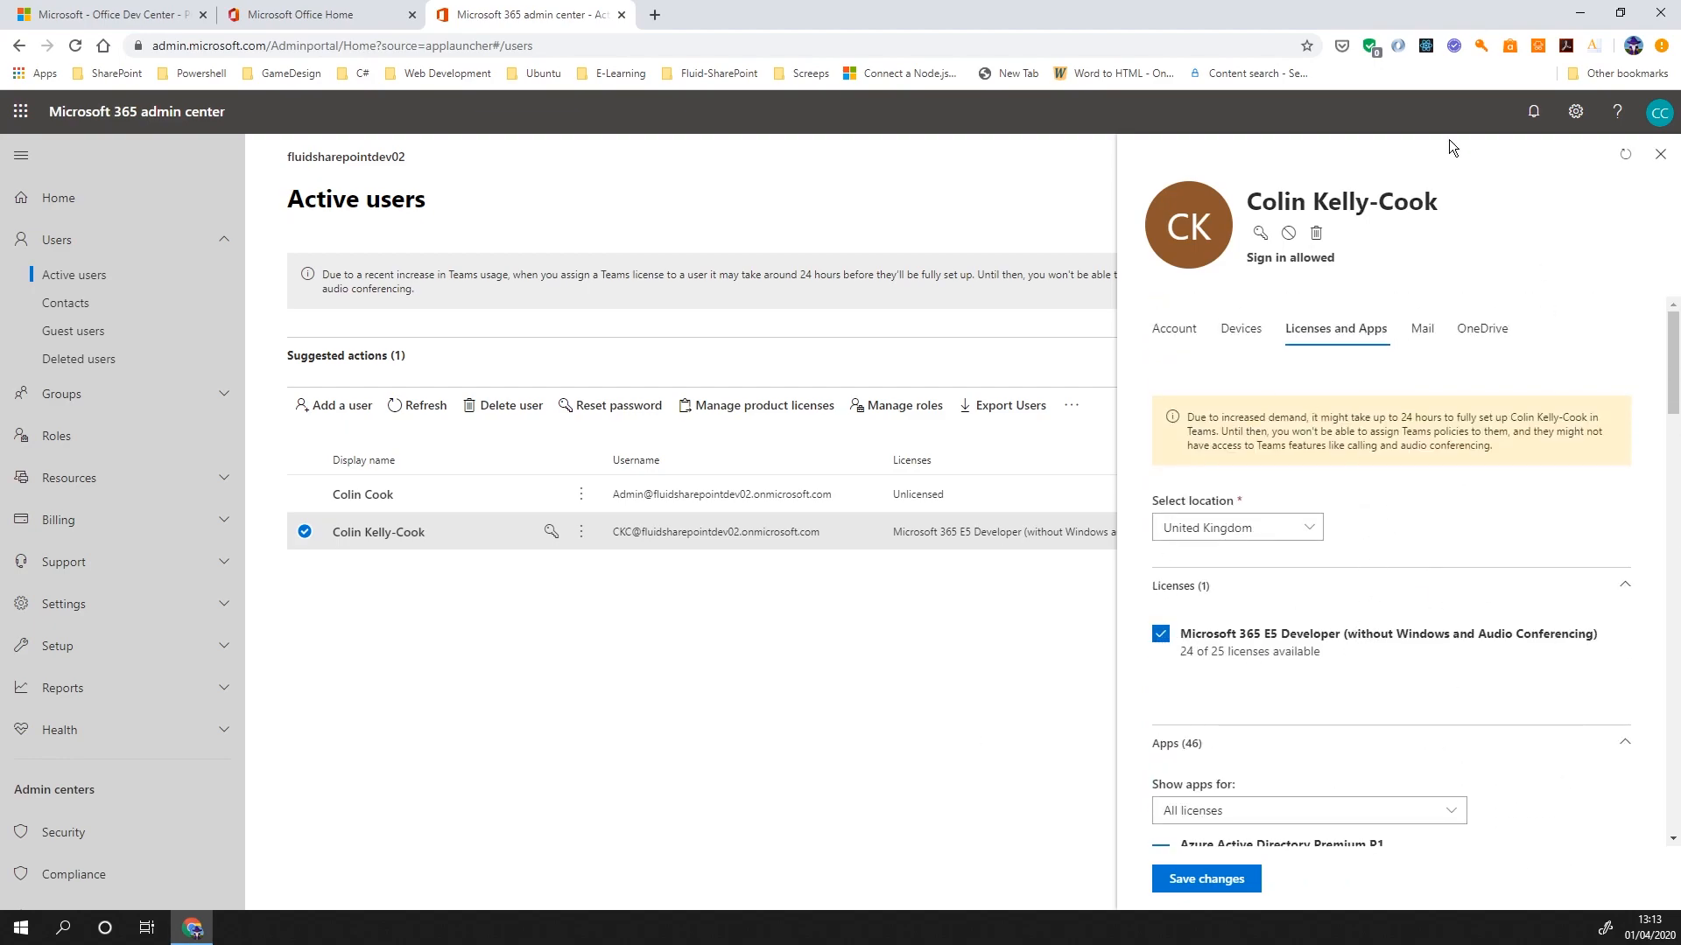
mouse_move(1661, 153)
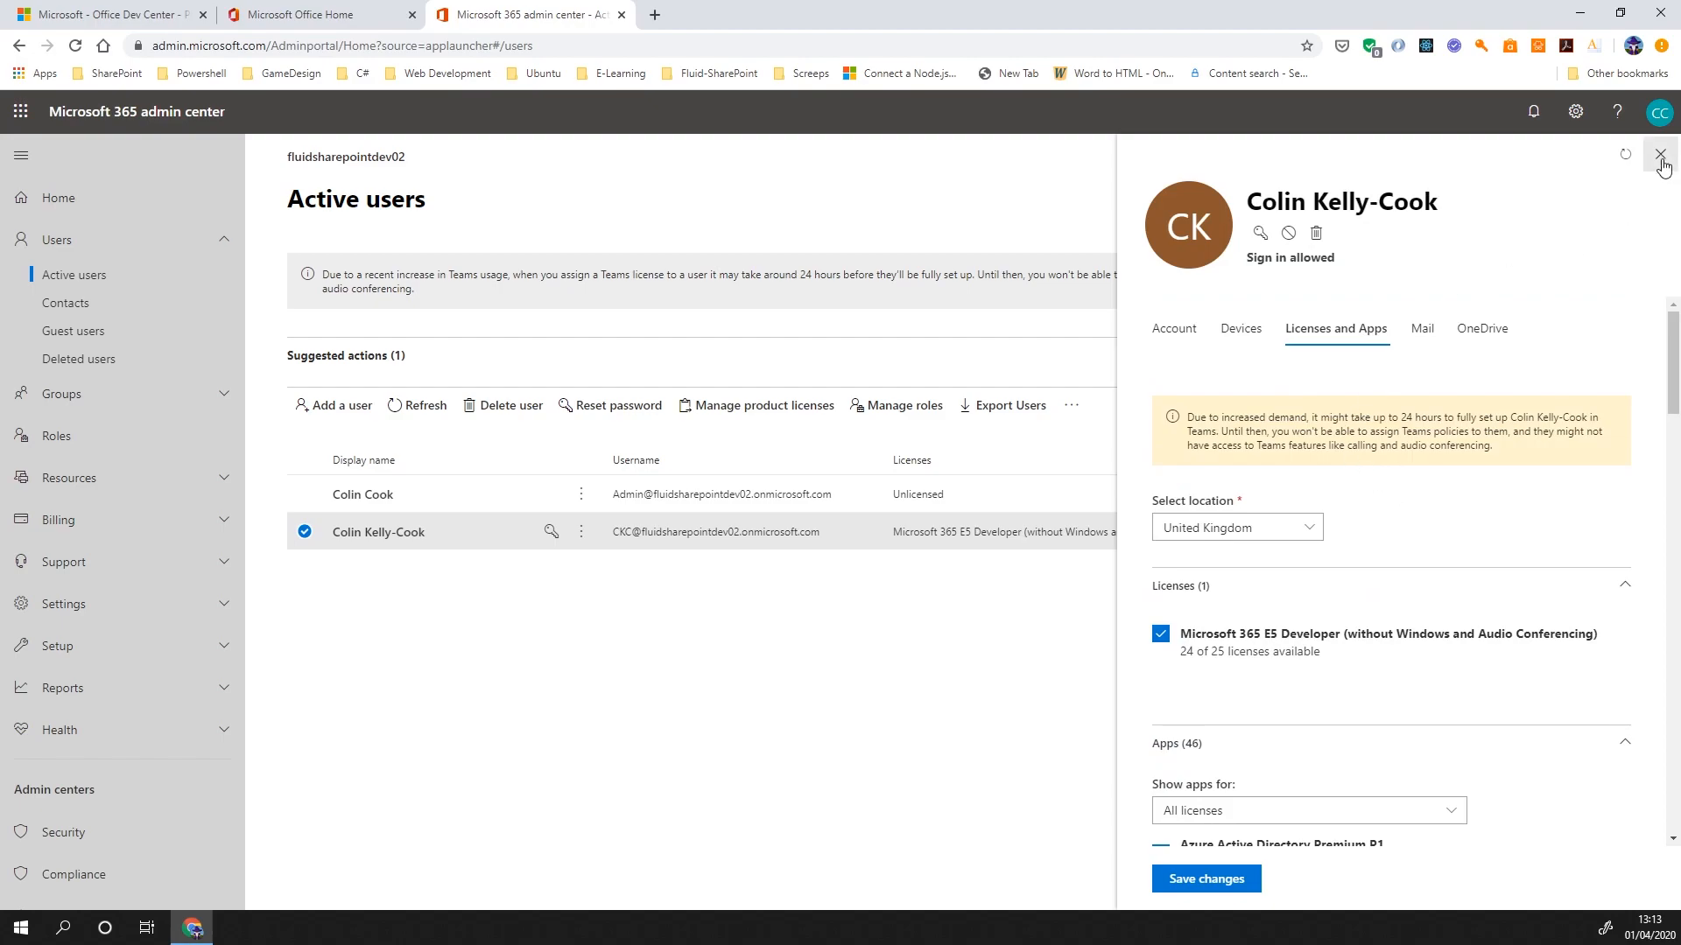
click(1660, 153)
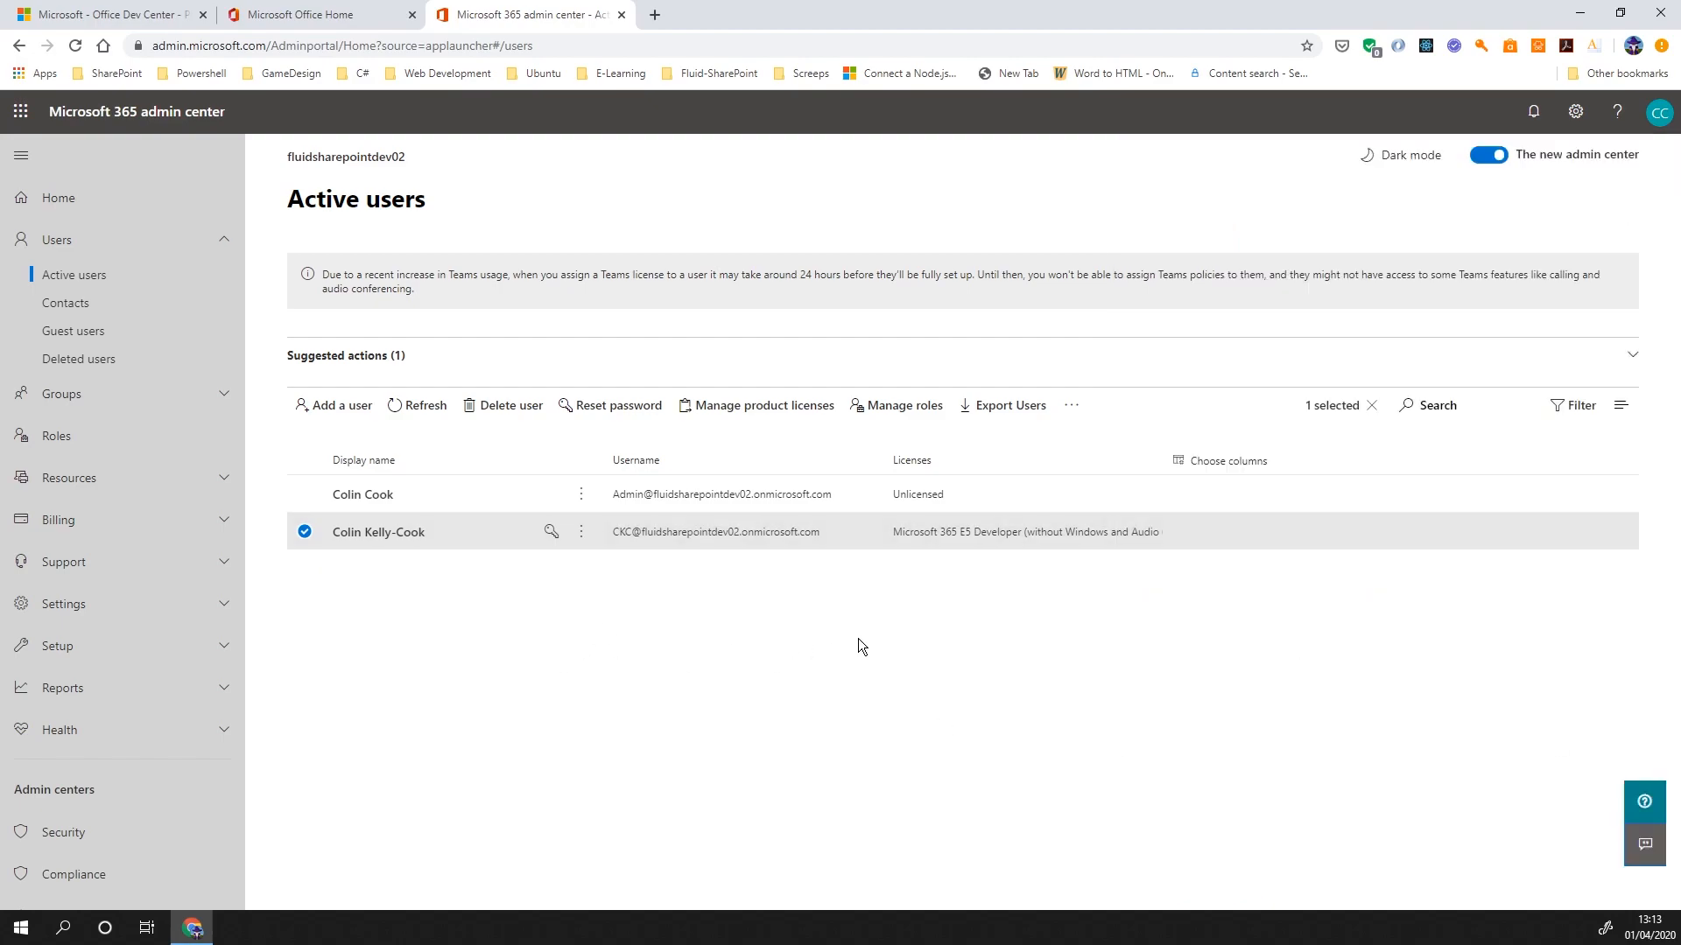
mouse_move(328, 532)
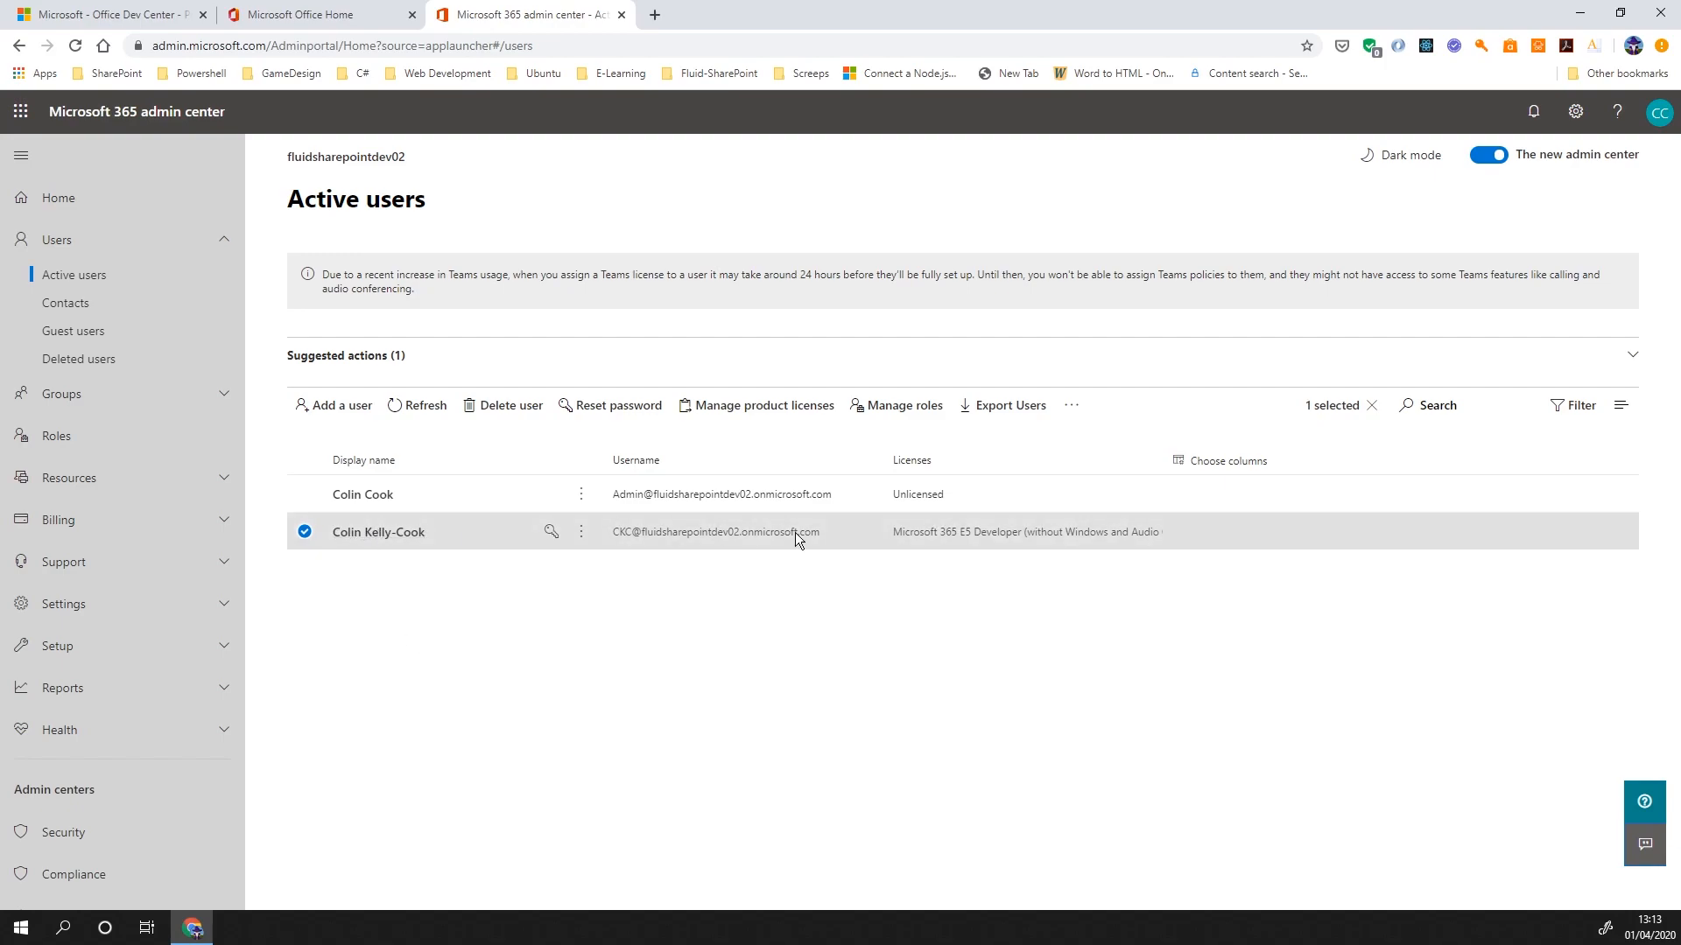
mouse_move(834, 798)
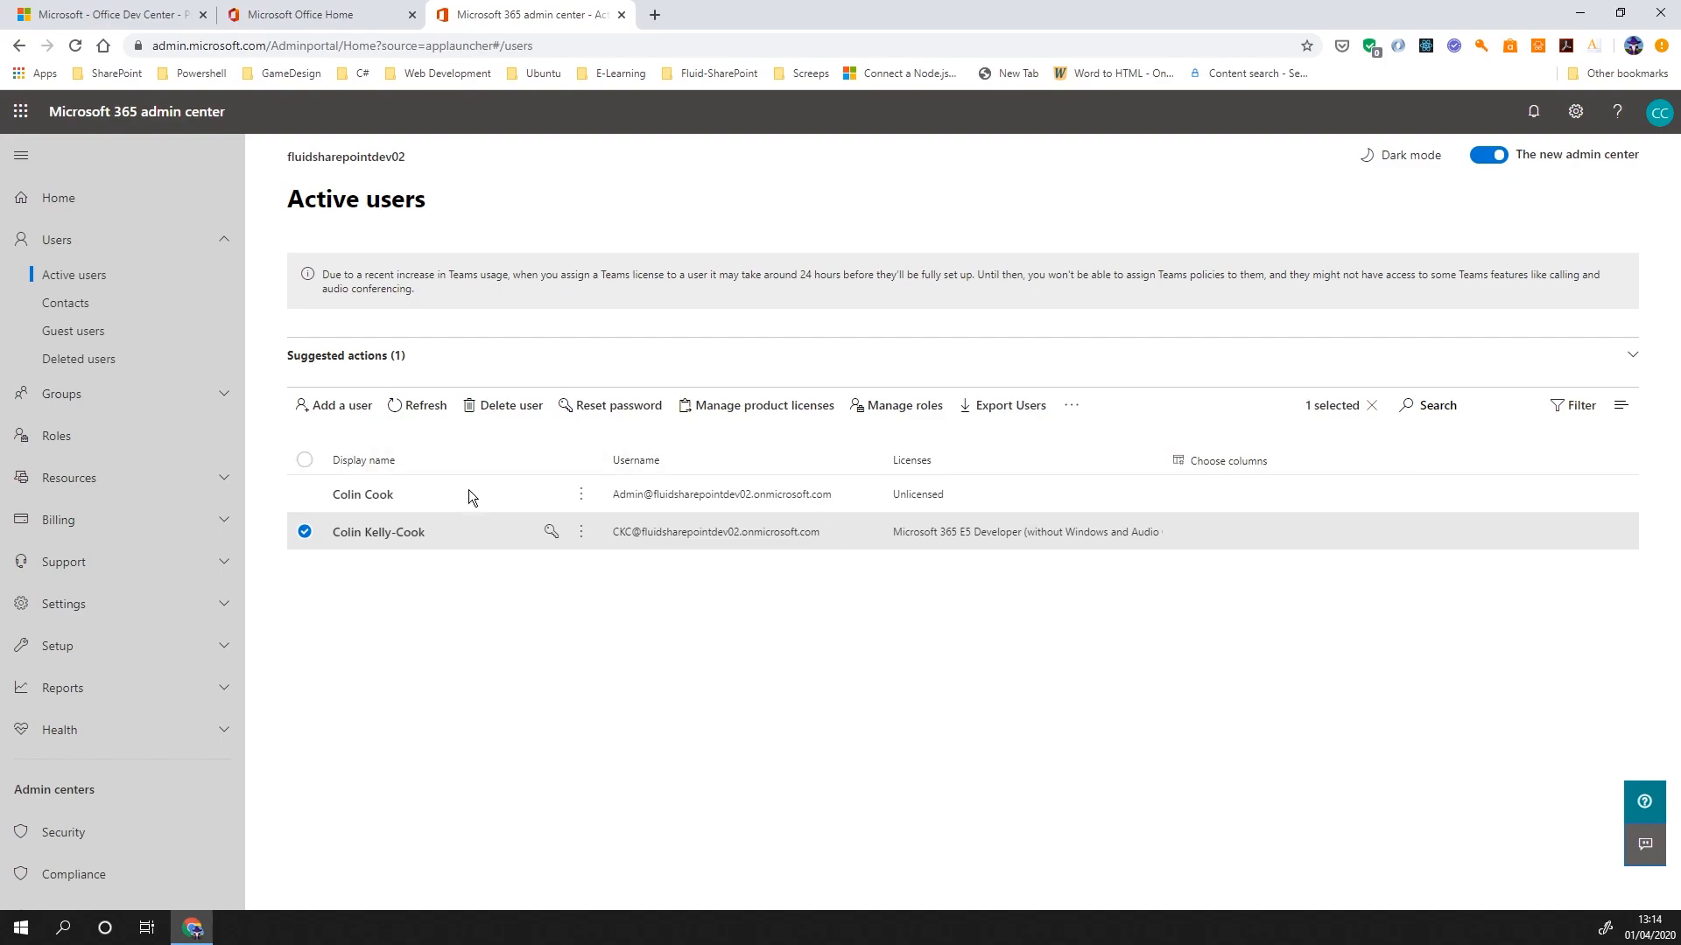
click(378, 533)
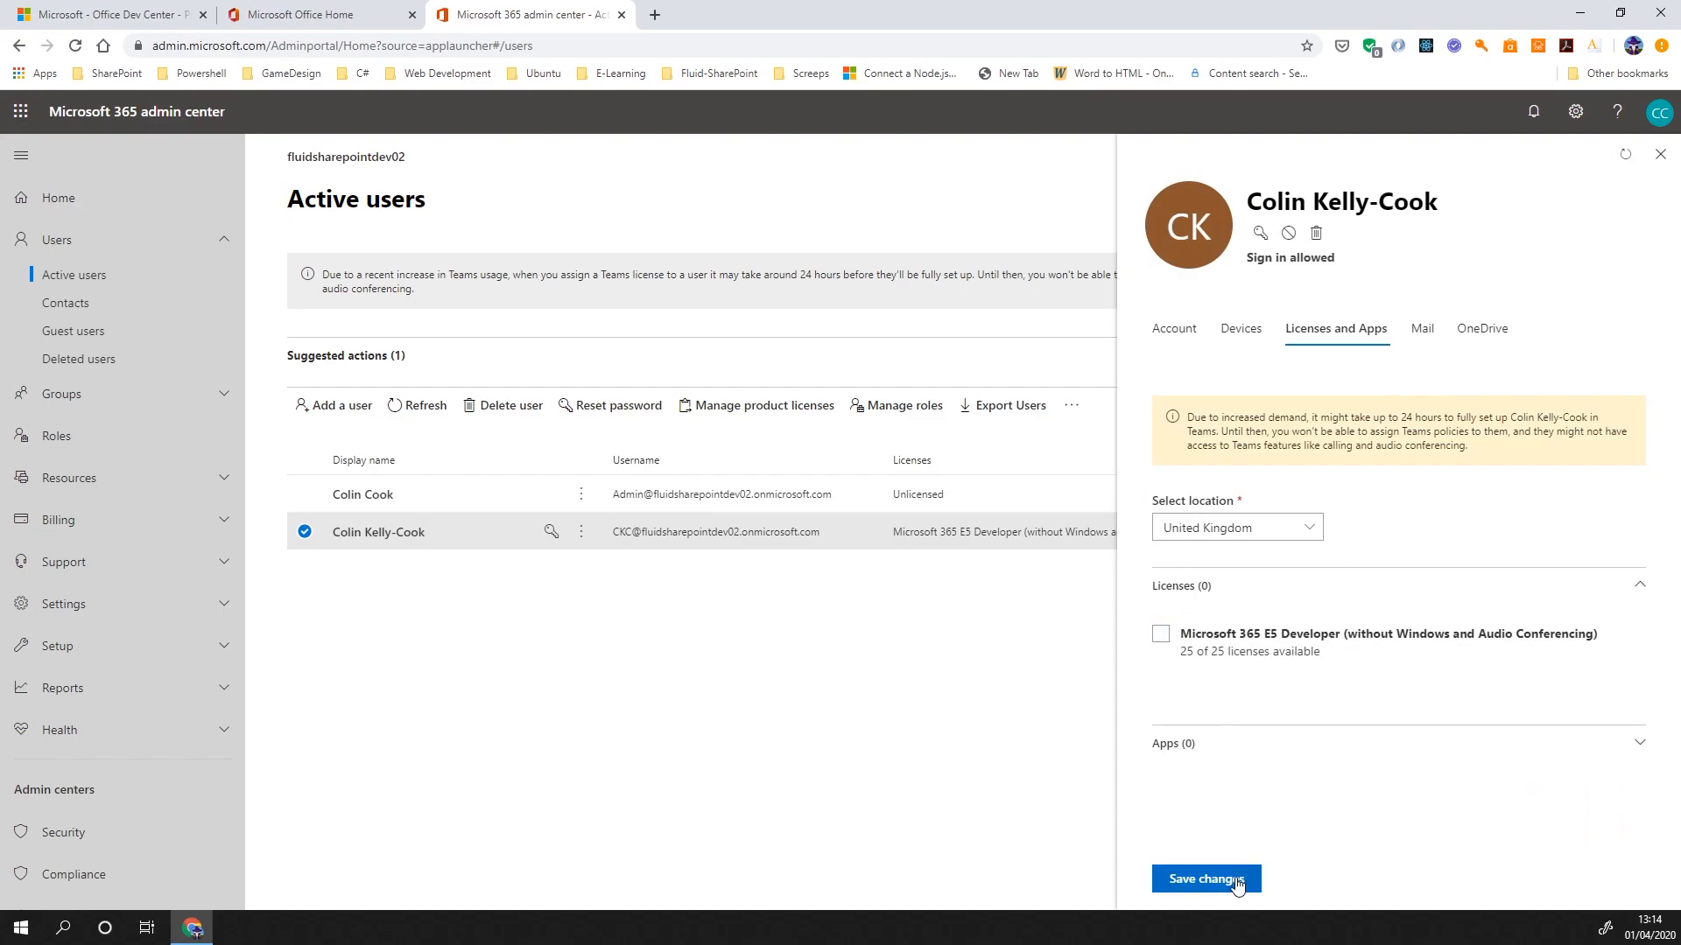
click(1206, 878)
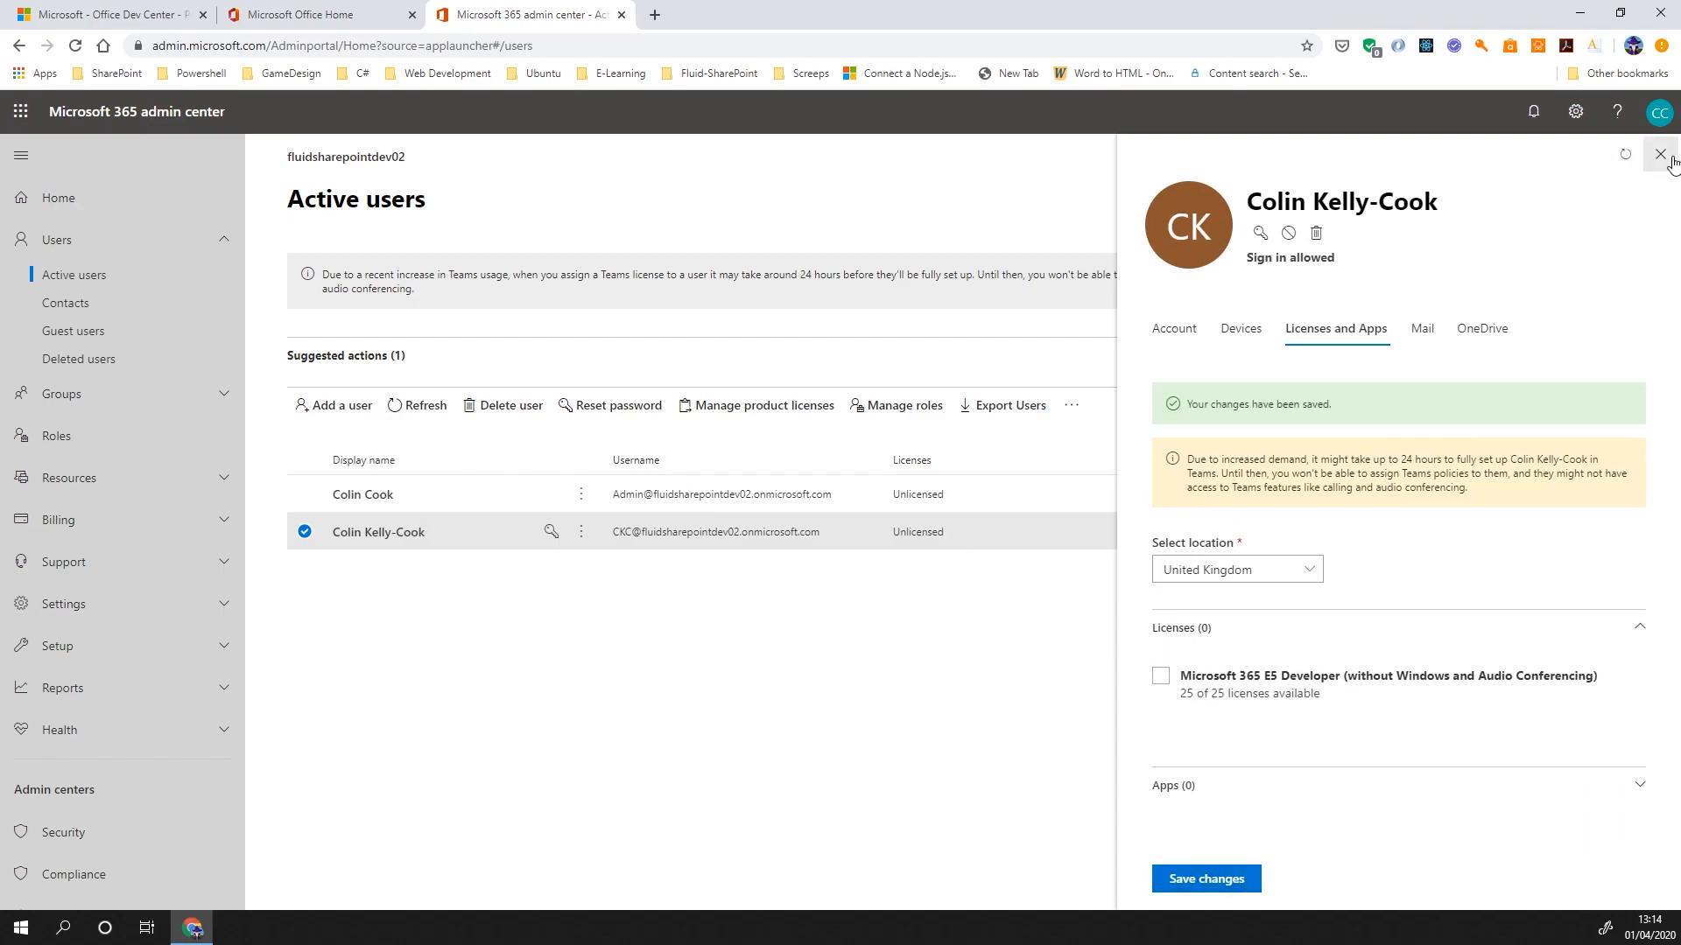
click(1659, 153)
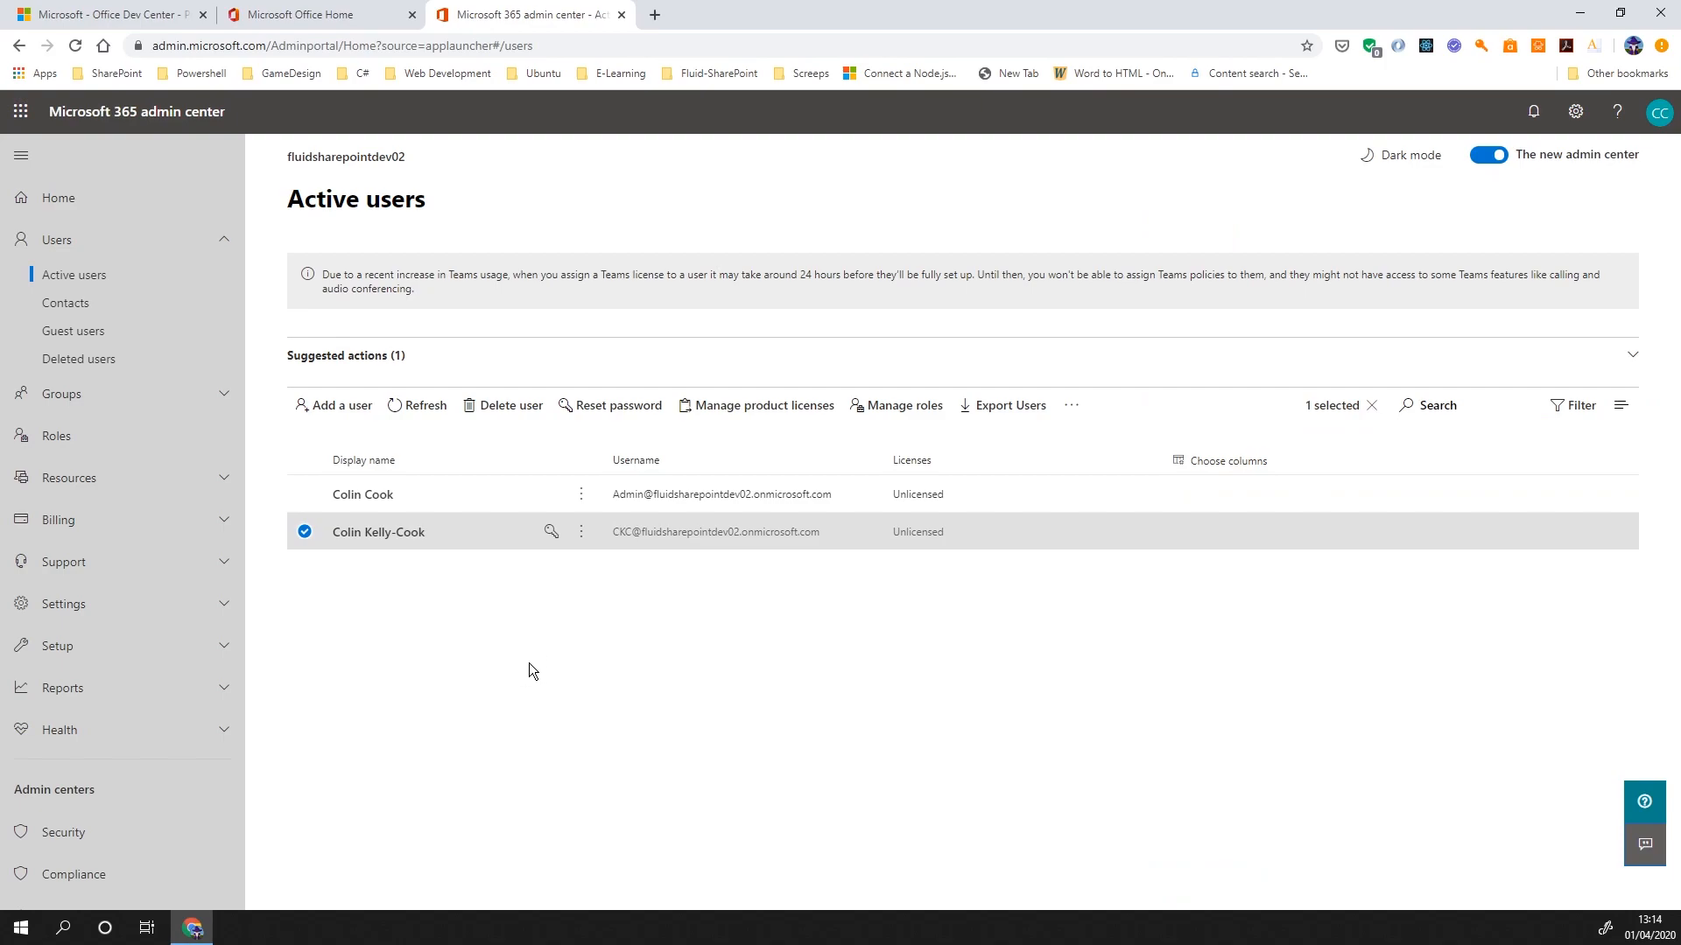
mouse_move(527, 637)
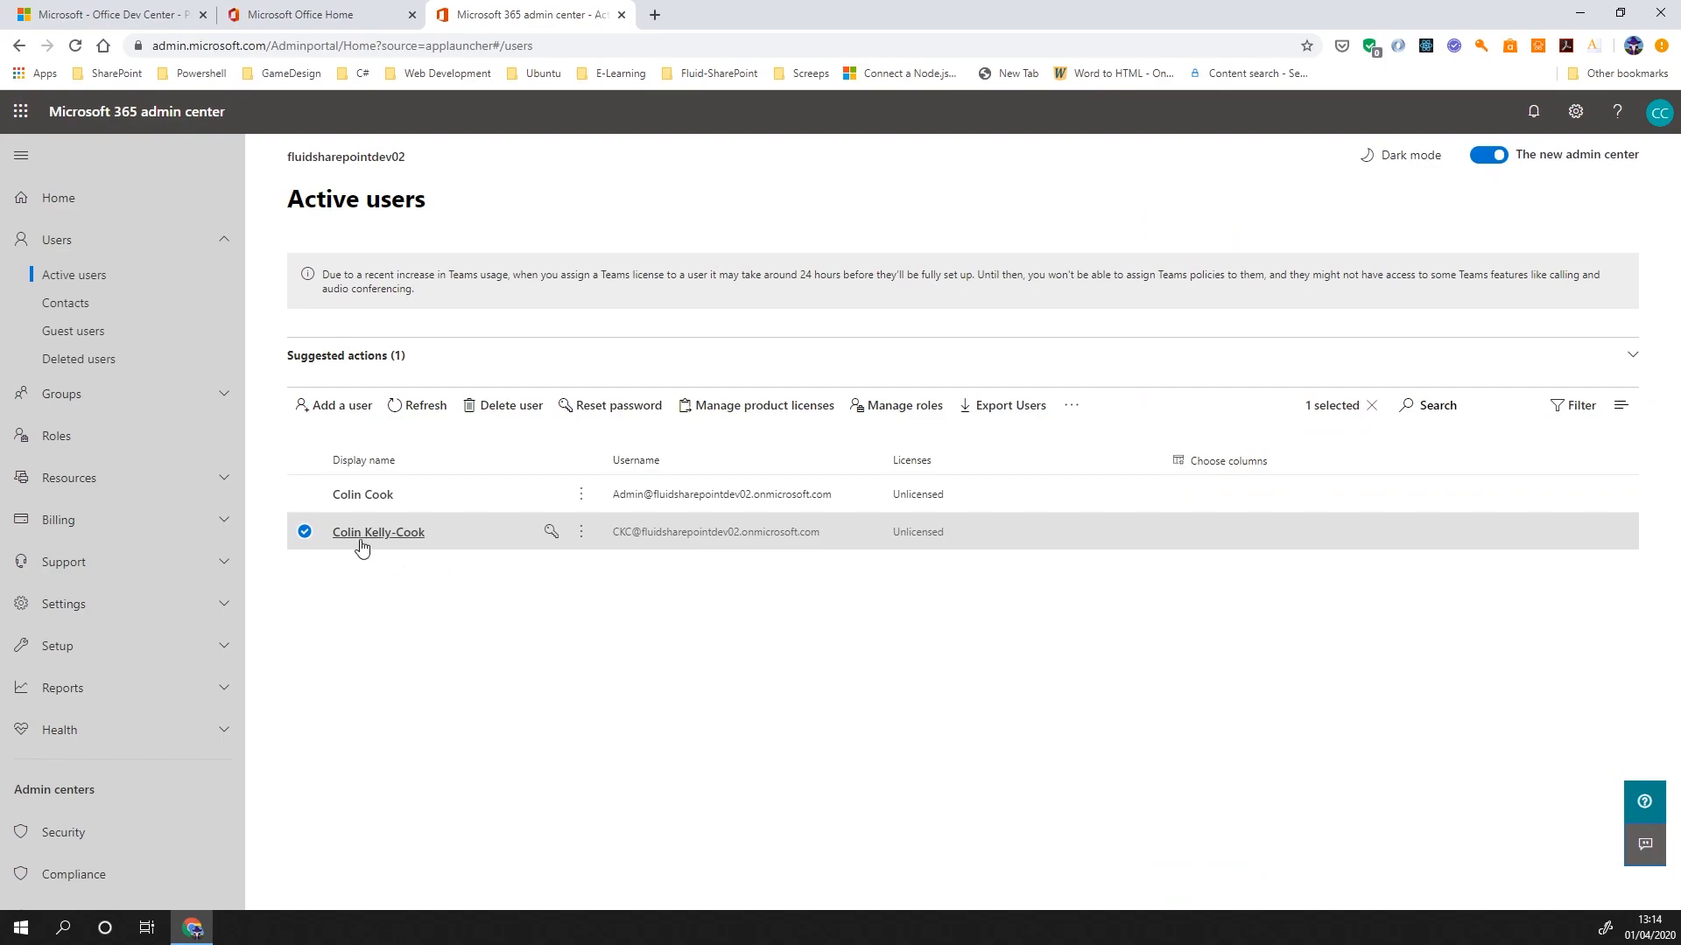
click(378, 532)
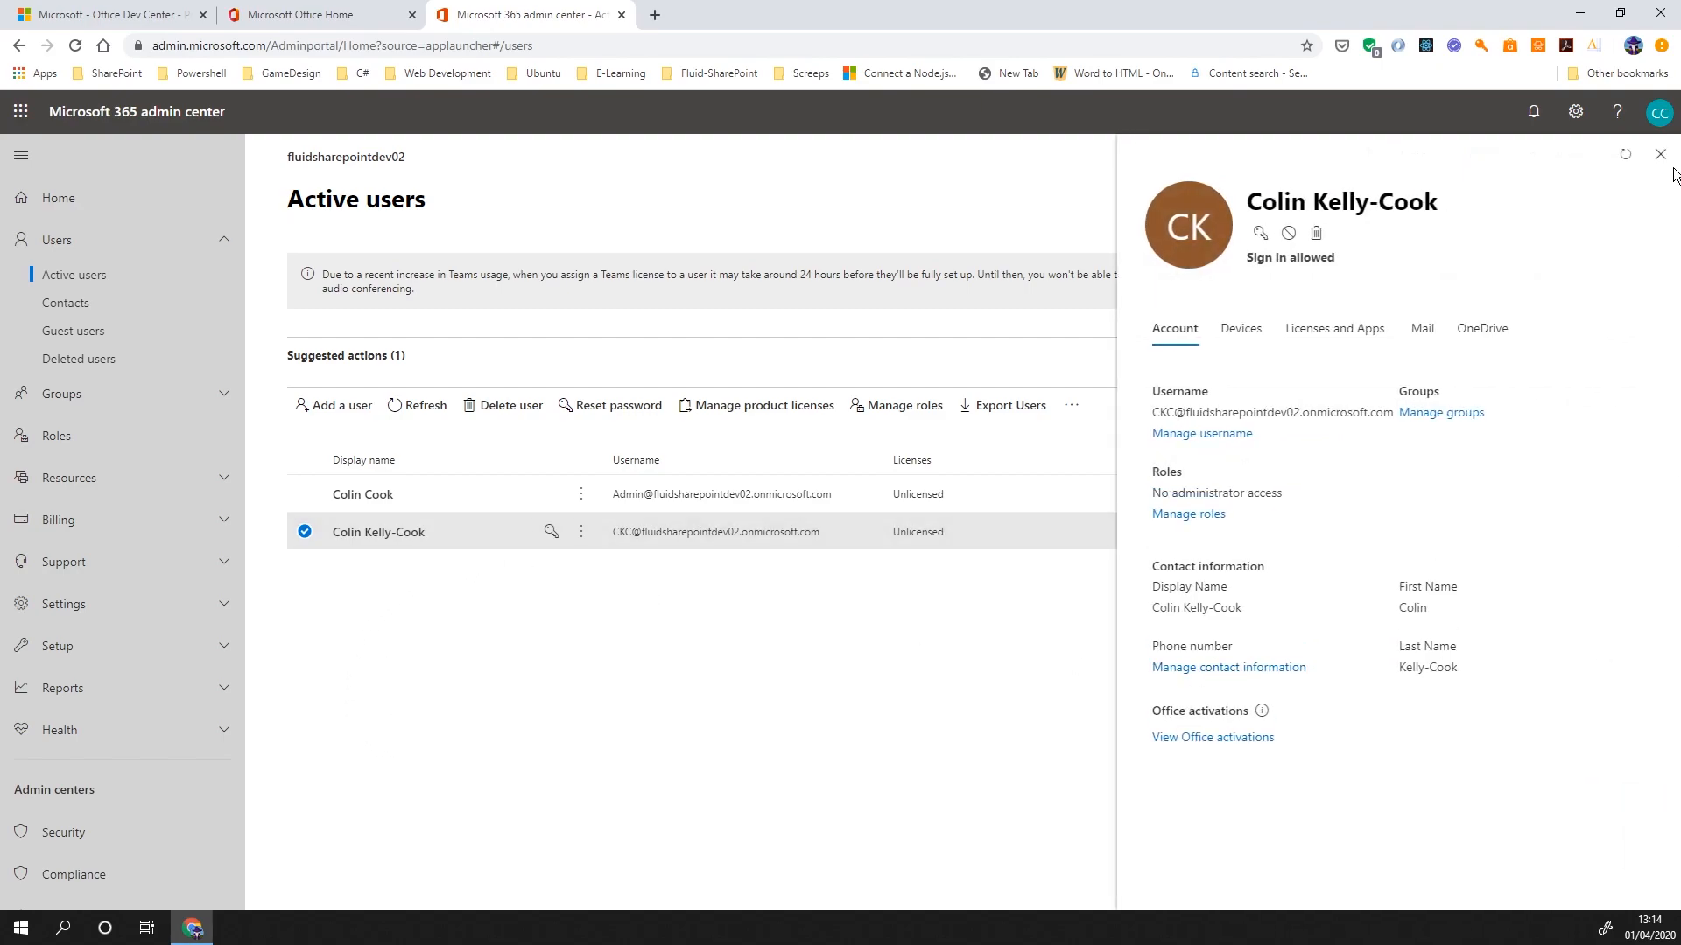
click(1335, 328)
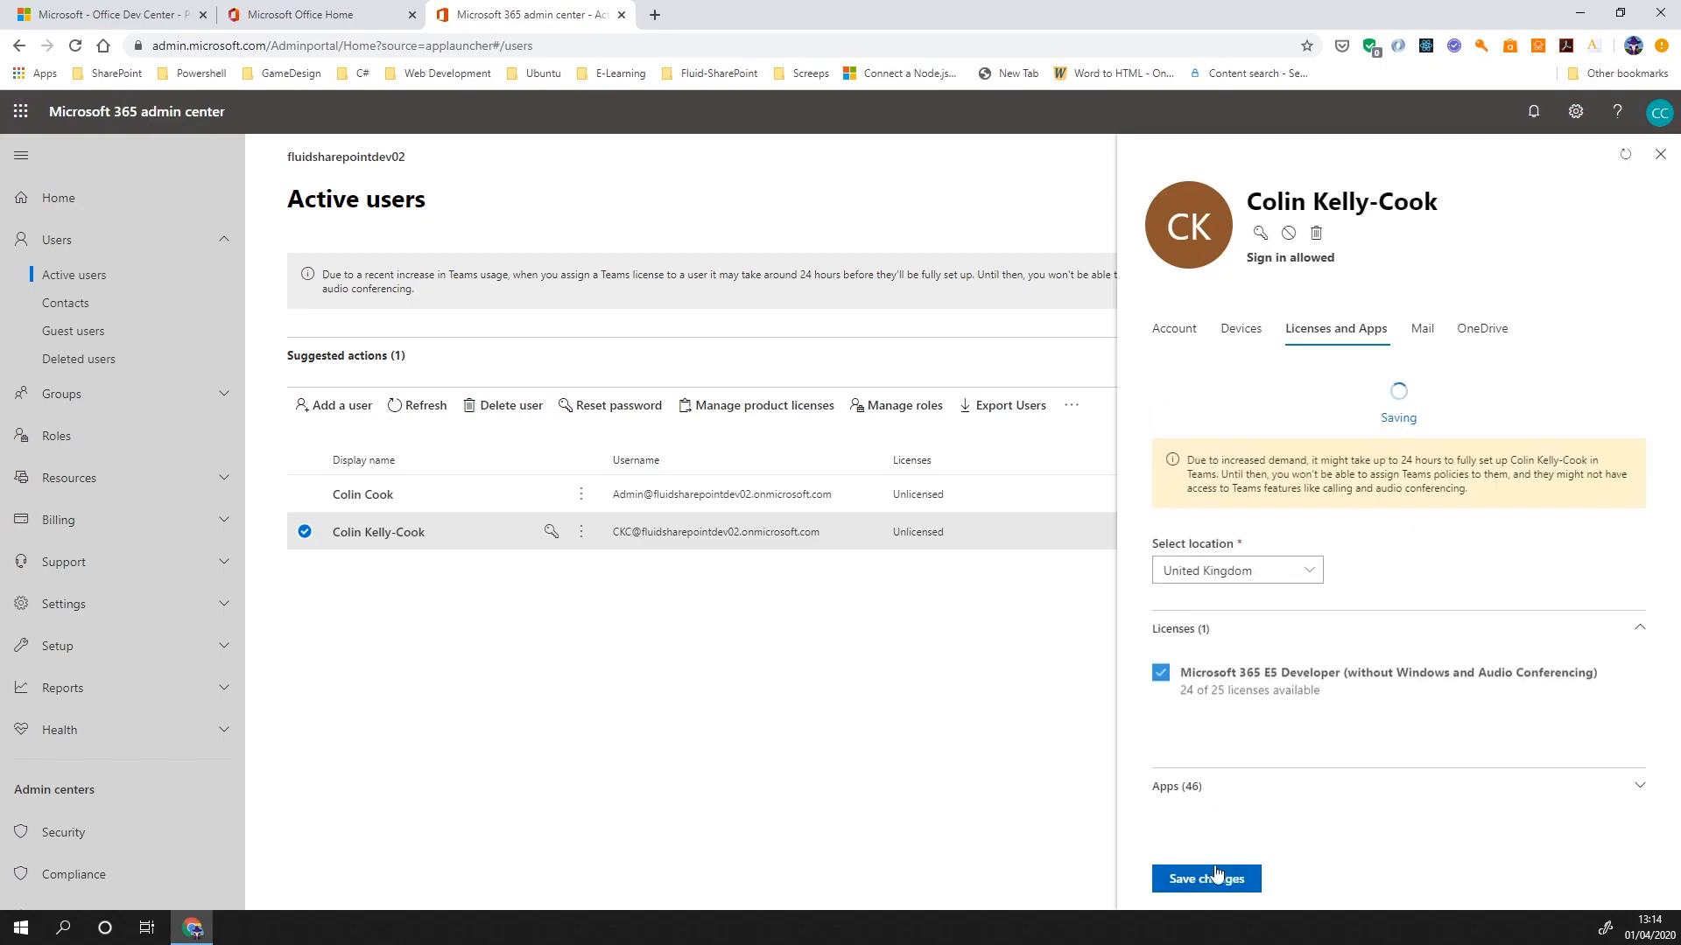
click(1206, 878)
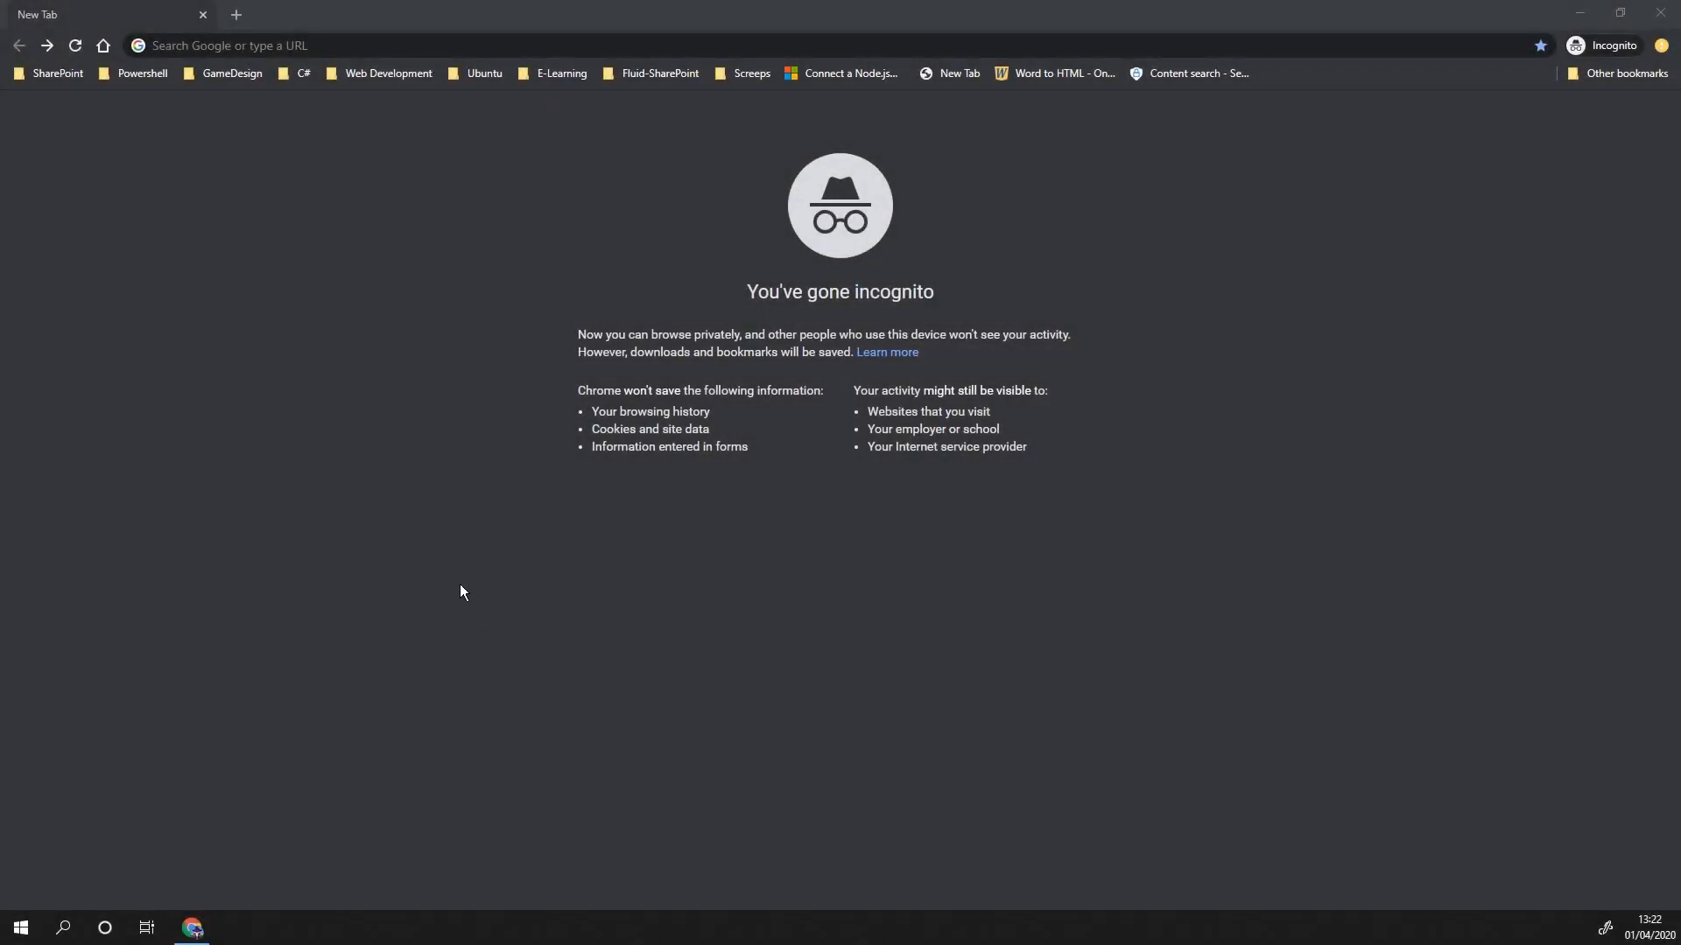
mouse_move(690, 175)
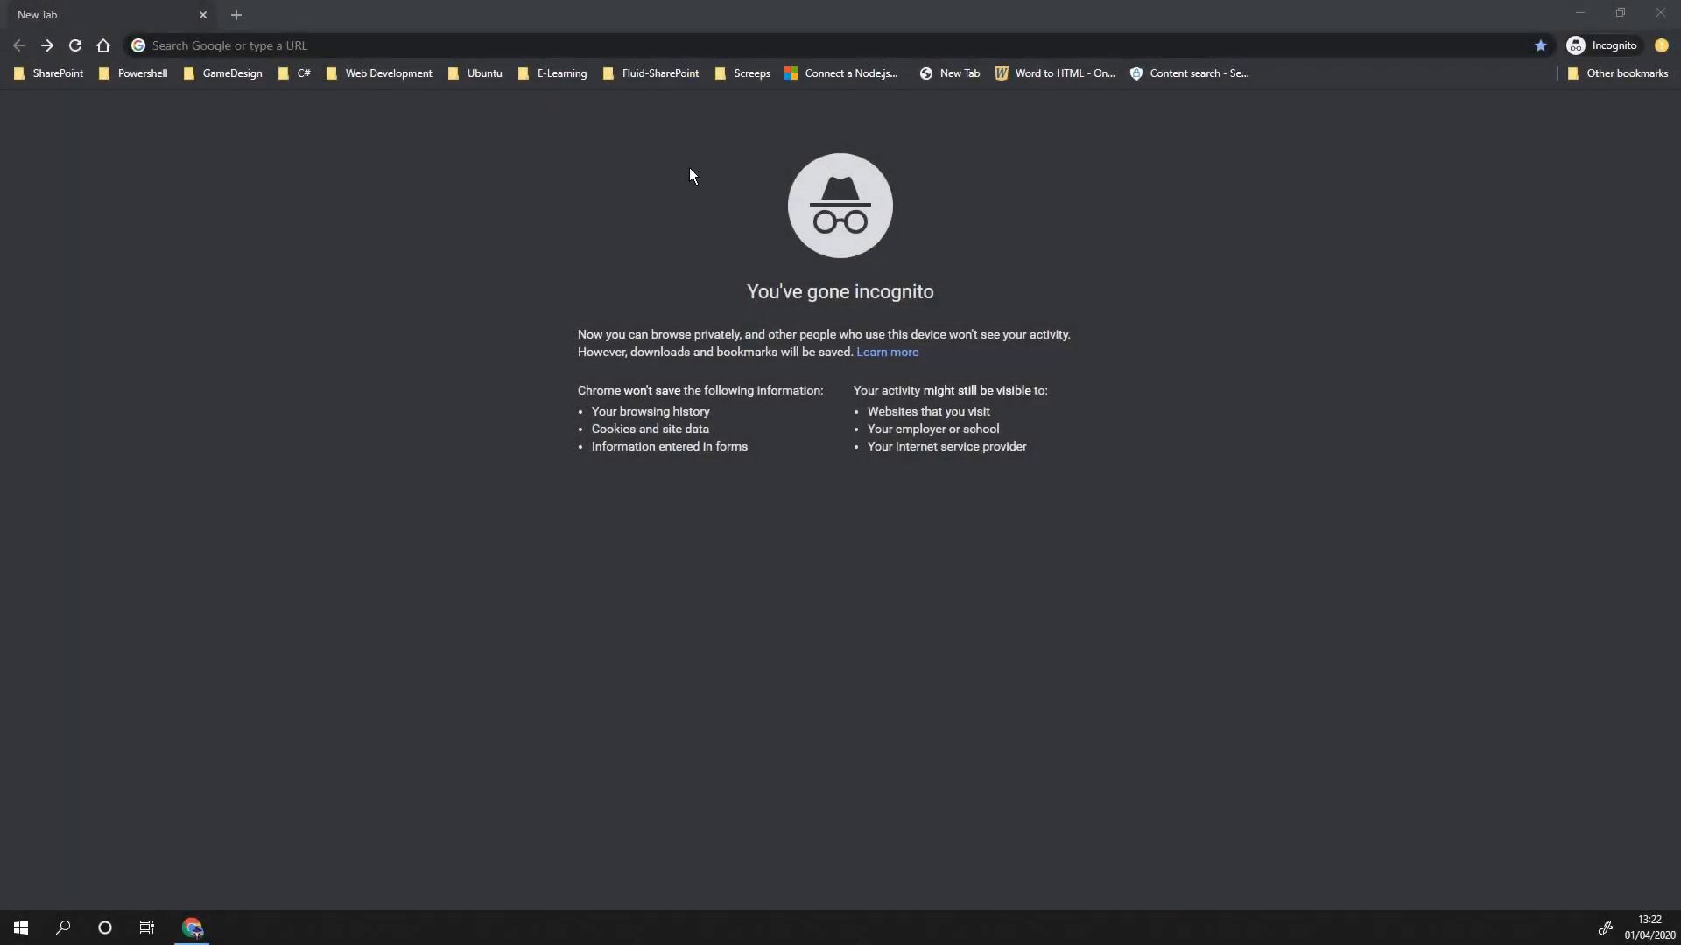
mouse_move(849, 111)
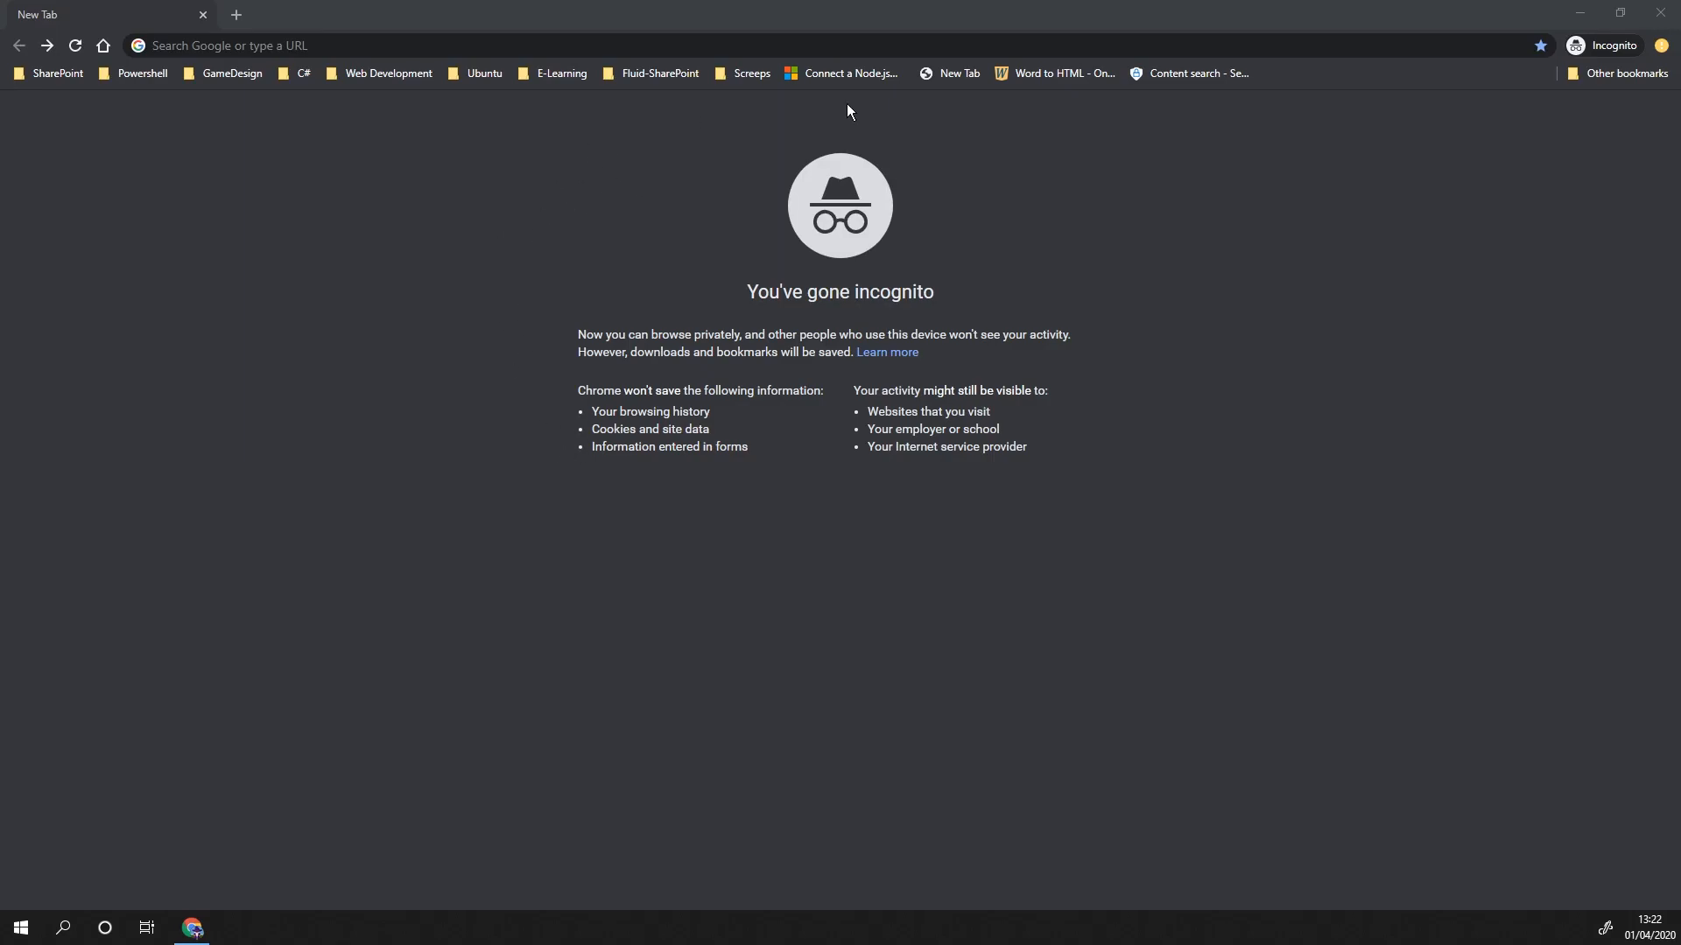
mouse_move(1022, 161)
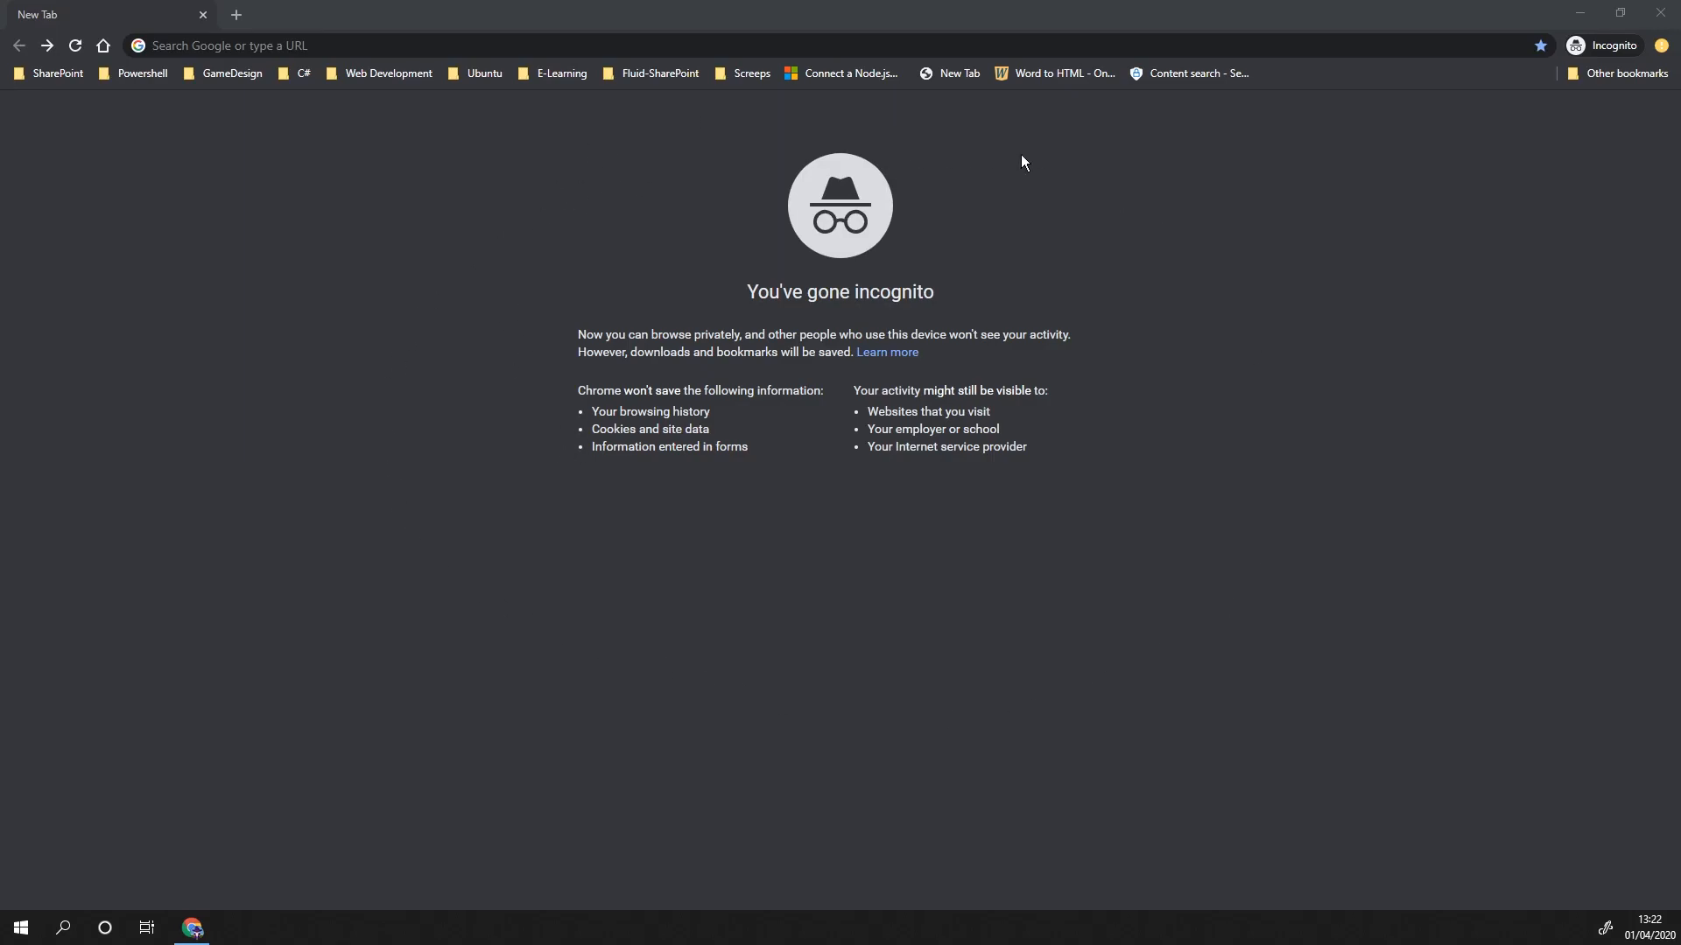
mouse_move(485, 383)
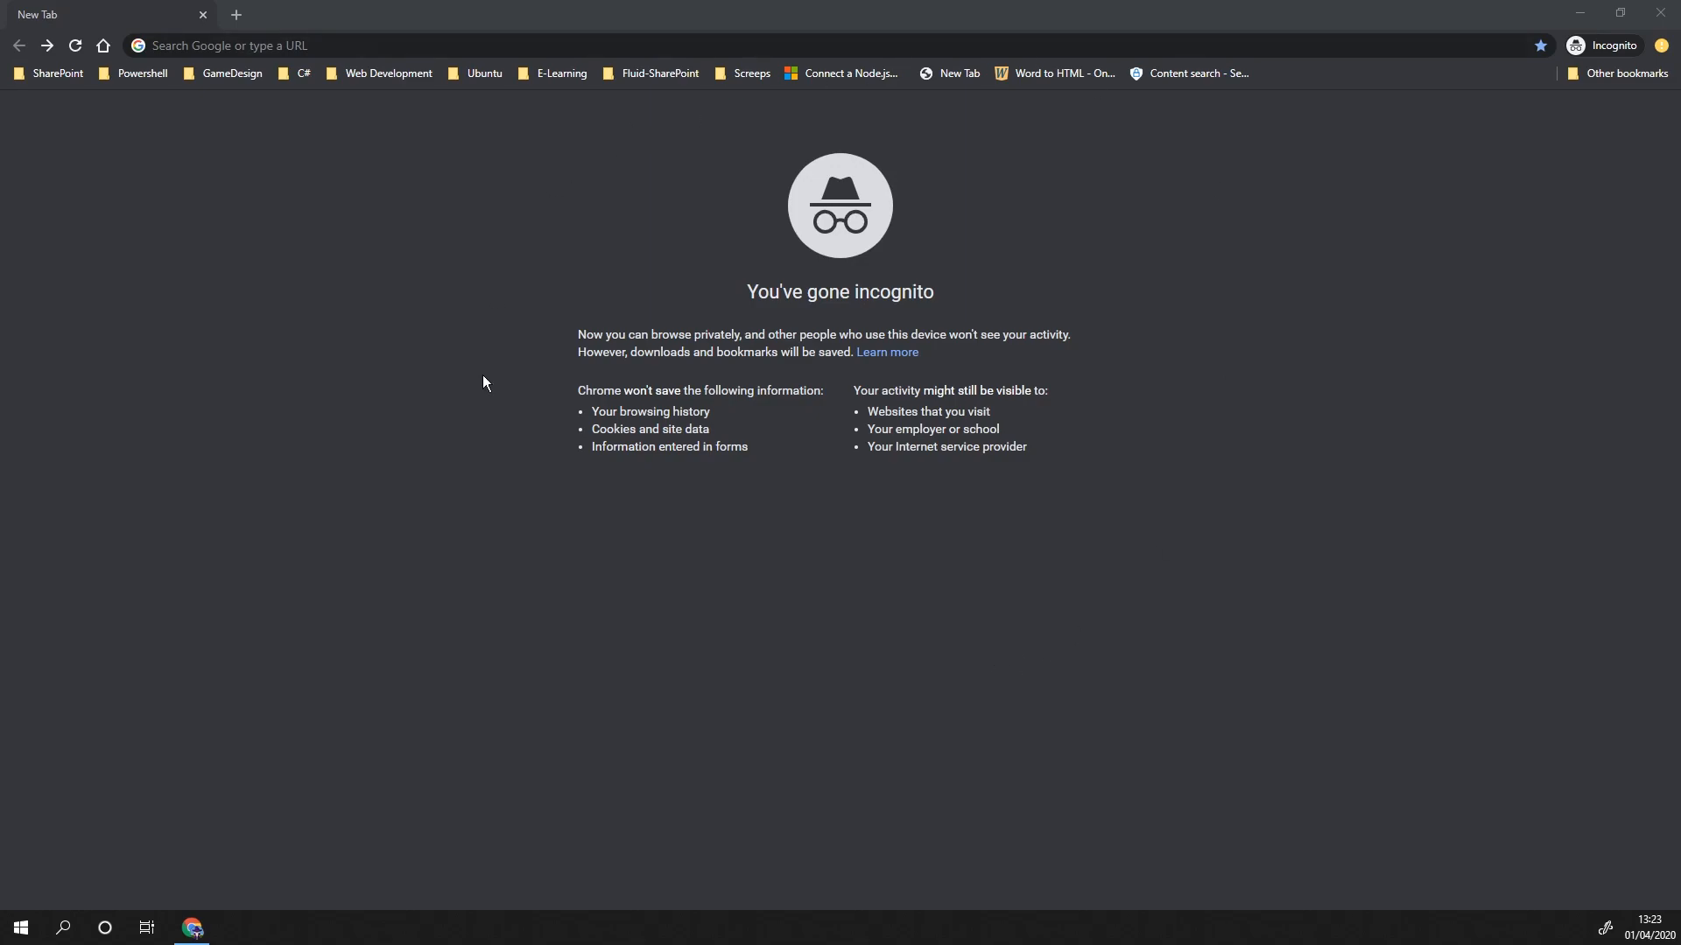
mouse_move(289, 480)
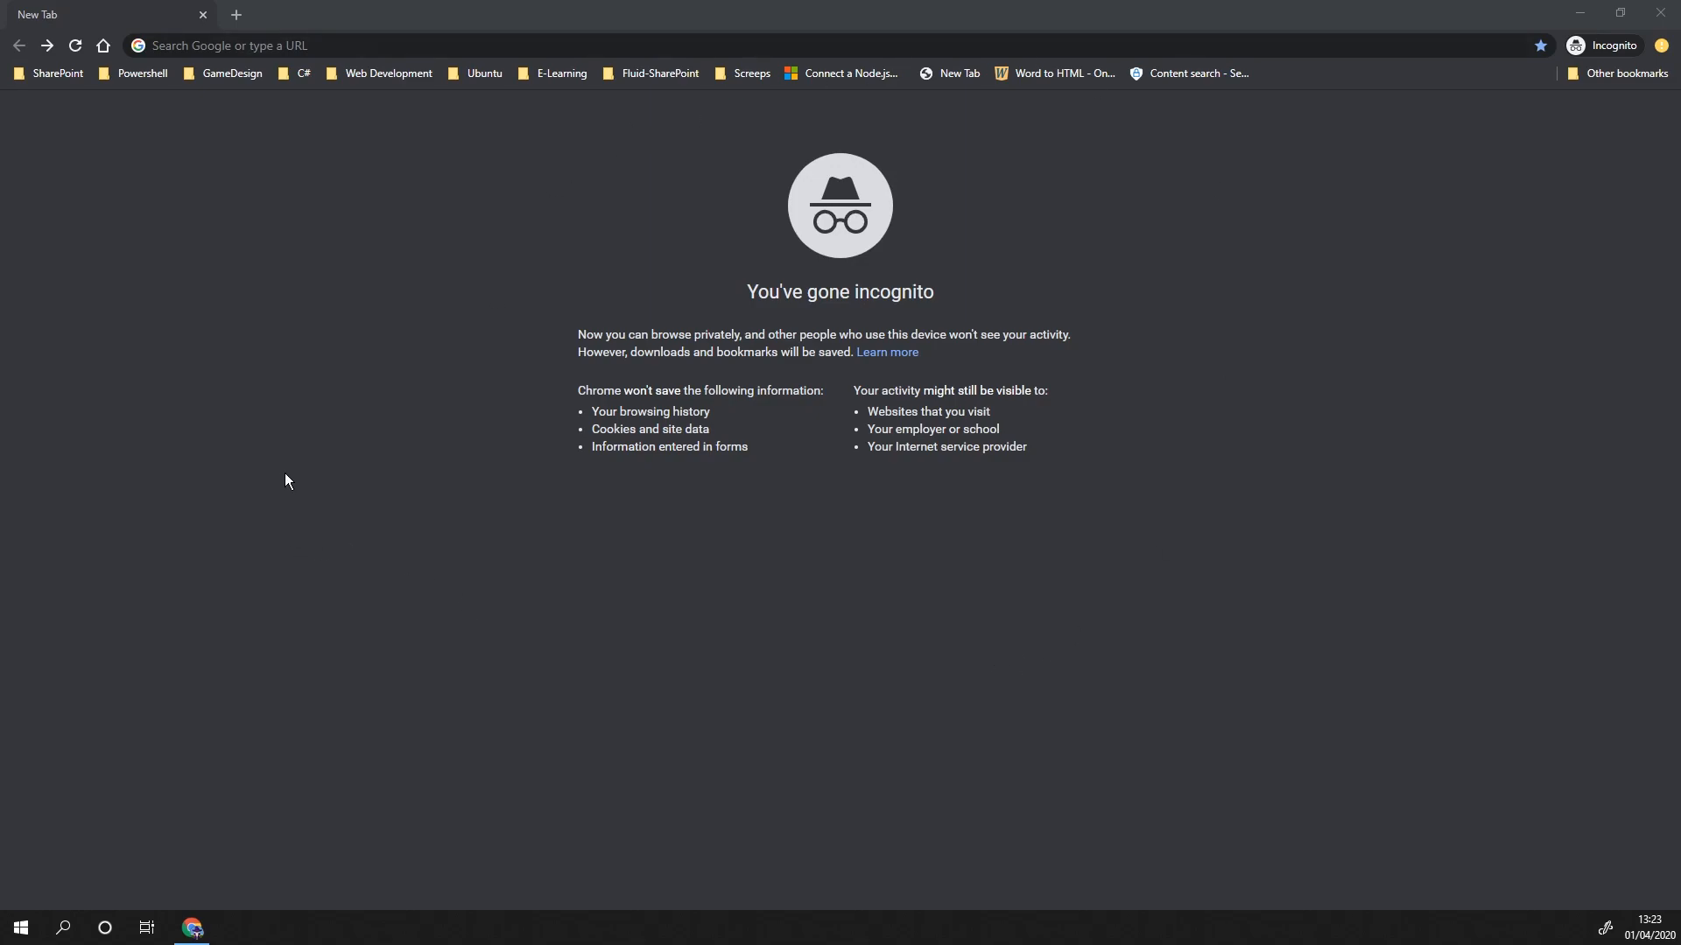
mouse_move(257, 933)
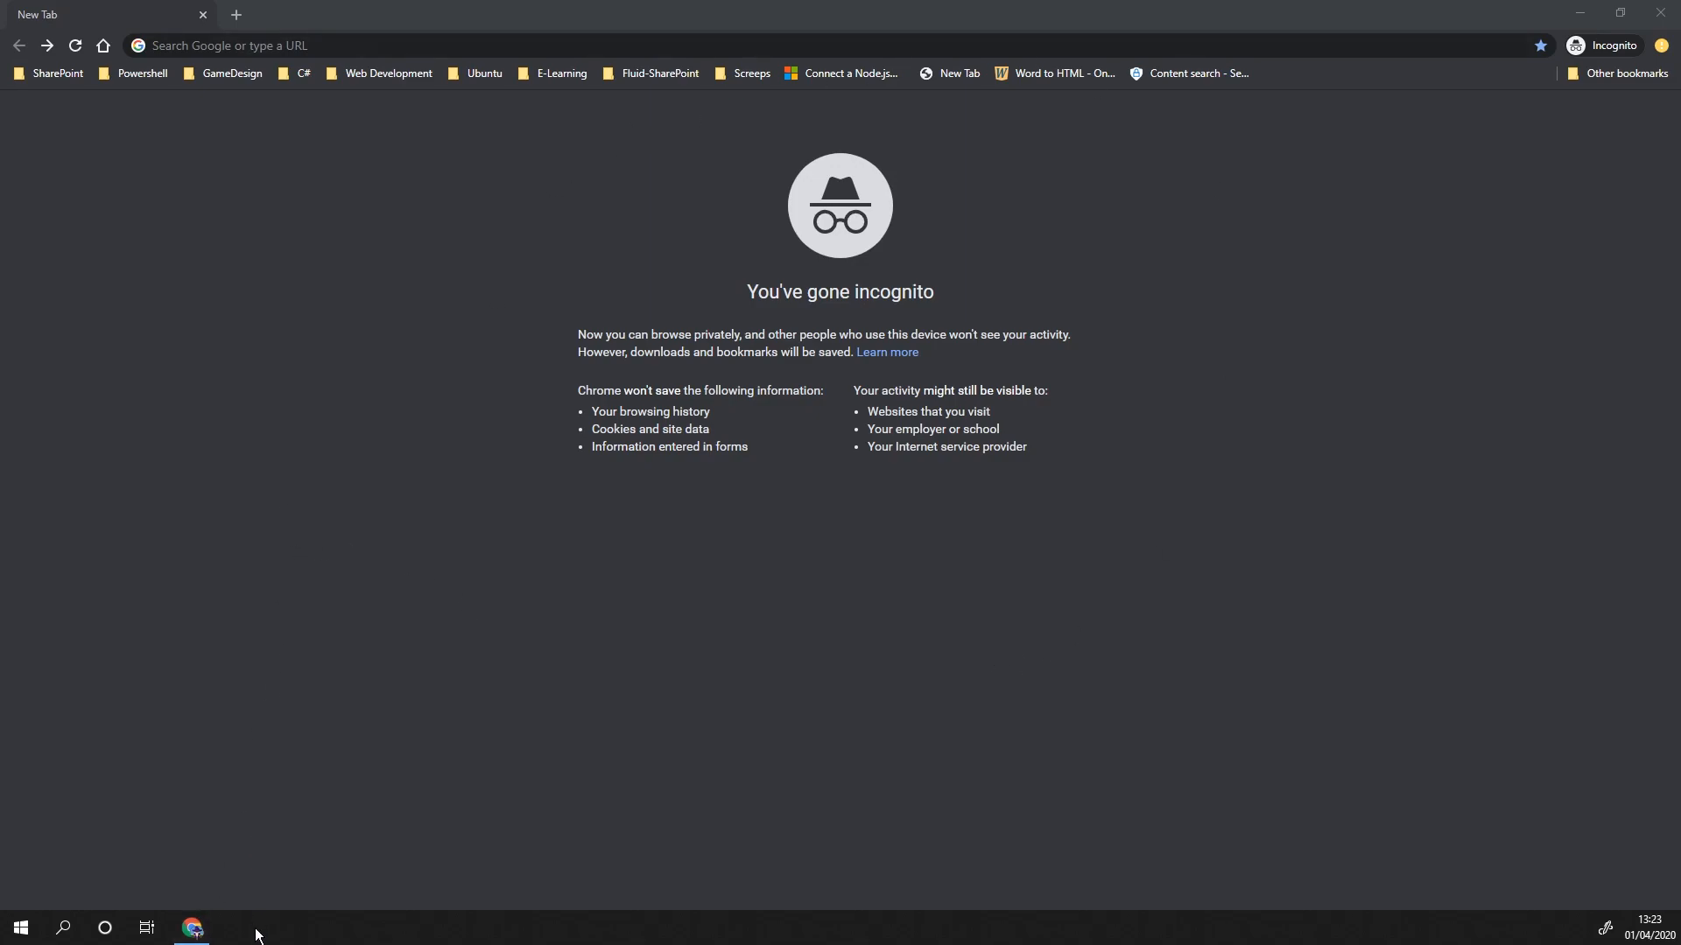
mouse_move(493, 115)
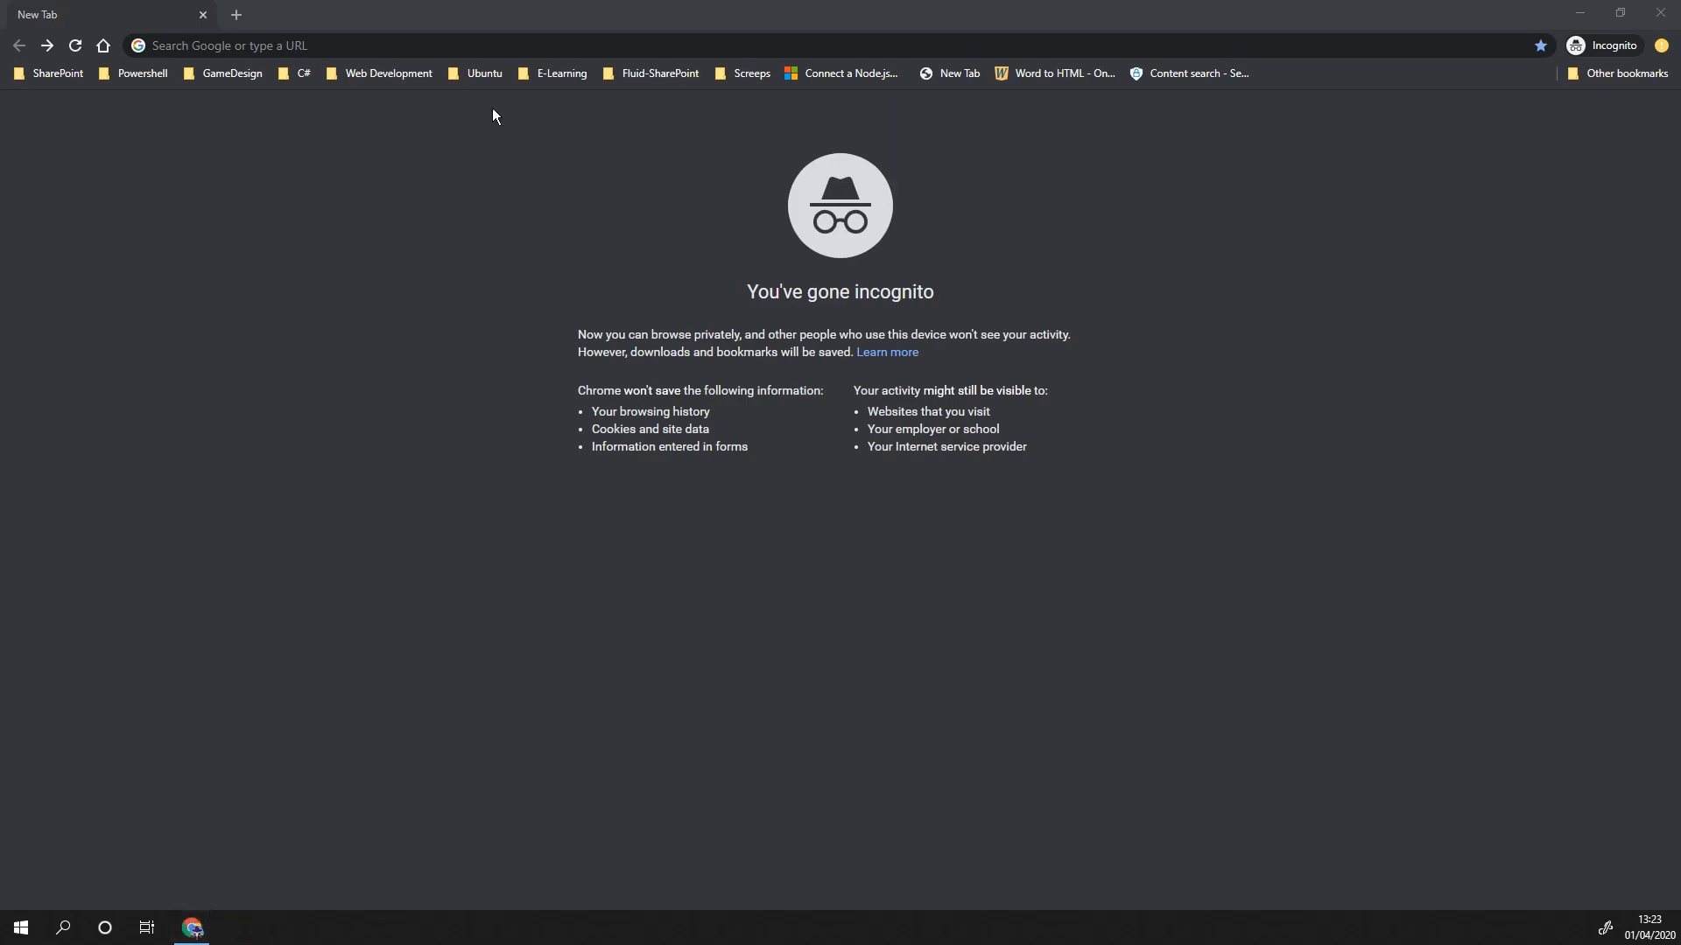
mouse_move(831, 650)
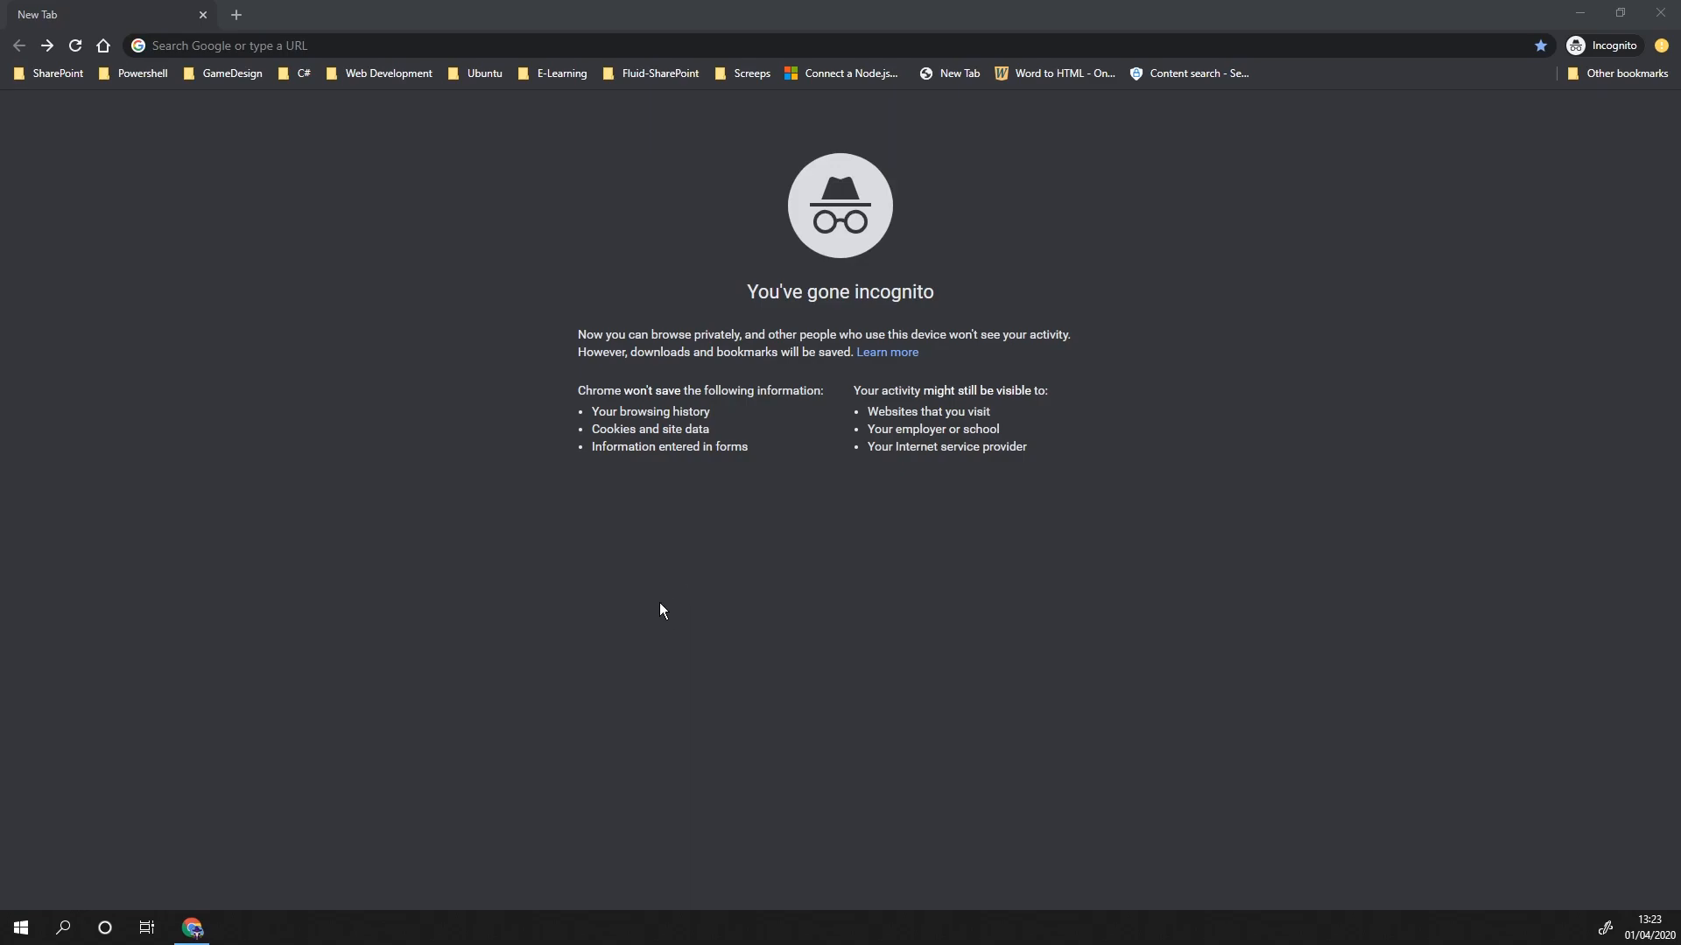
mouse_move(194, 103)
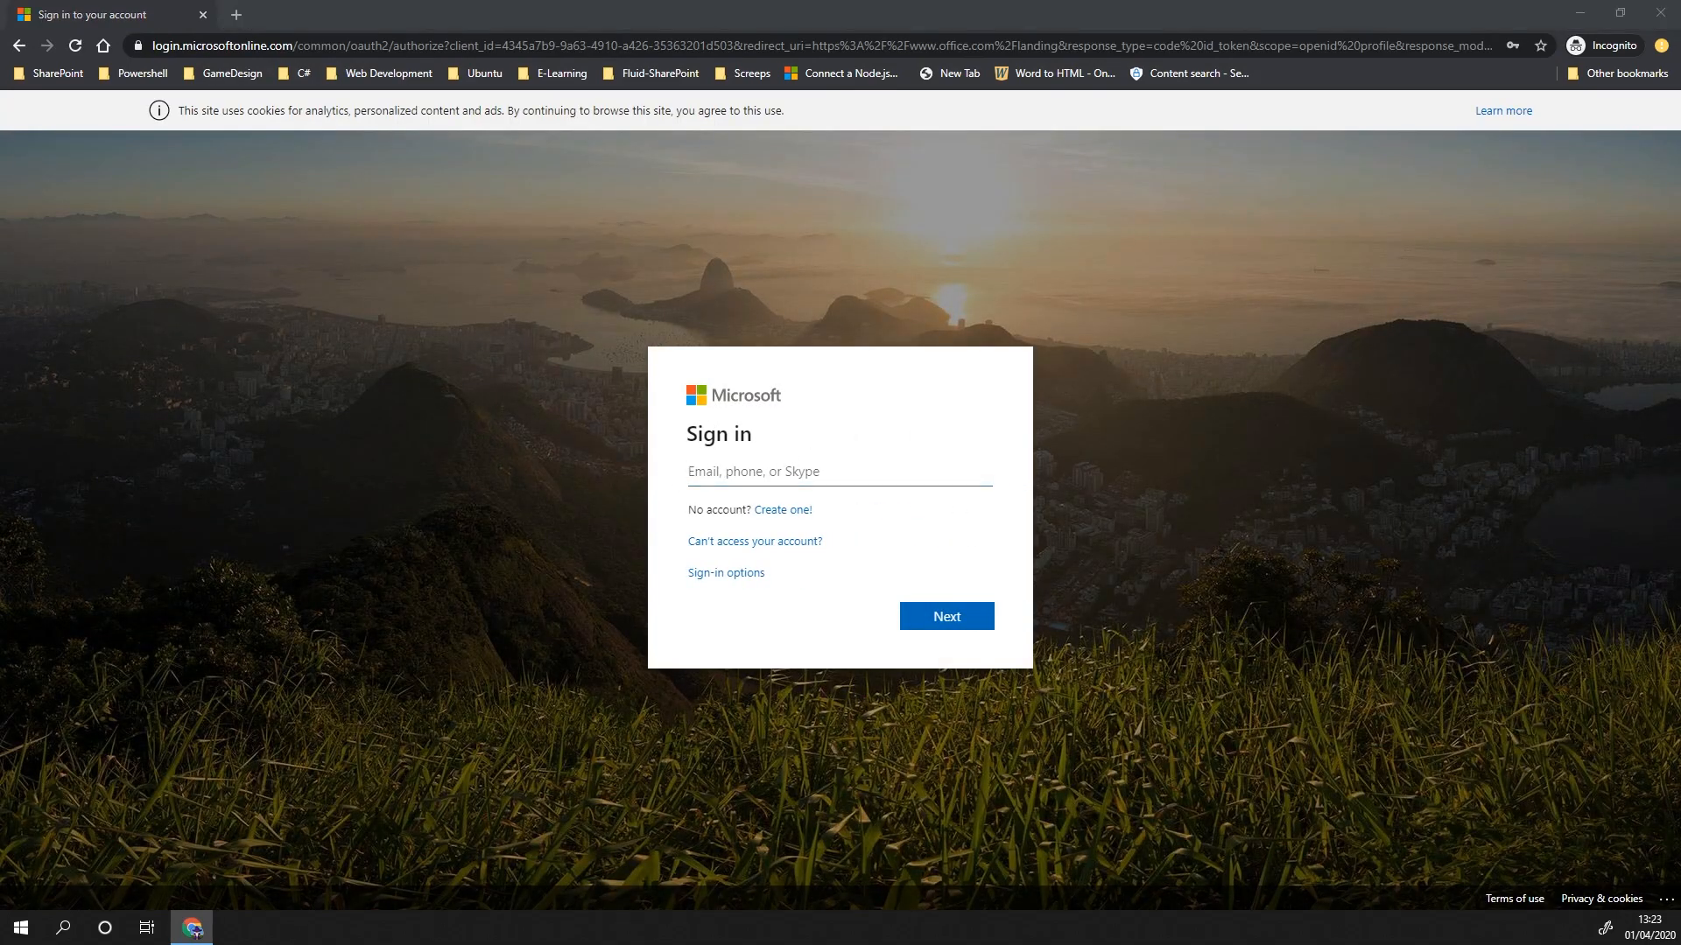
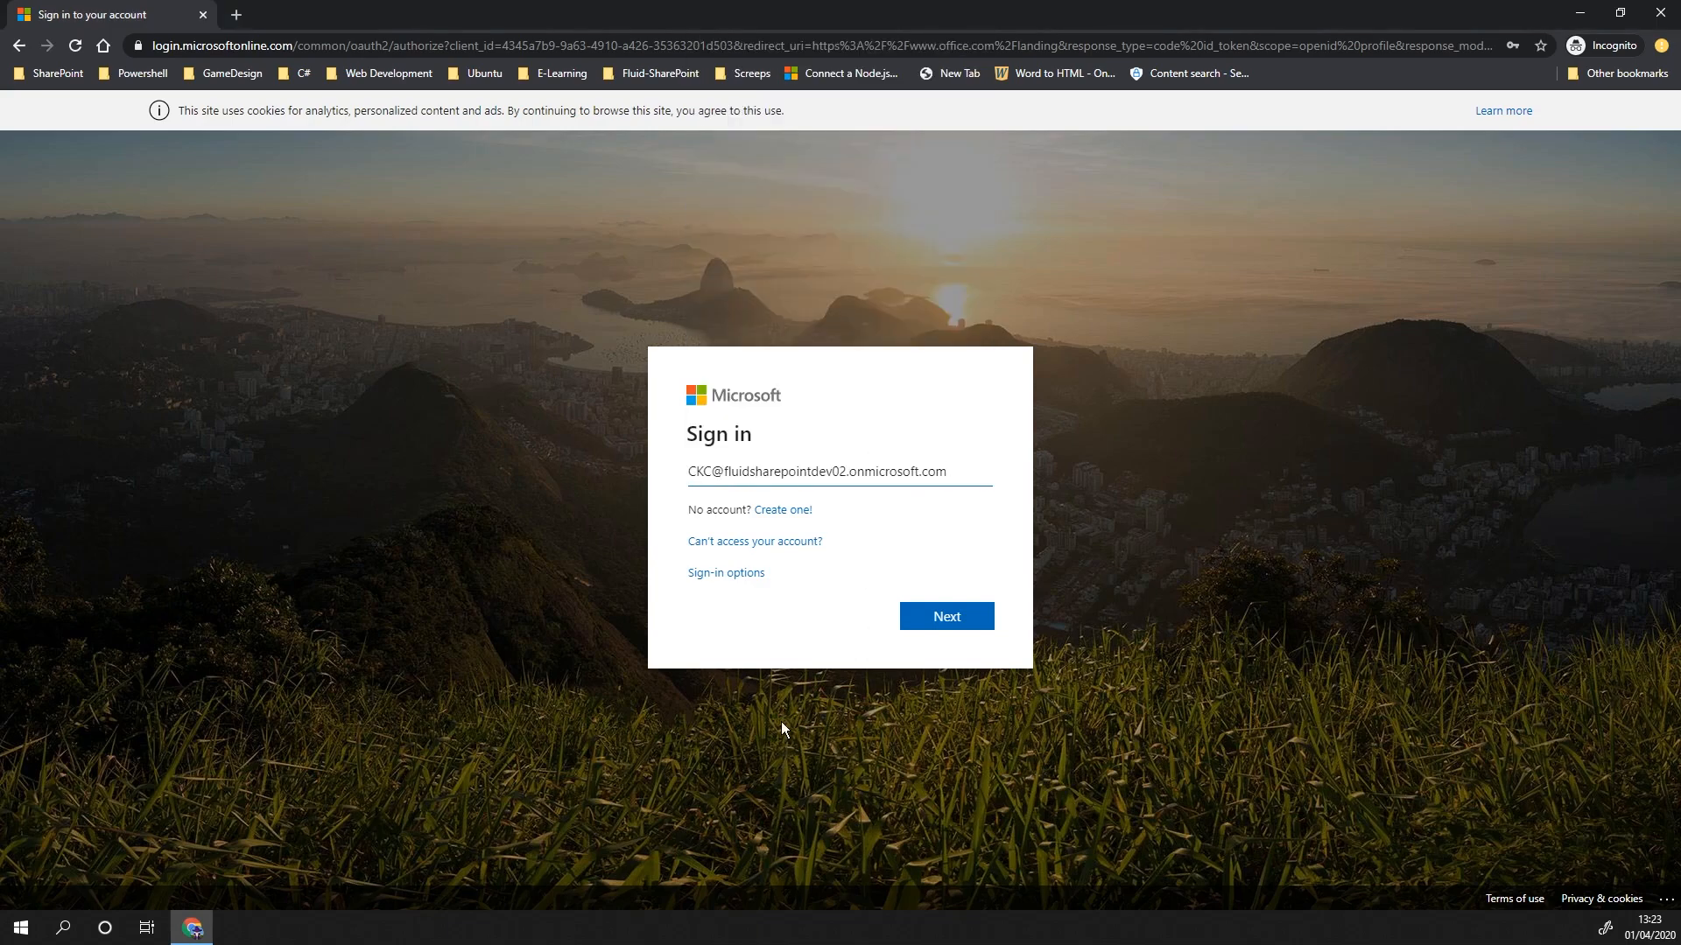
click(946, 615)
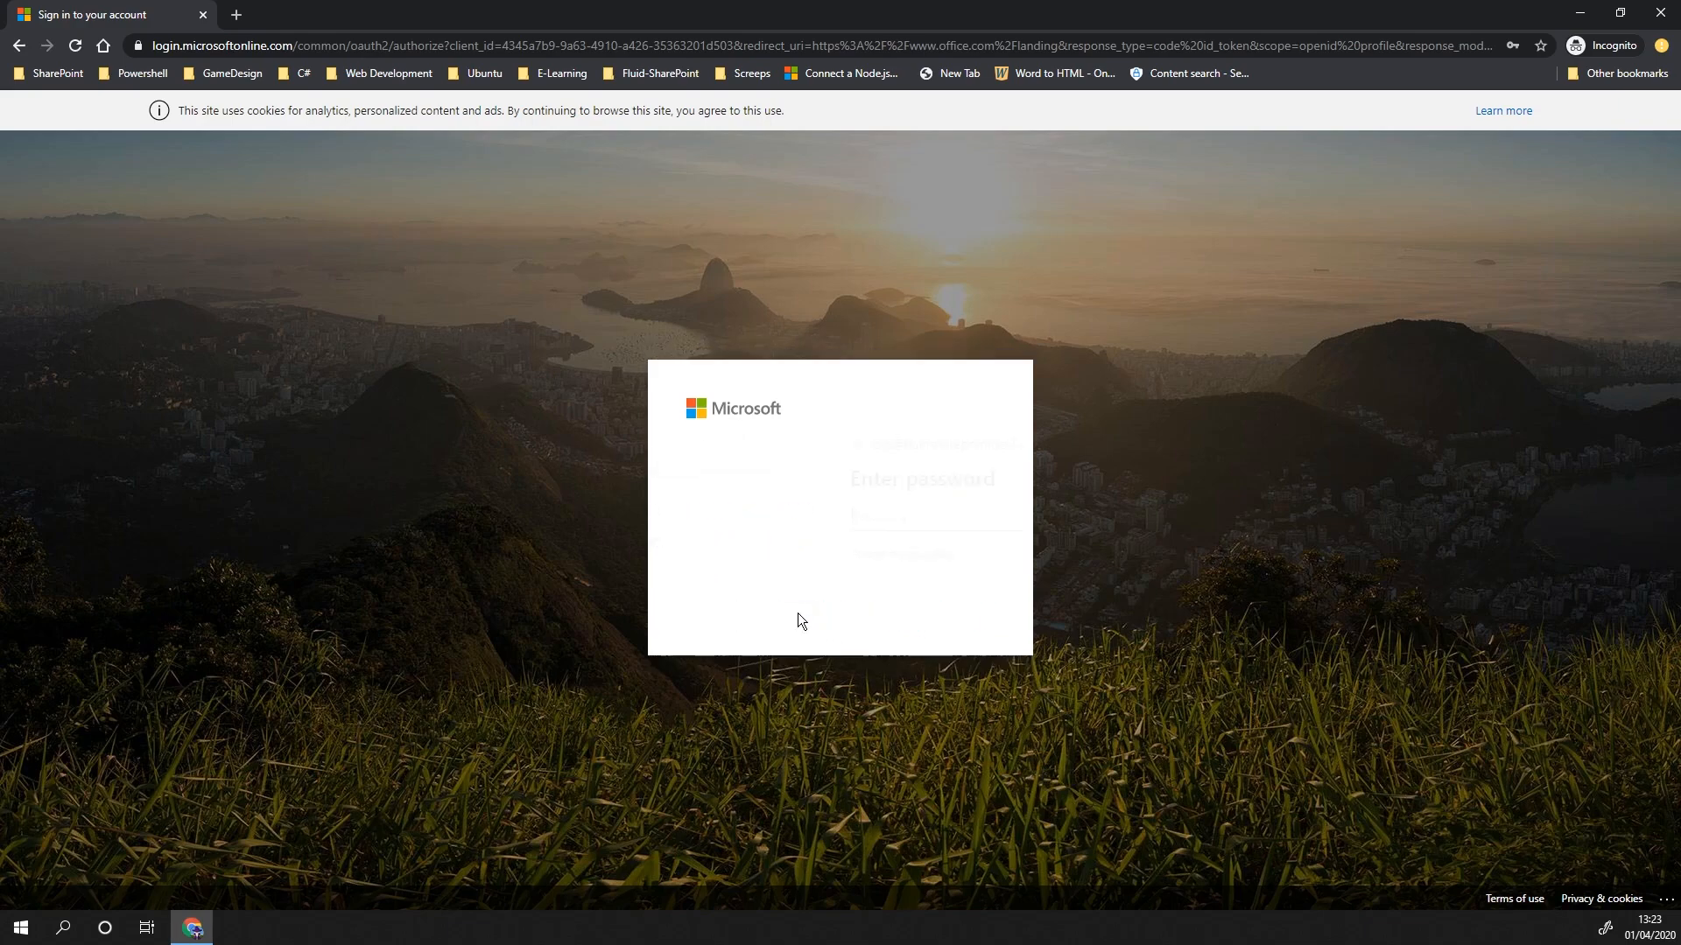
text(••••••)
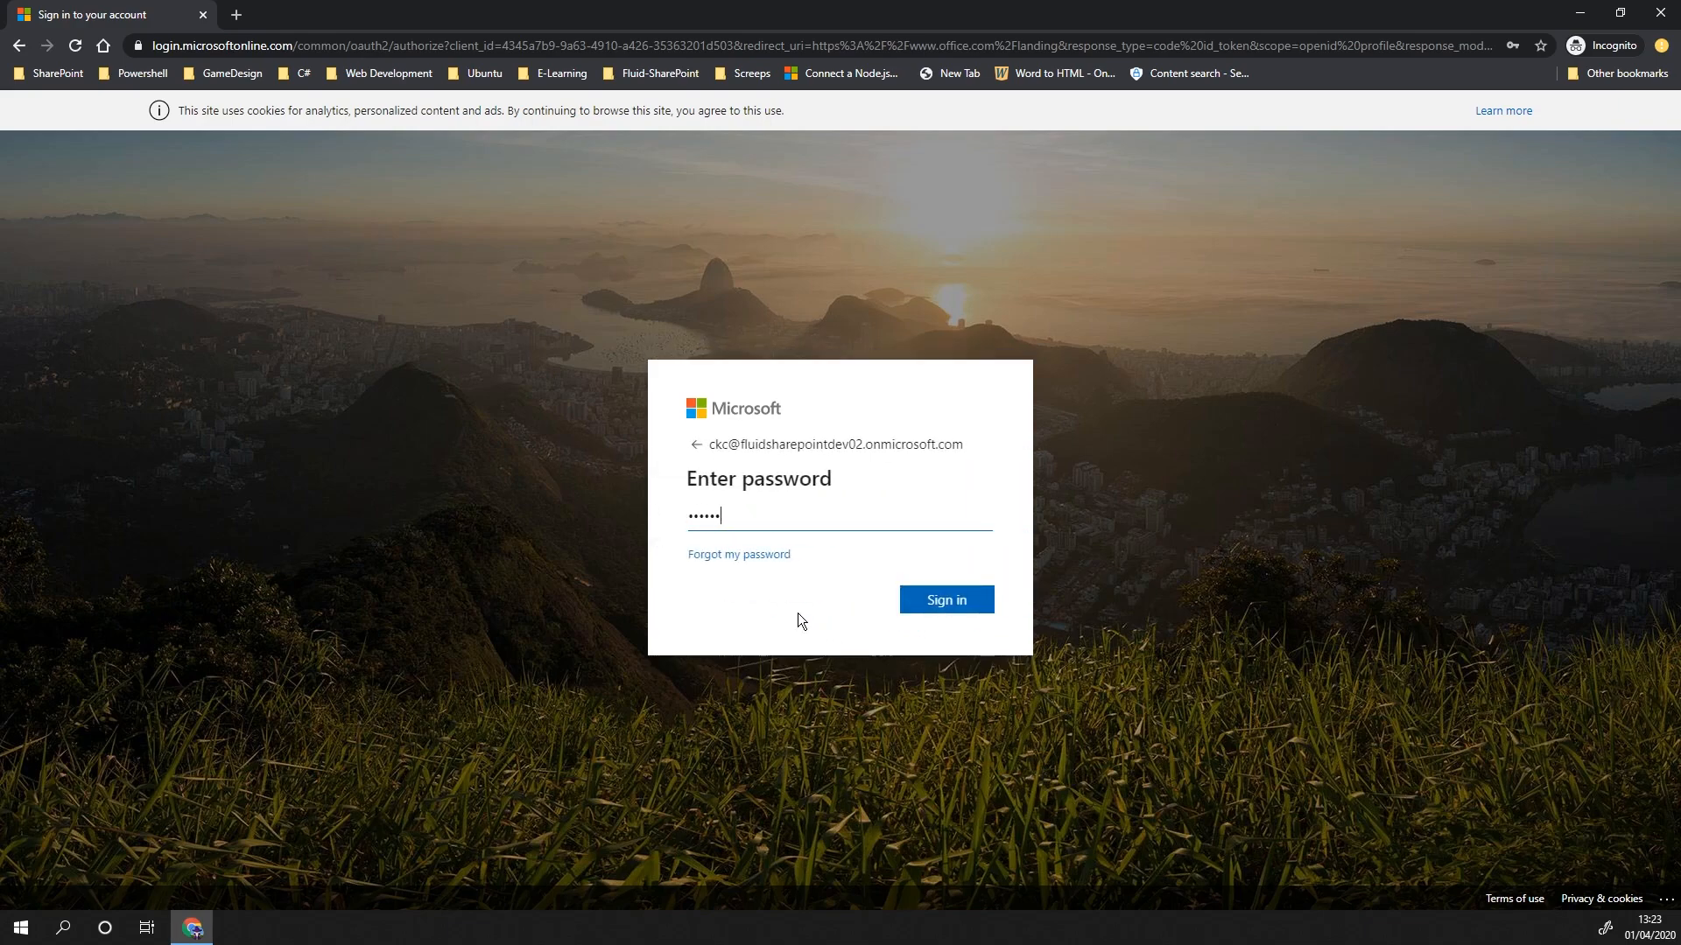
click(946, 598)
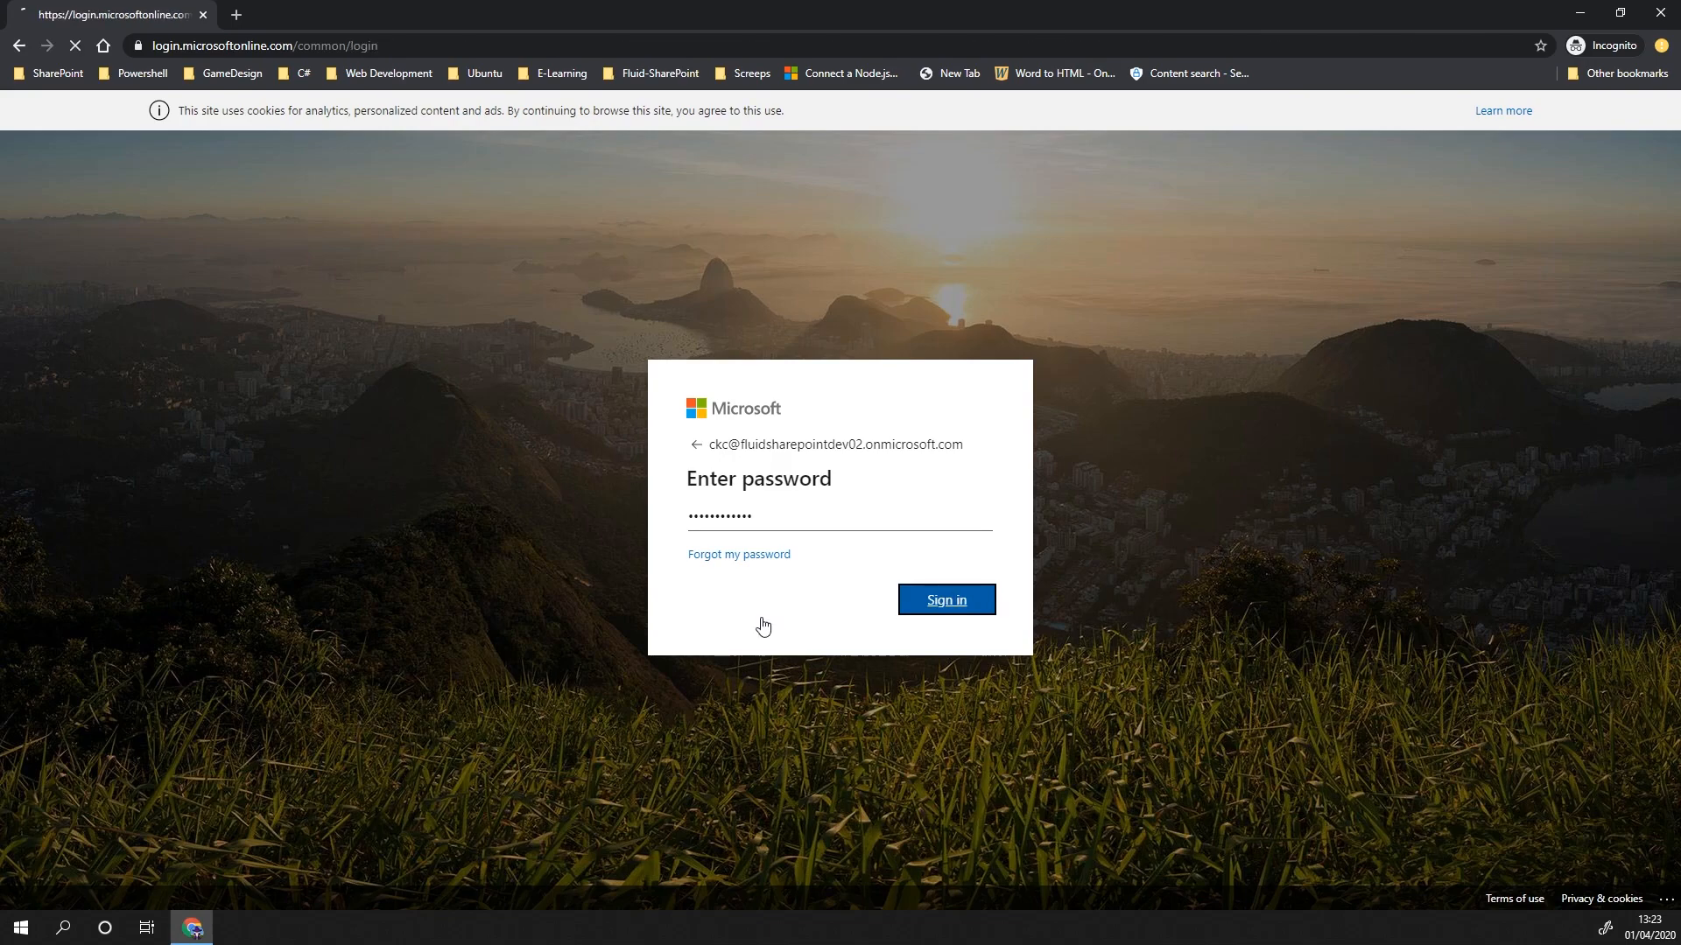
click(946, 599)
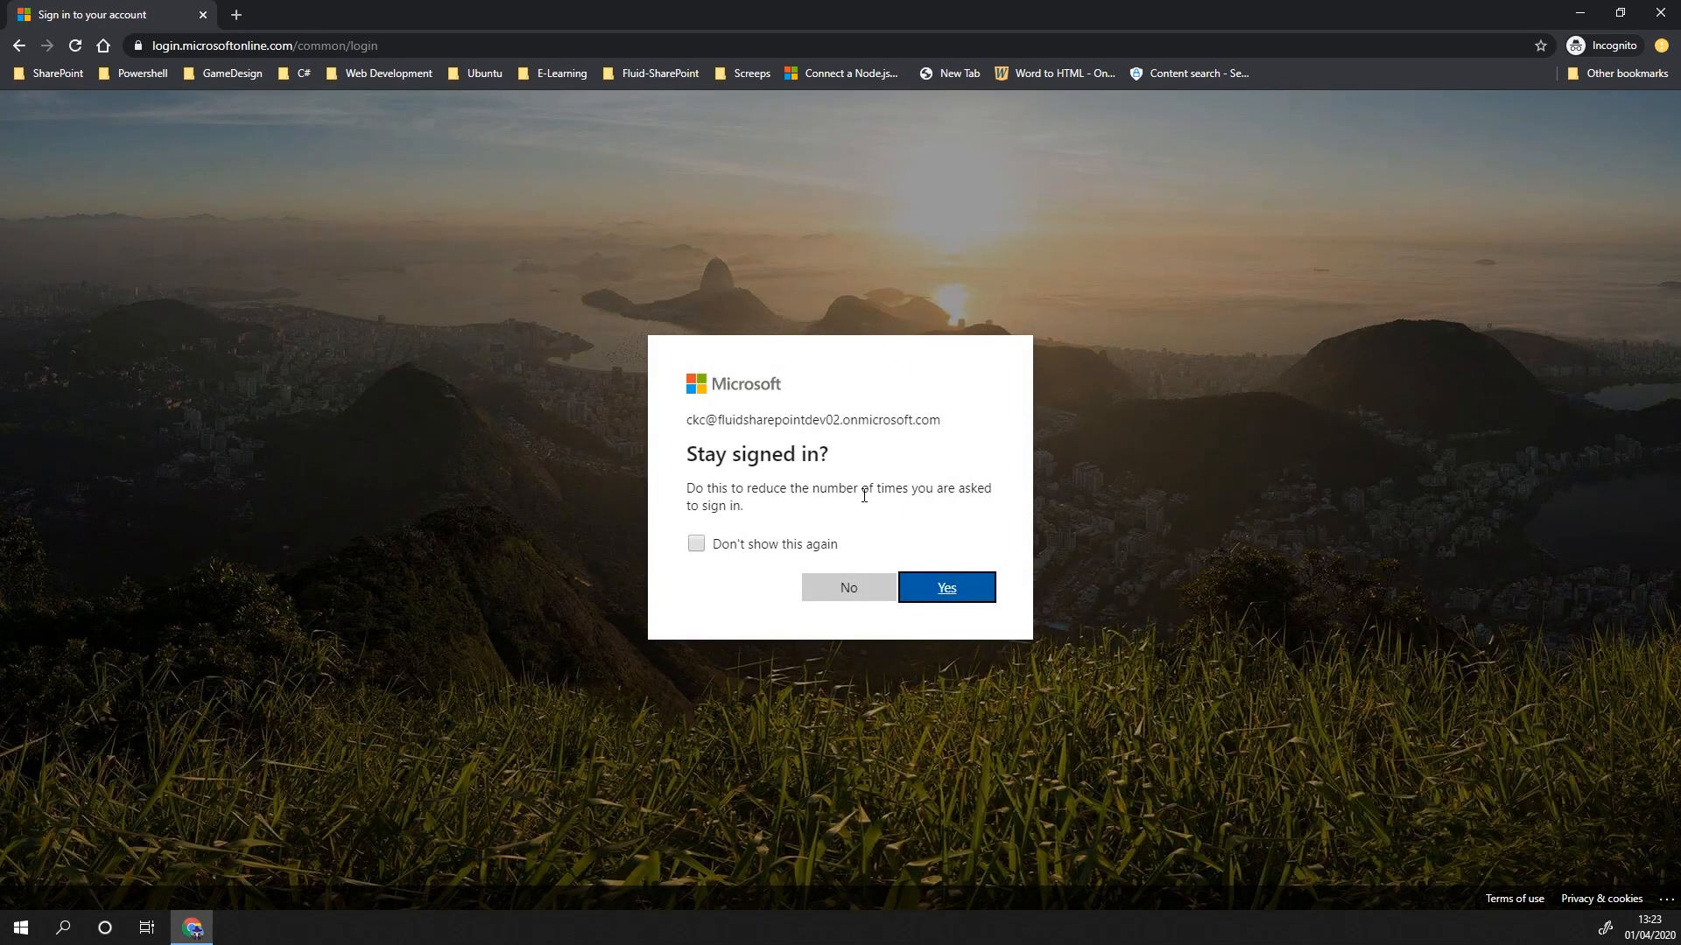
click(946, 587)
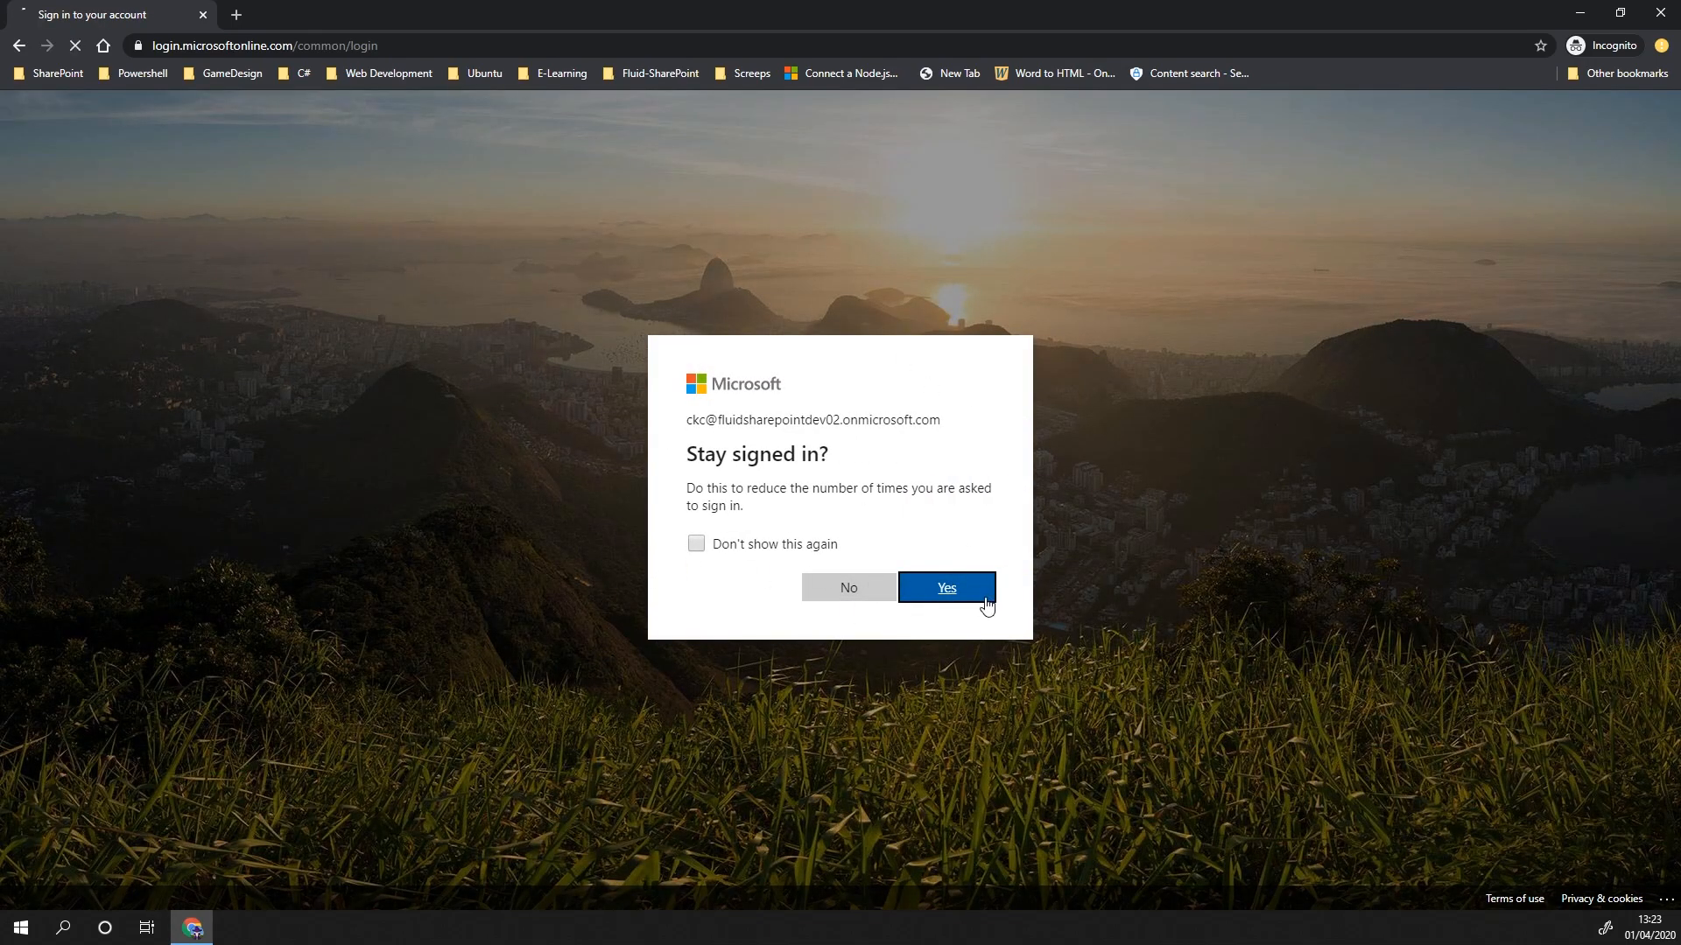
click(946, 587)
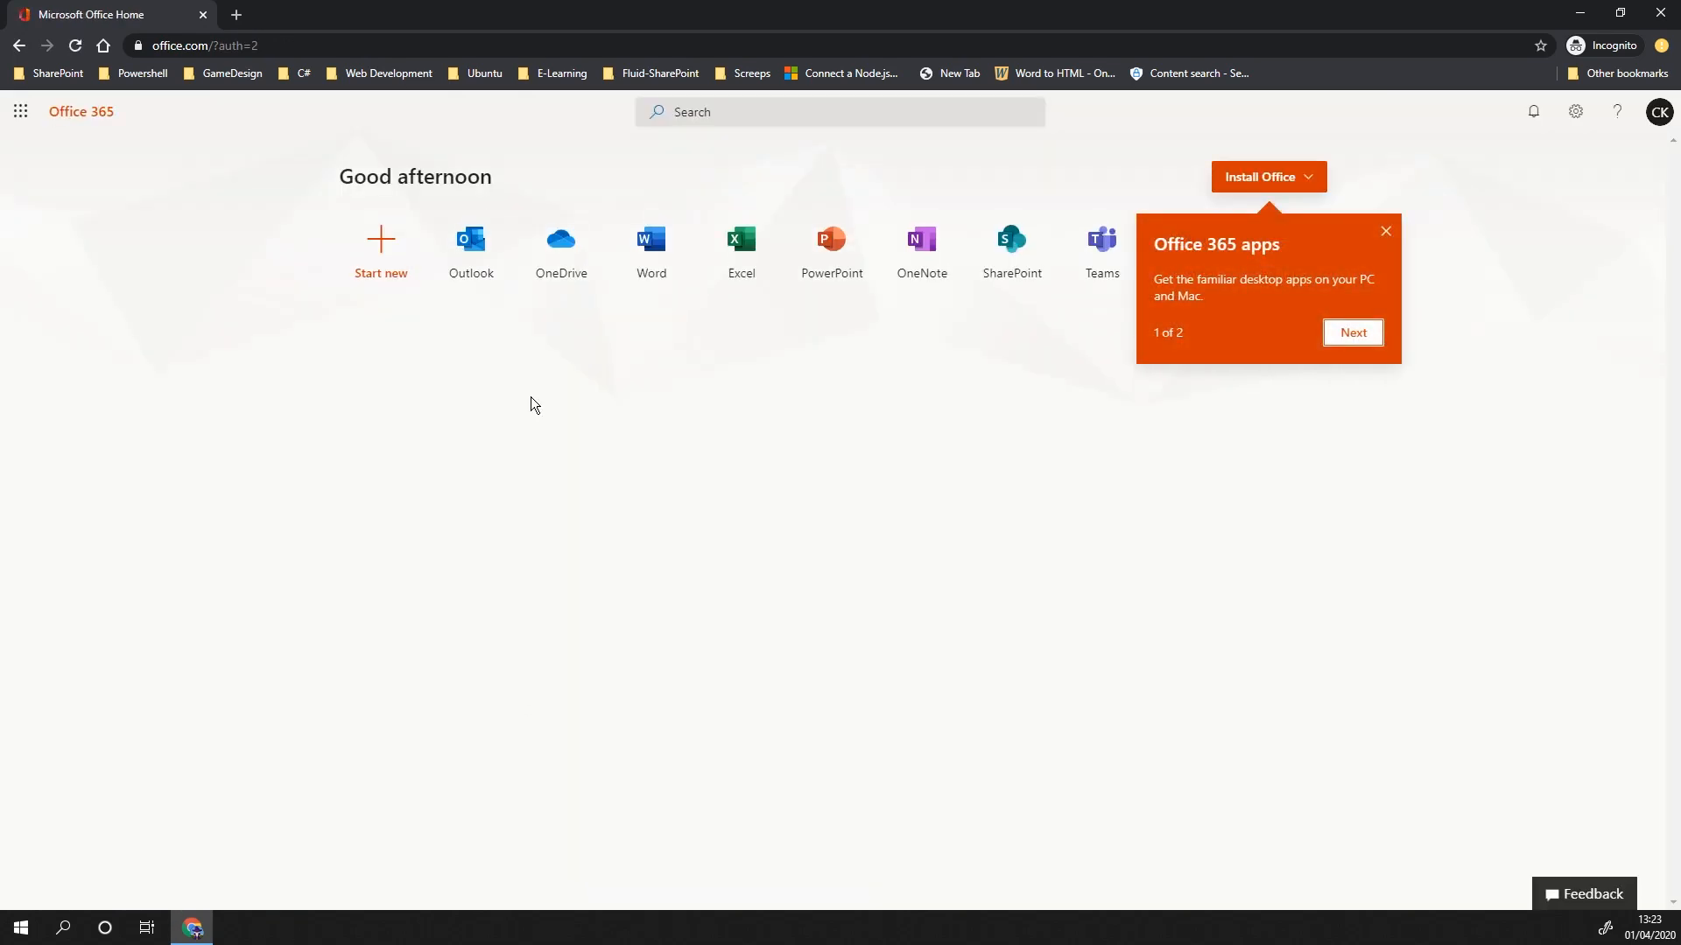
mouse_move(1106, 573)
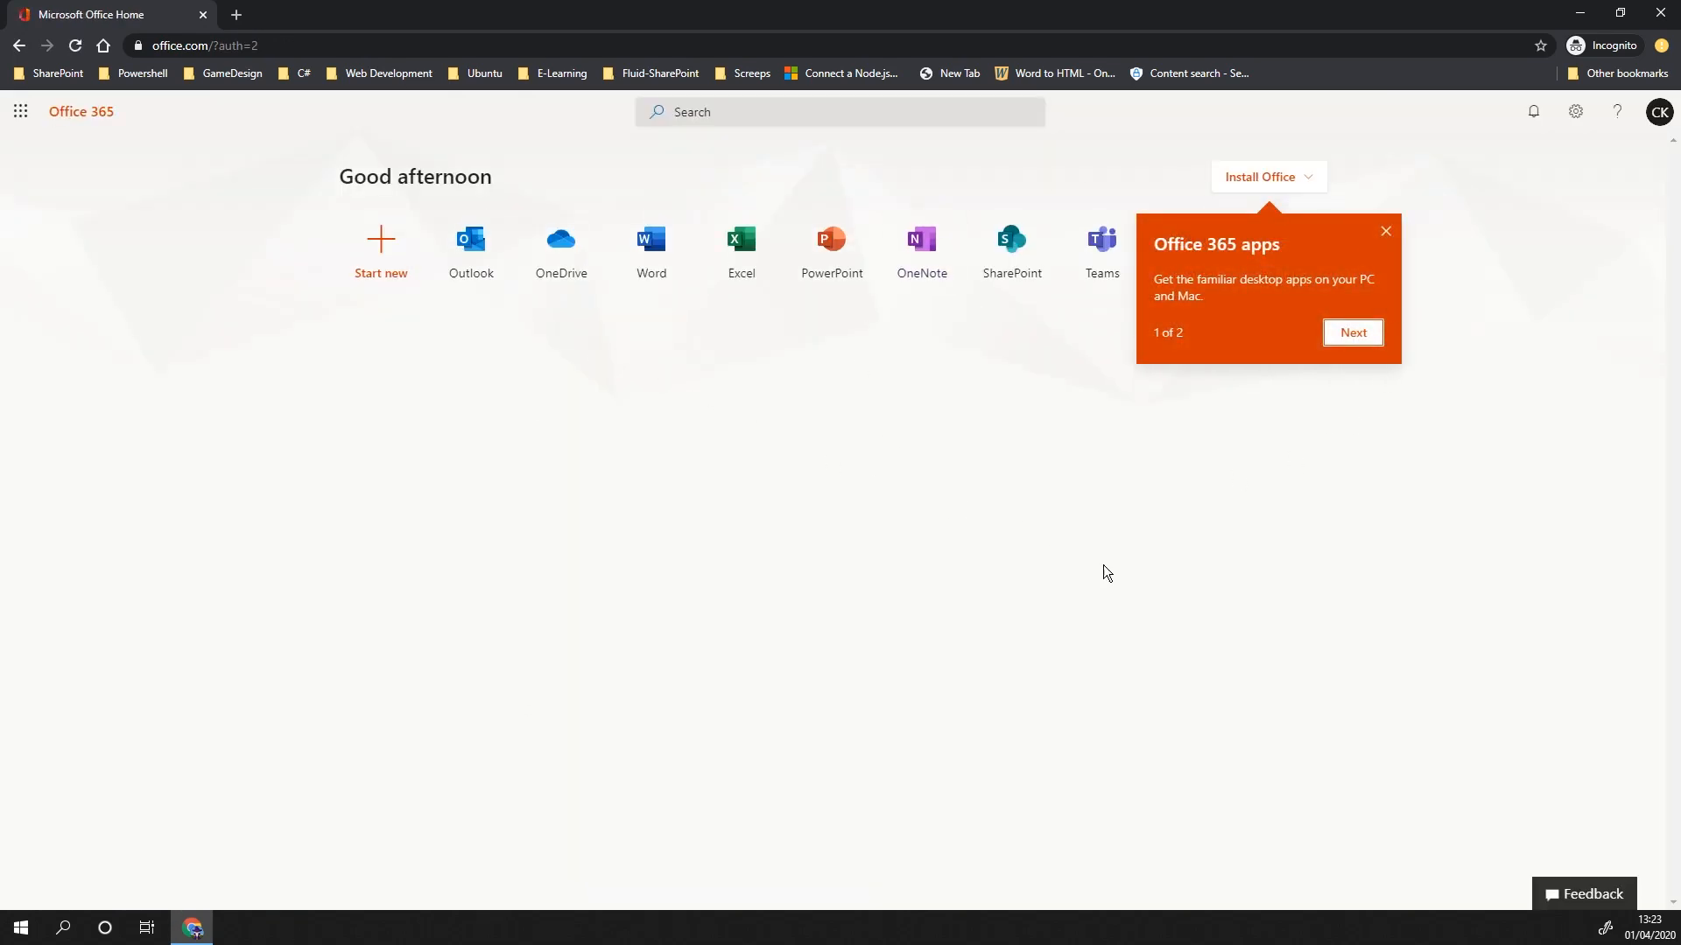
Dismiss the Office 365 welcome tips, then launch Power Apps from the launcher's All apps list.
click(1352, 333)
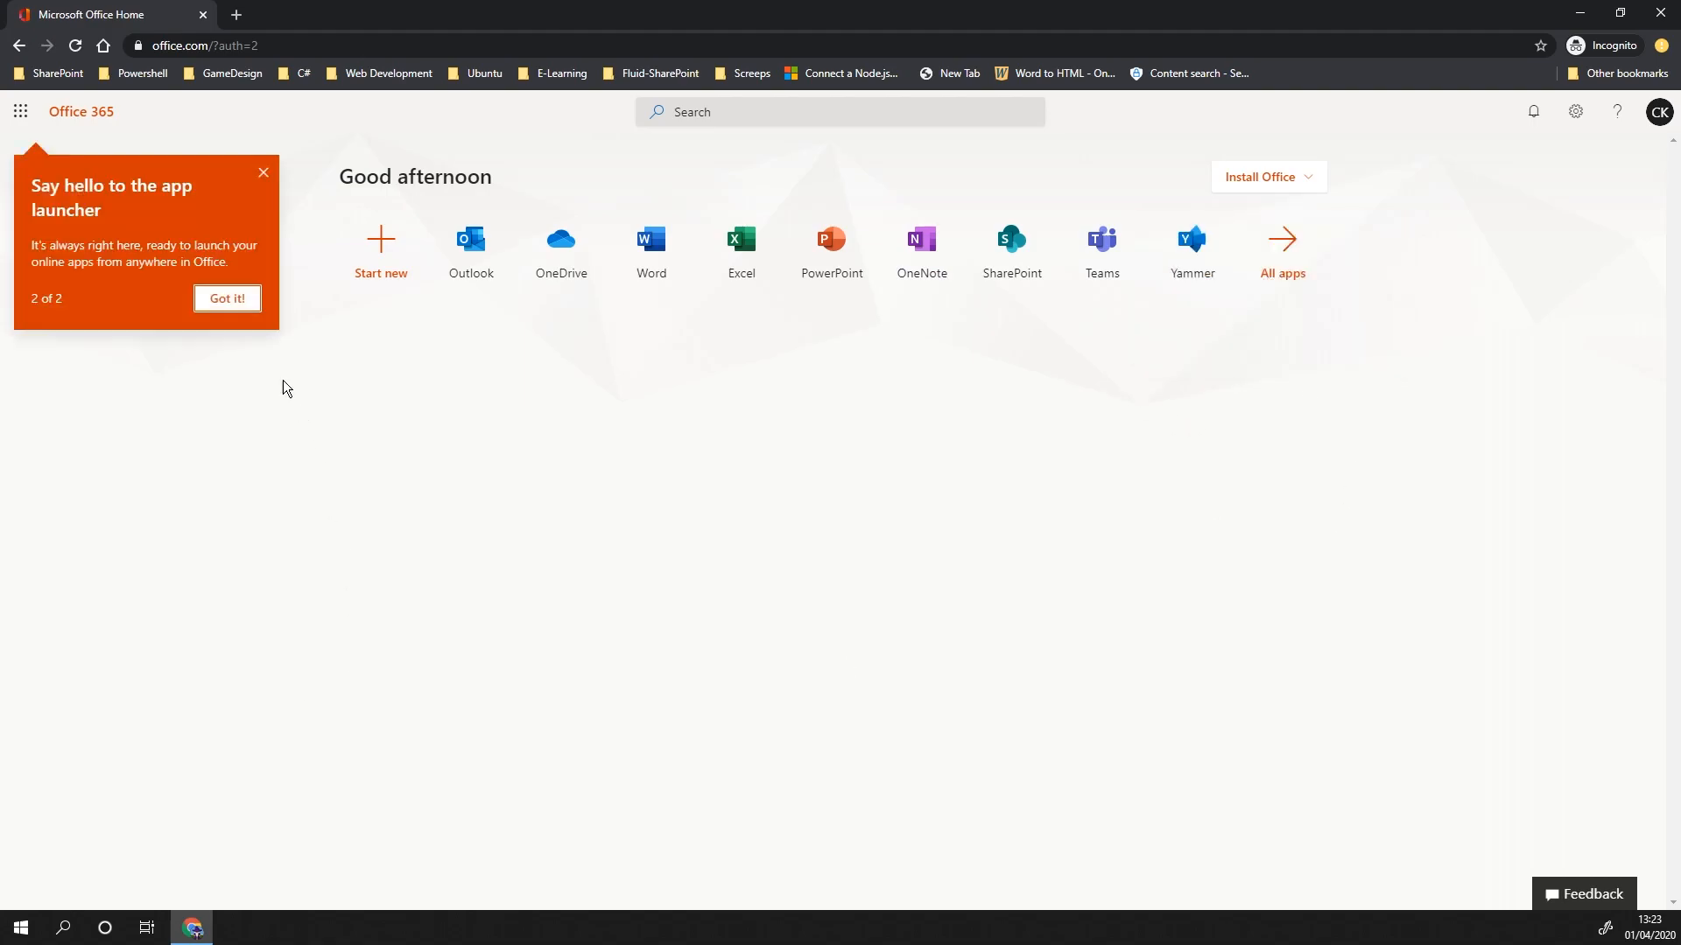
click(228, 298)
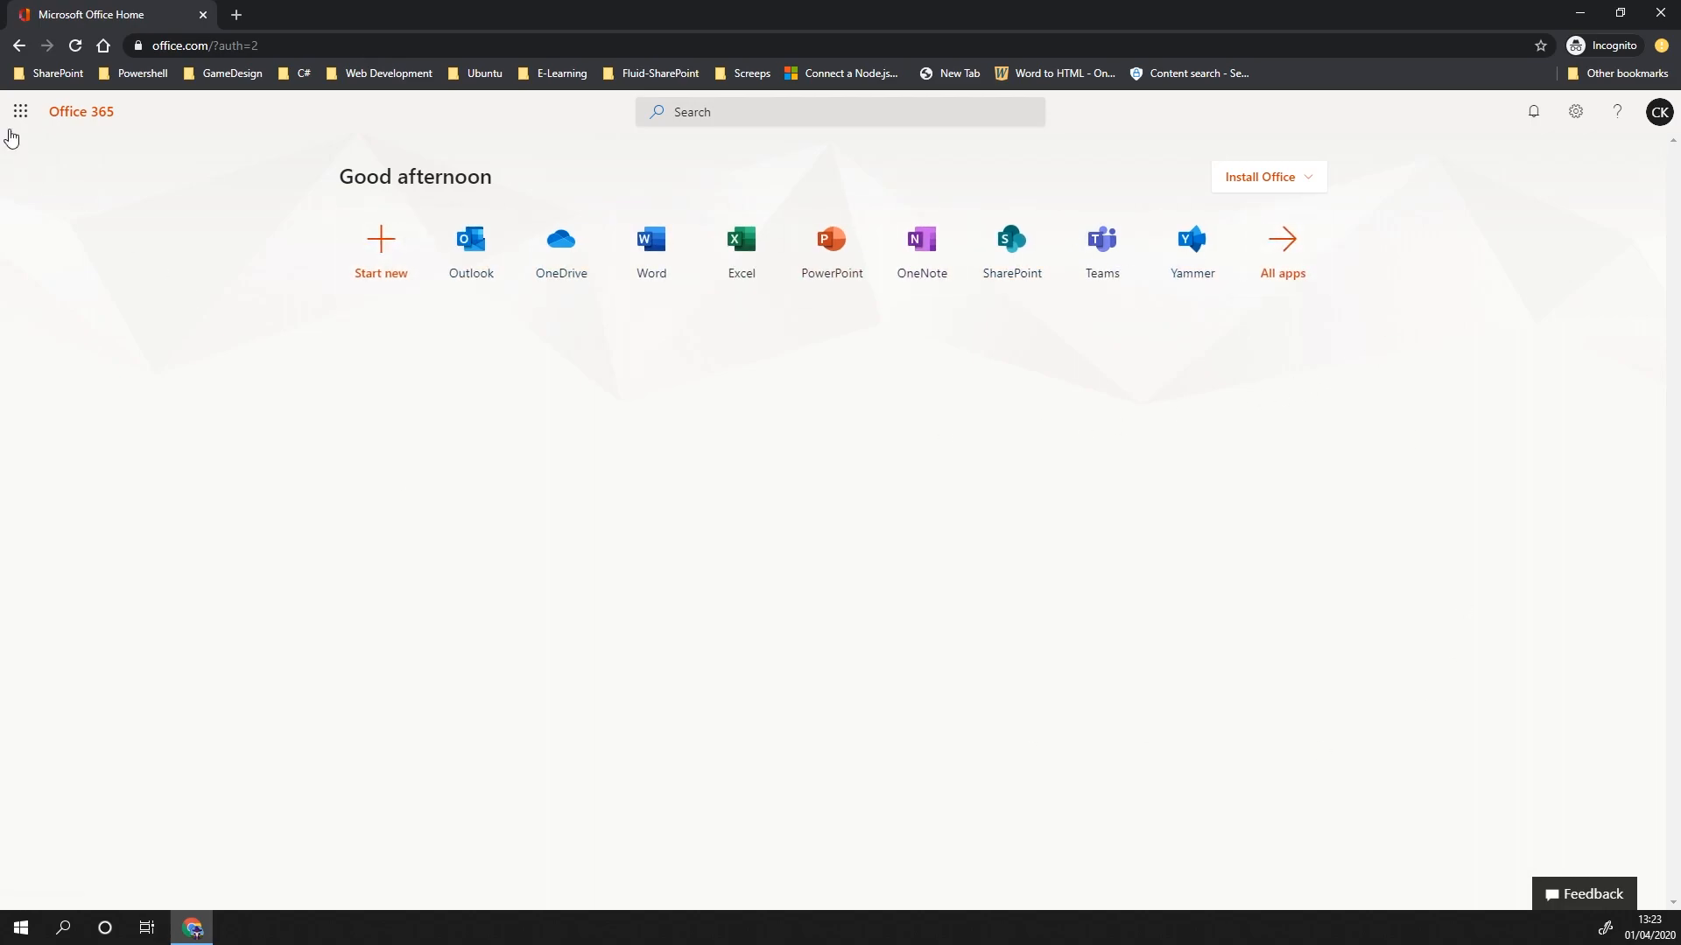
click(24, 112)
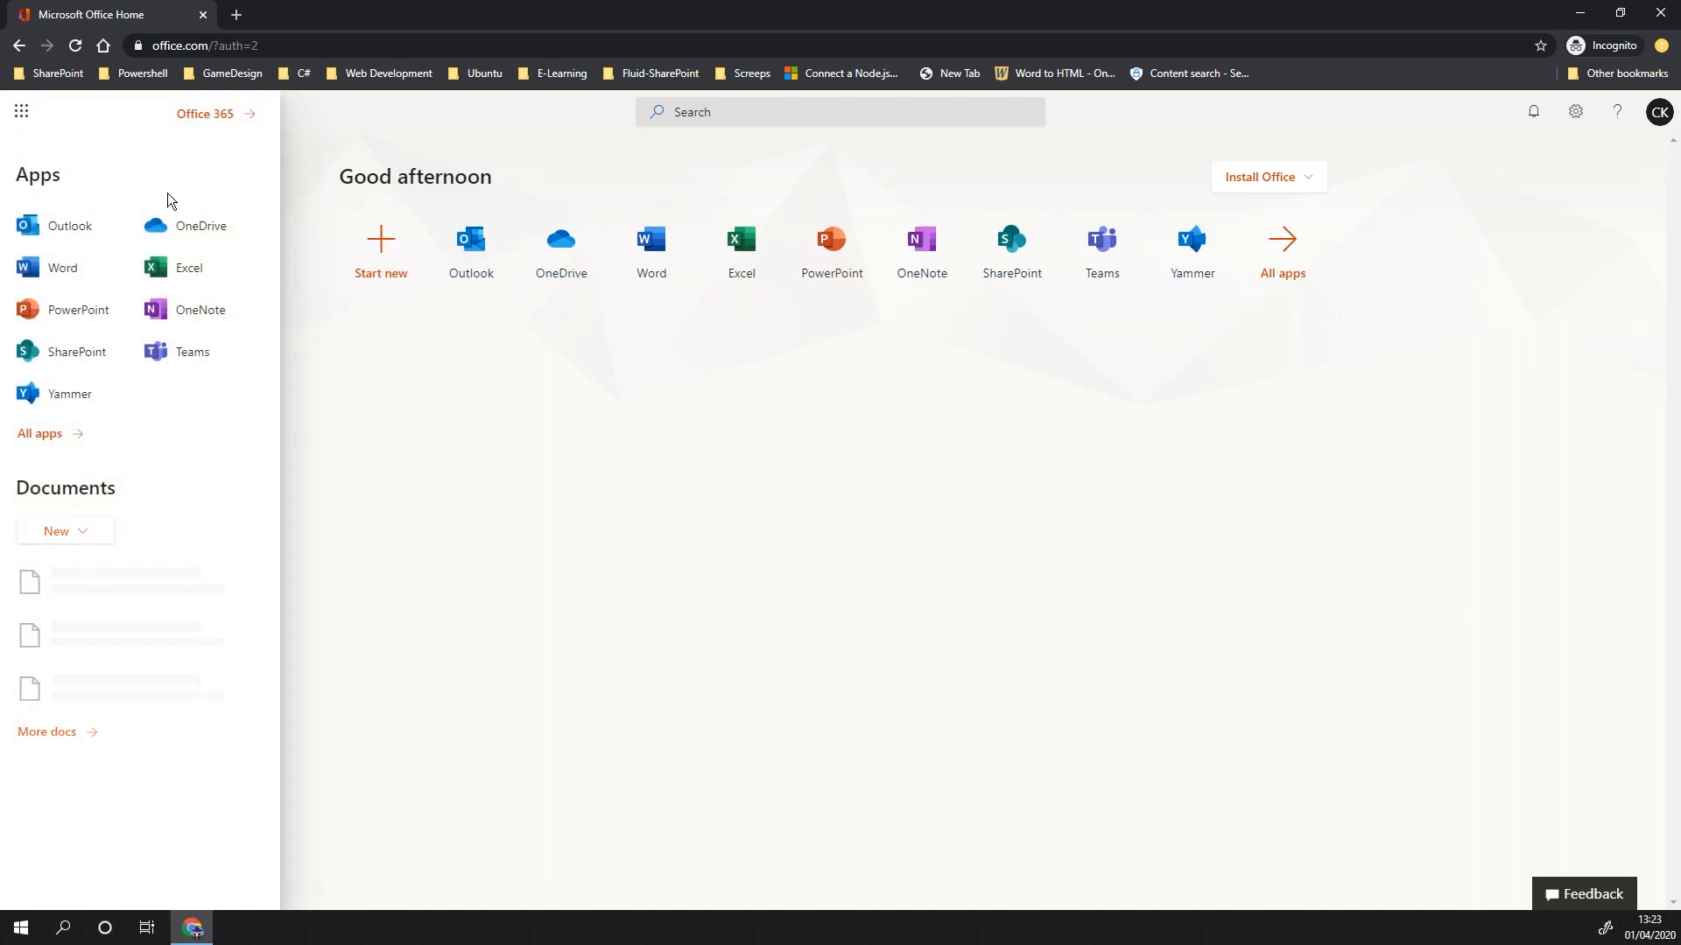
click(39, 433)
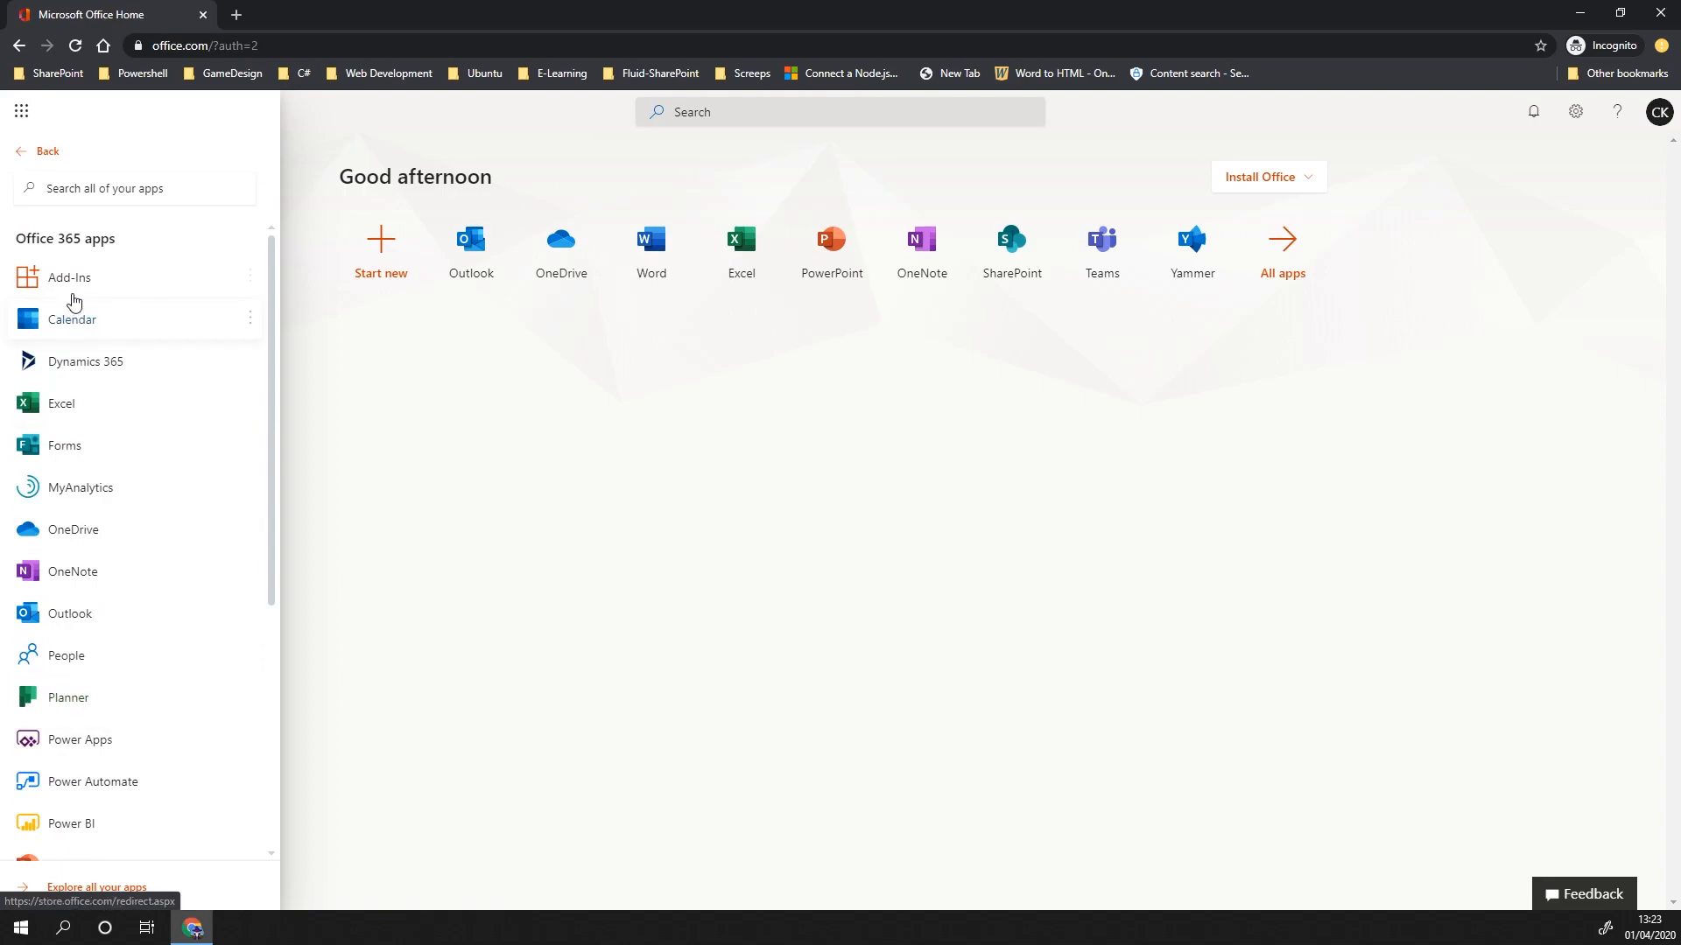
scroll(down, 3)
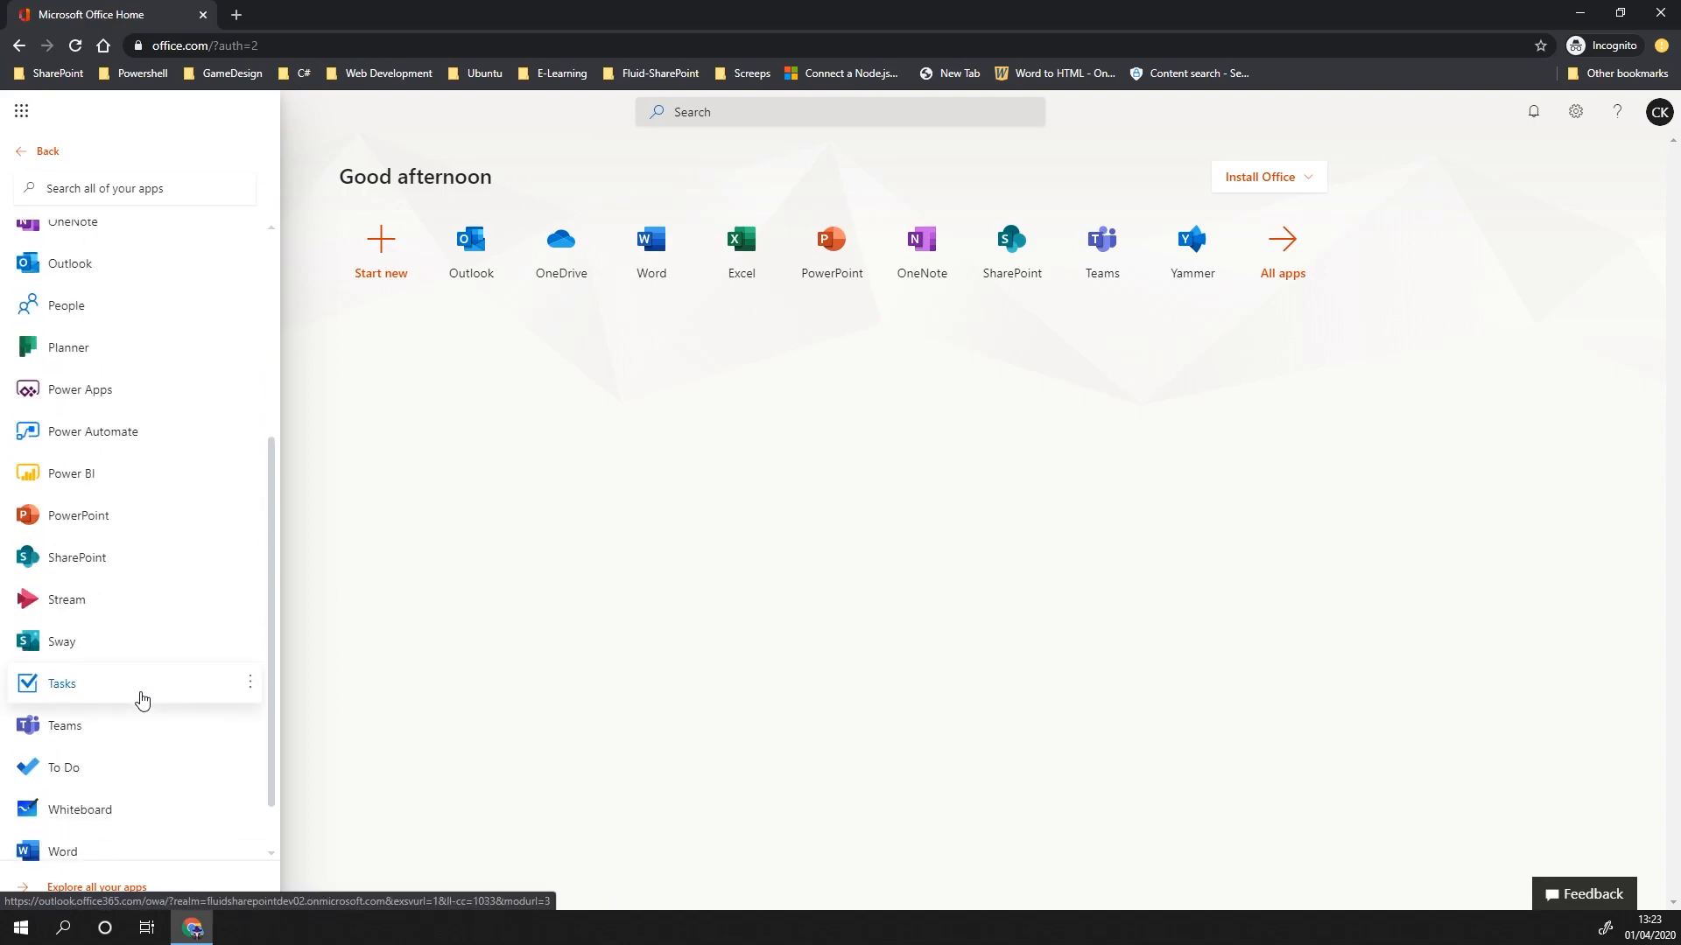
mouse_move(109, 313)
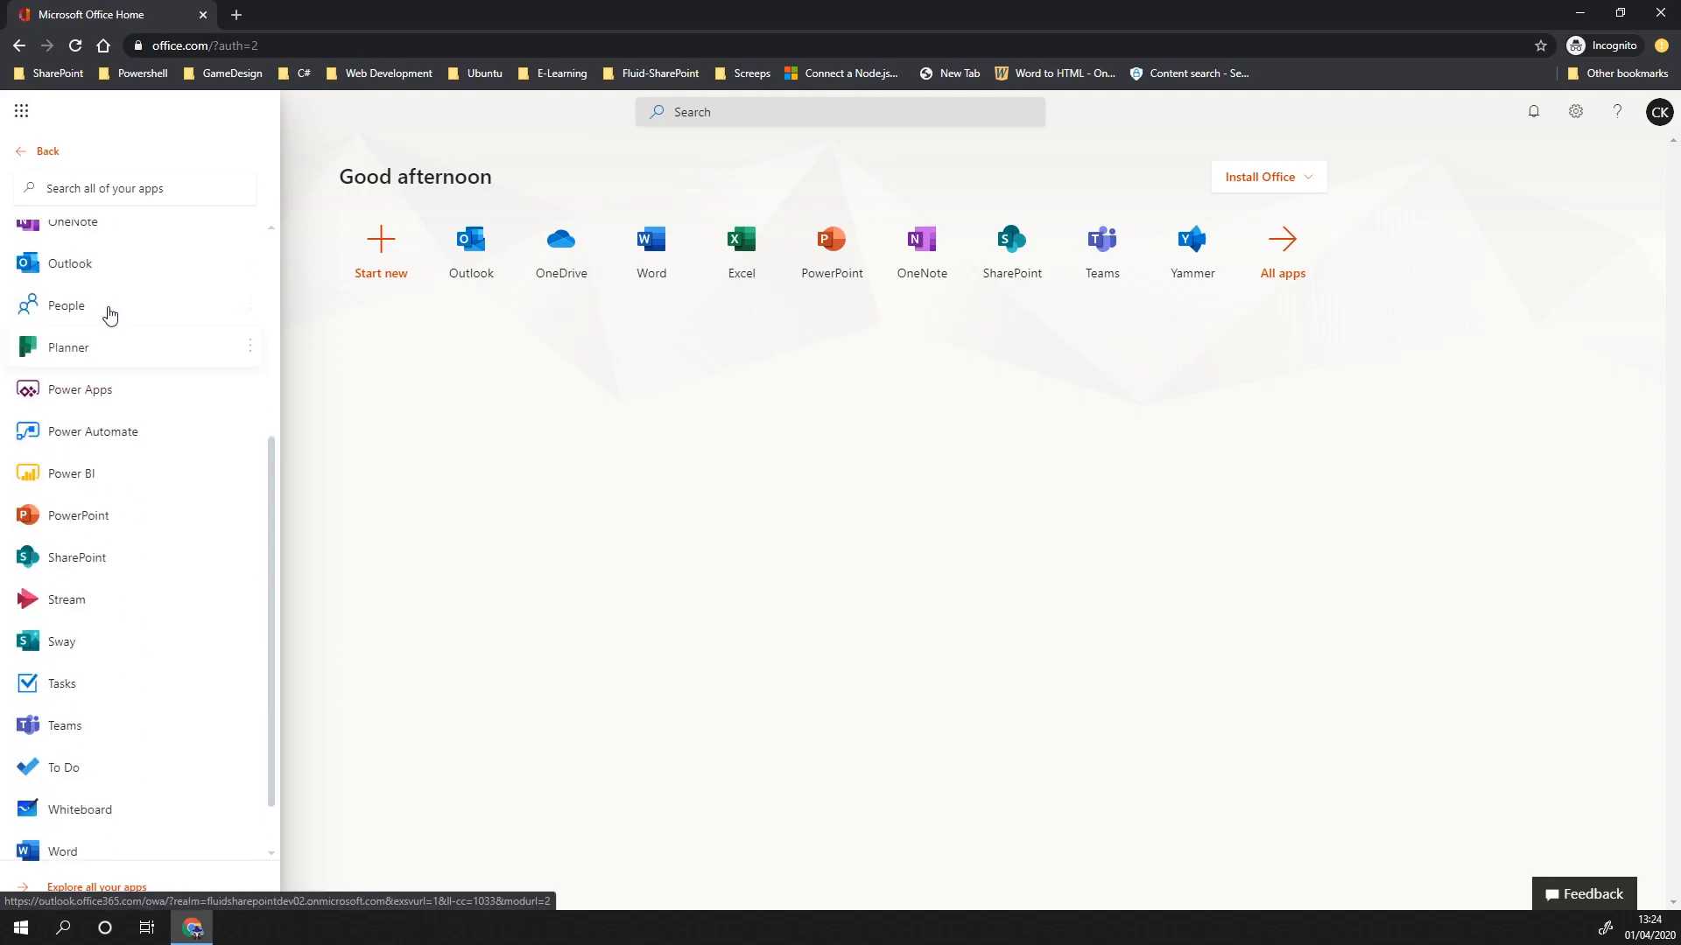
mouse_move(92, 392)
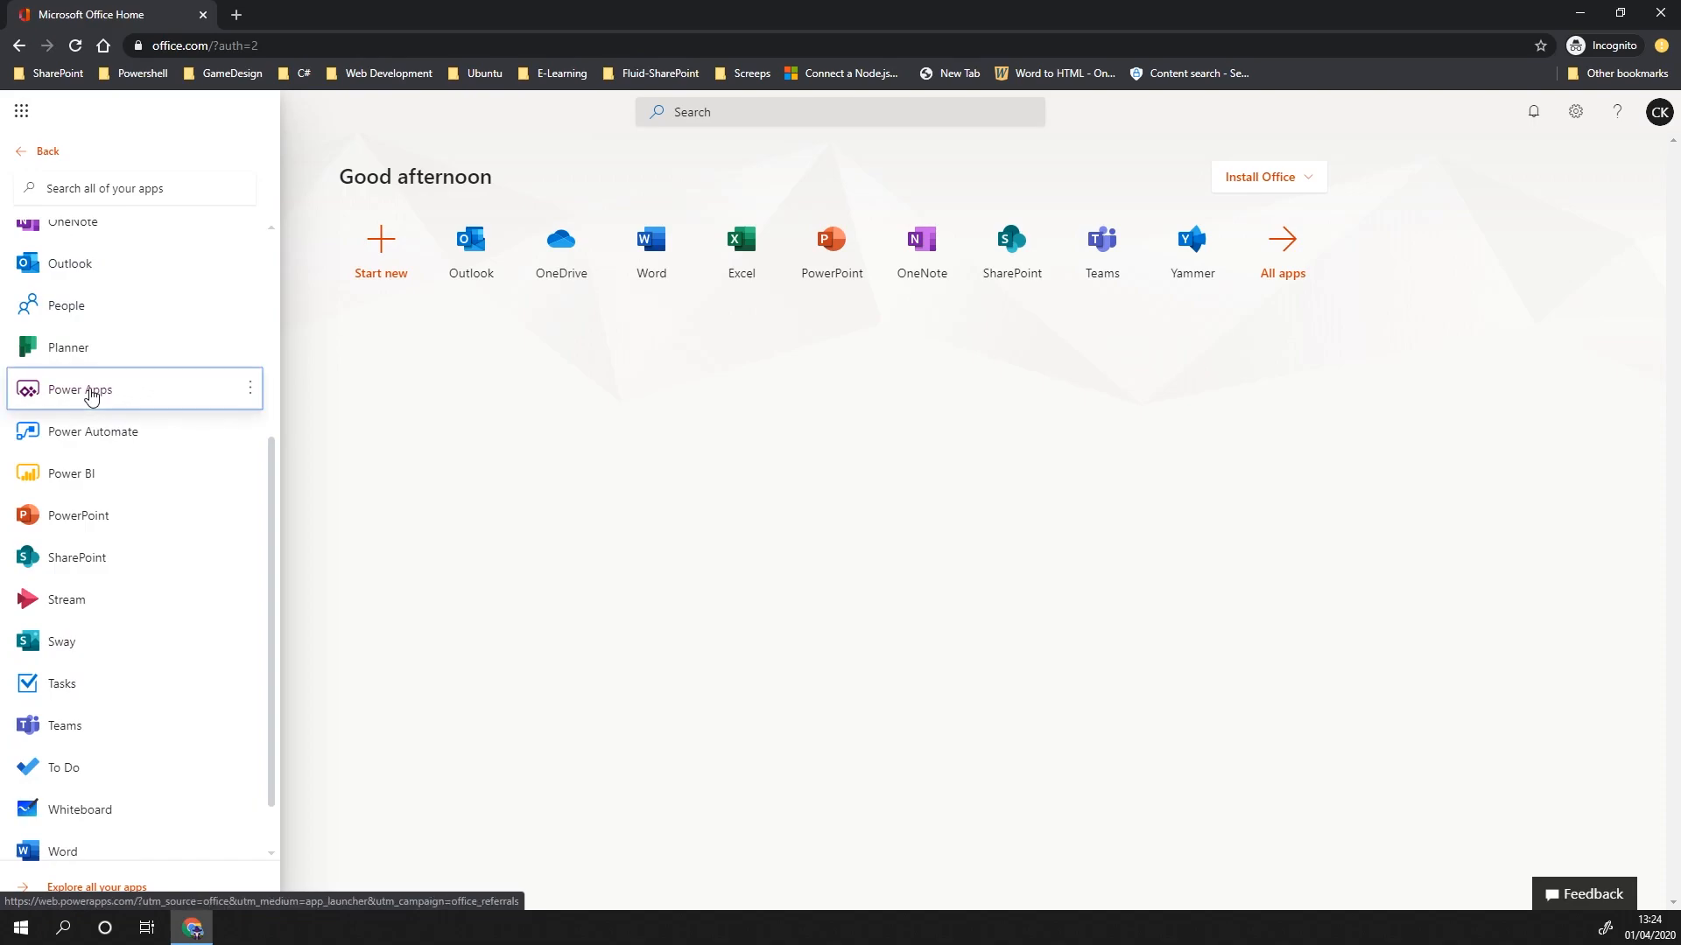
click(79, 389)
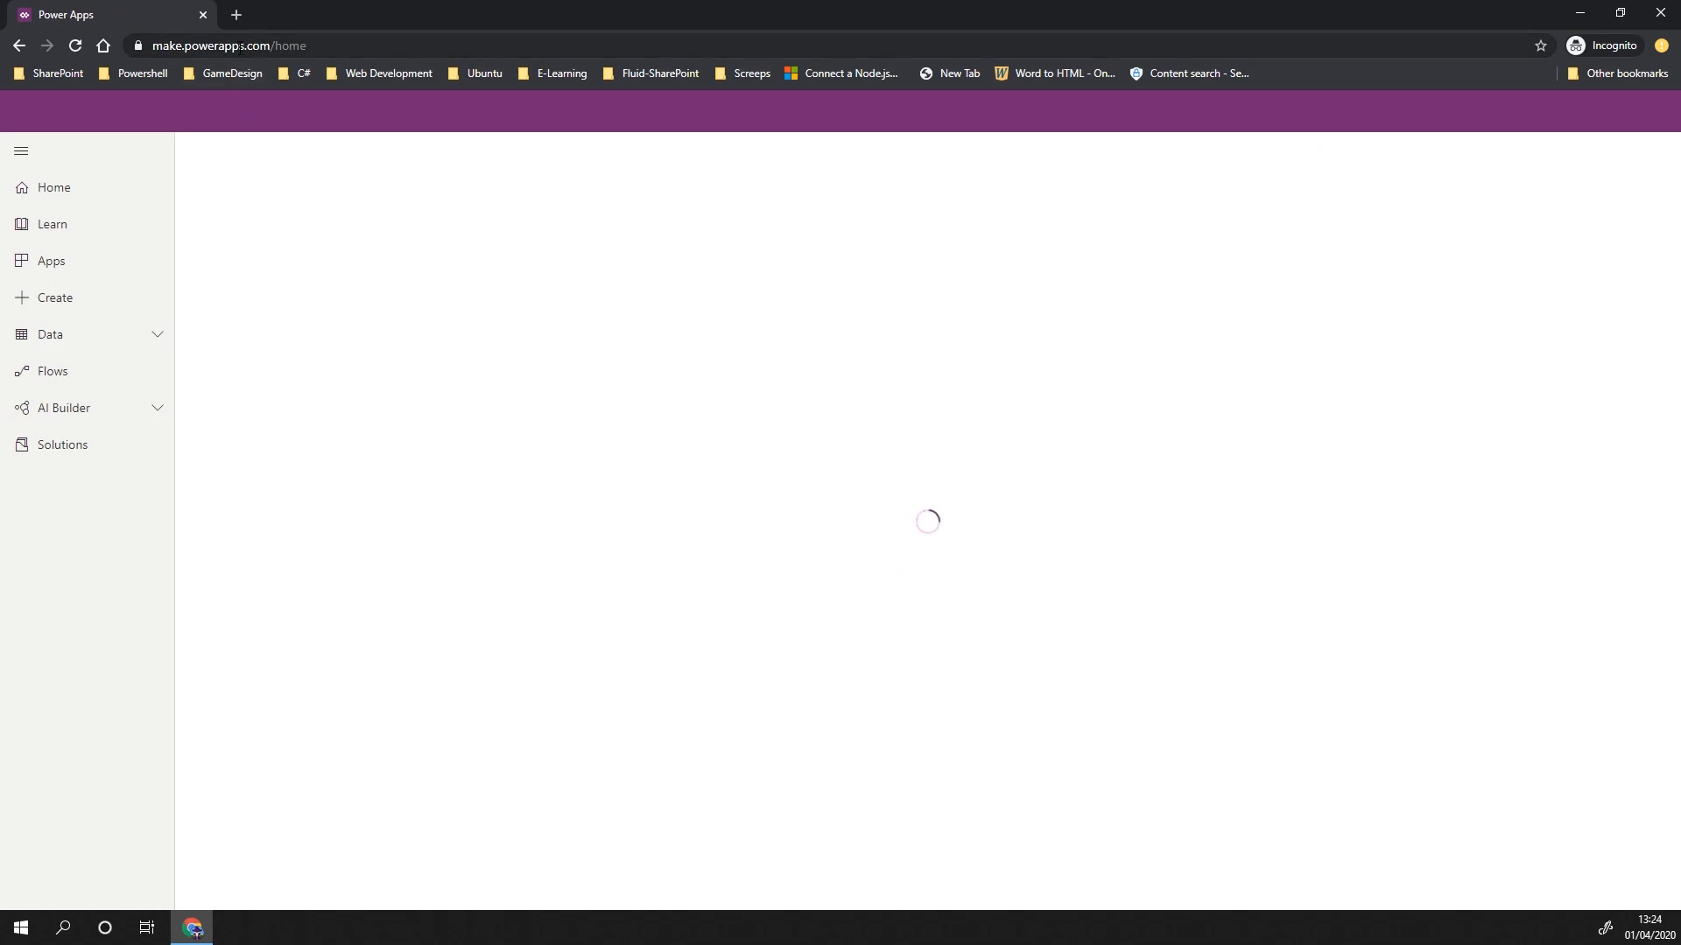
Select the make.powerapps.com web address while the Power Apps home page loads.
click(223, 45)
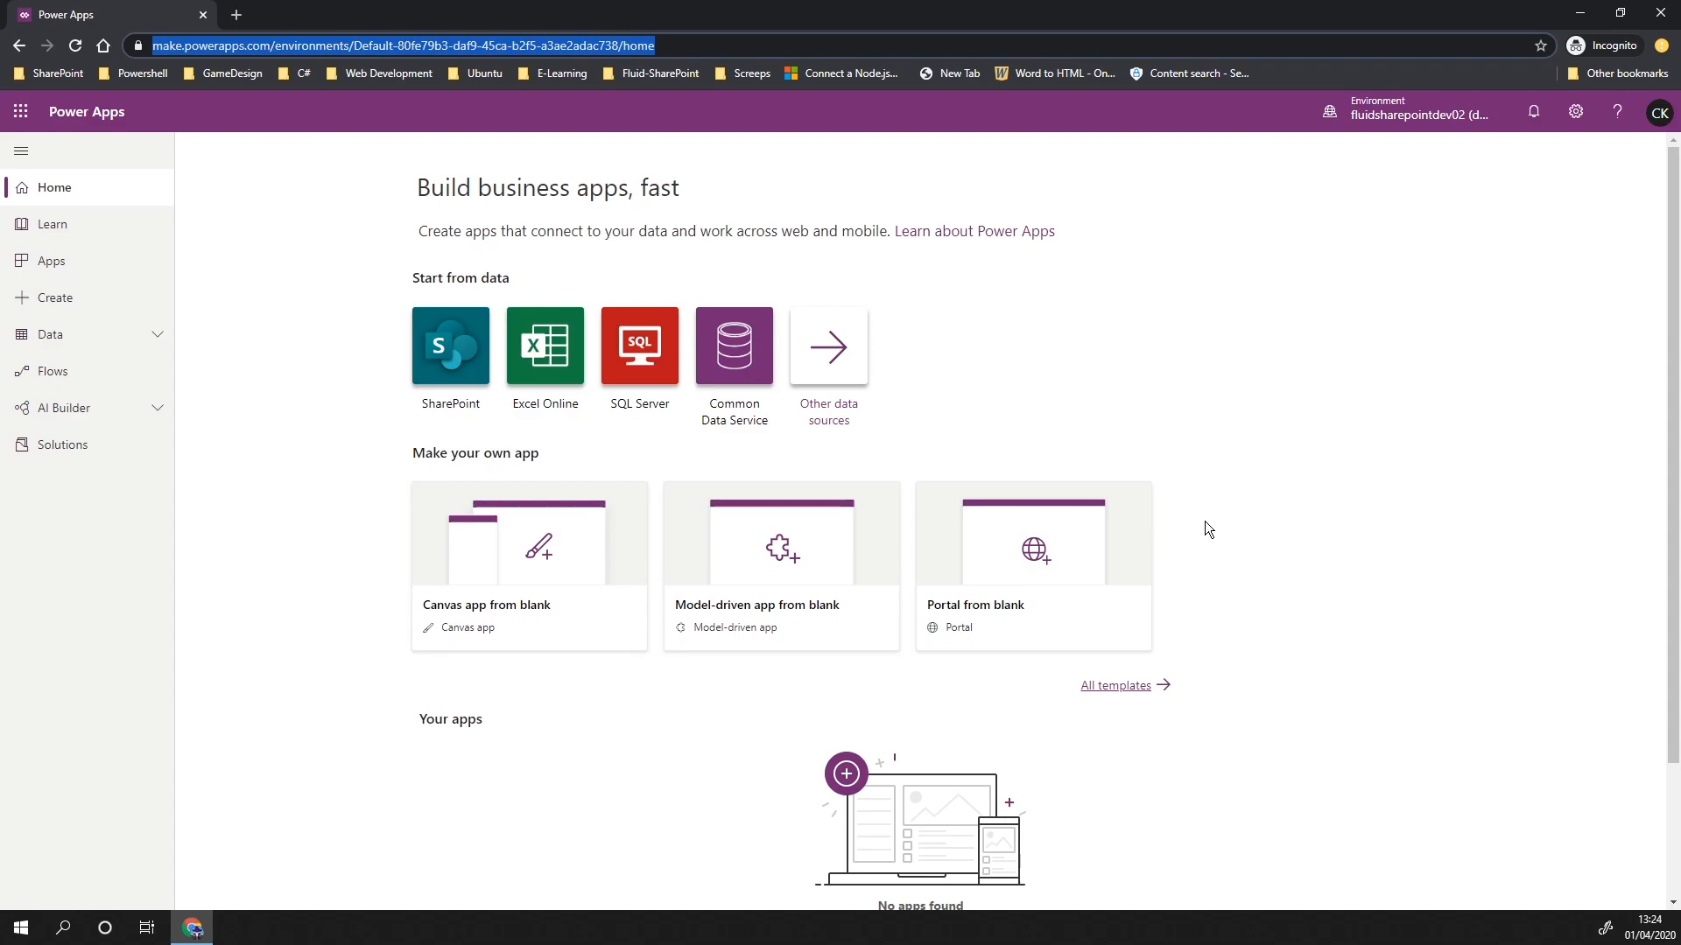
mouse_move(282, 485)
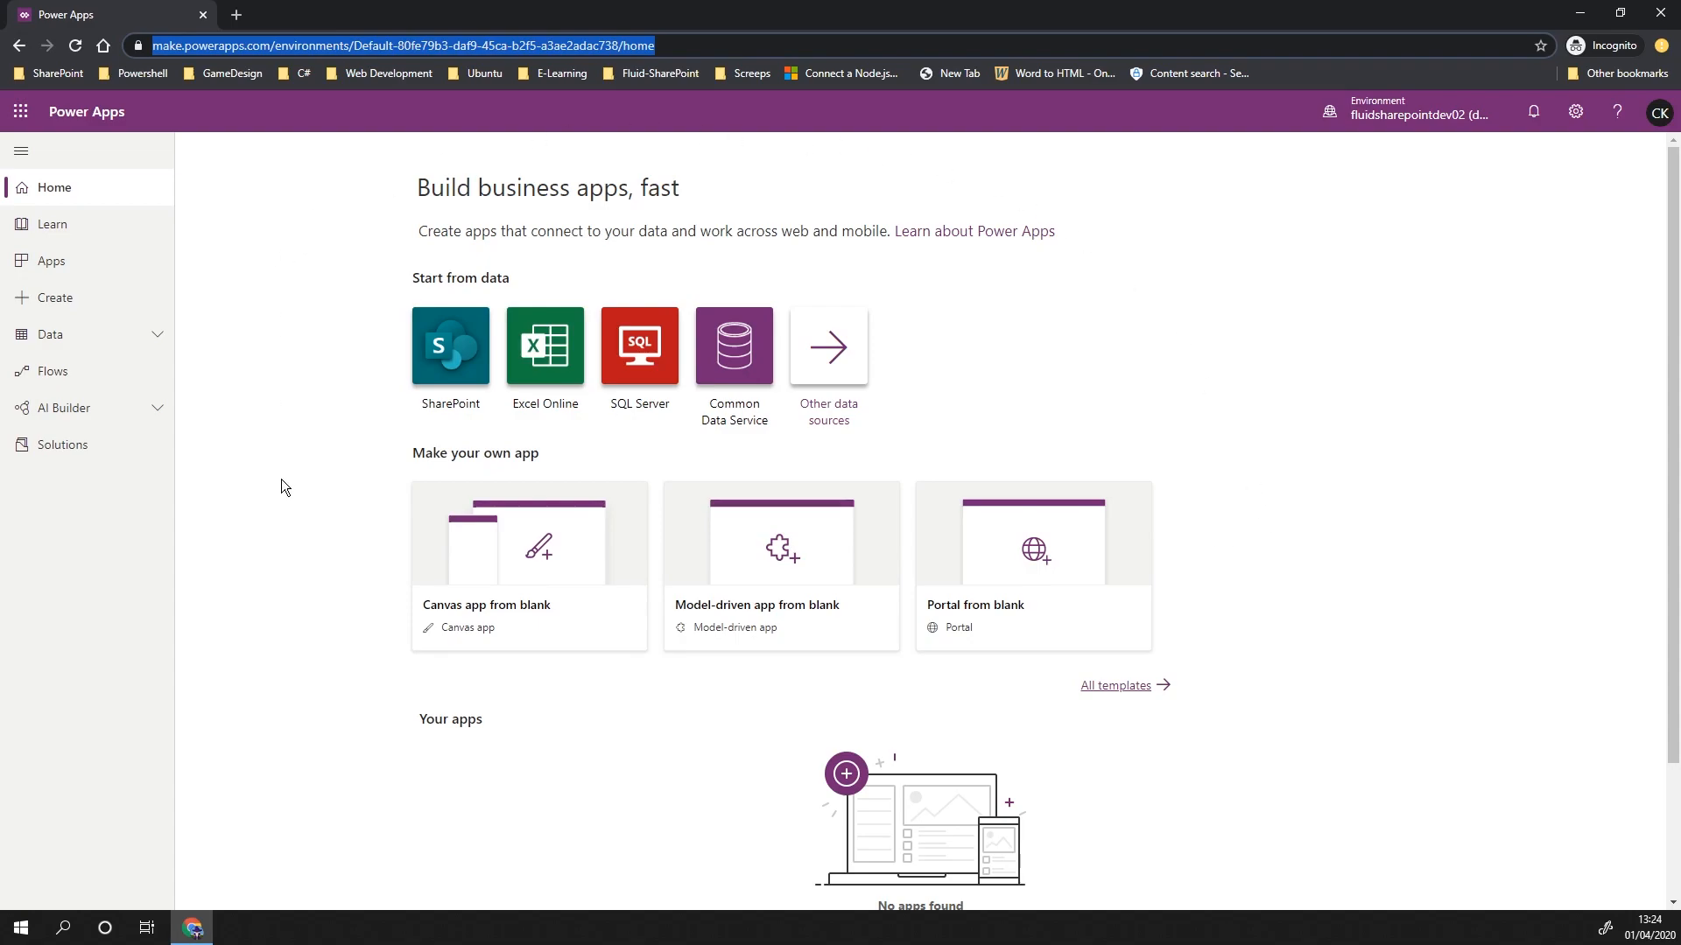
mouse_move(961, 555)
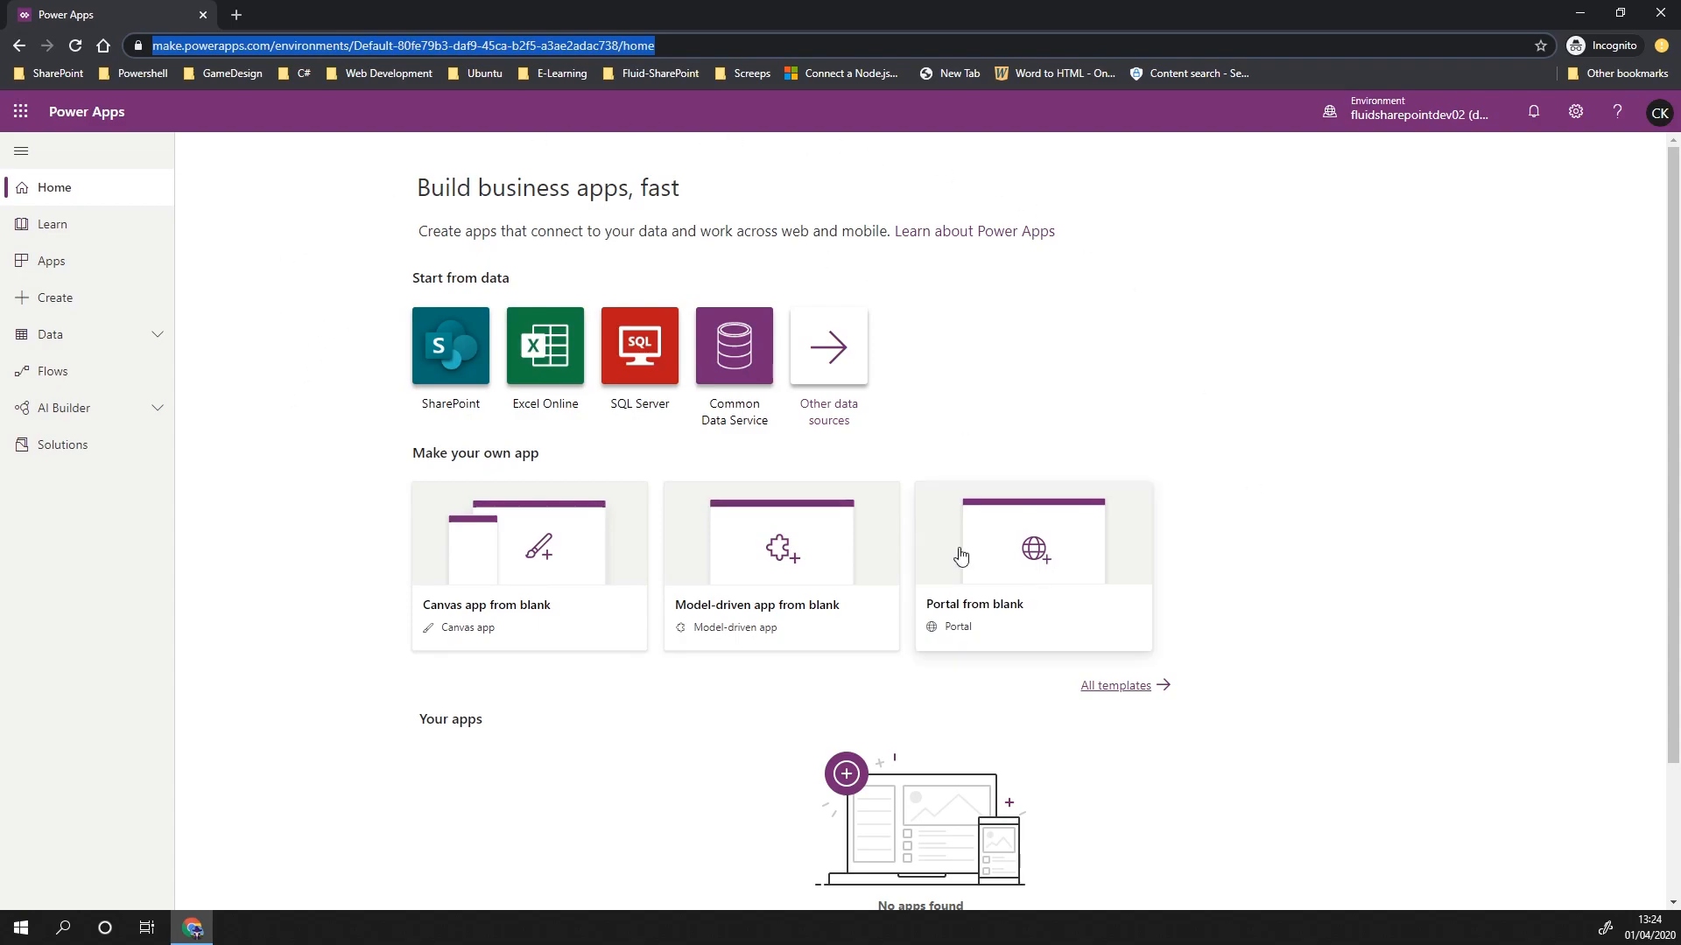
mouse_move(1334, 487)
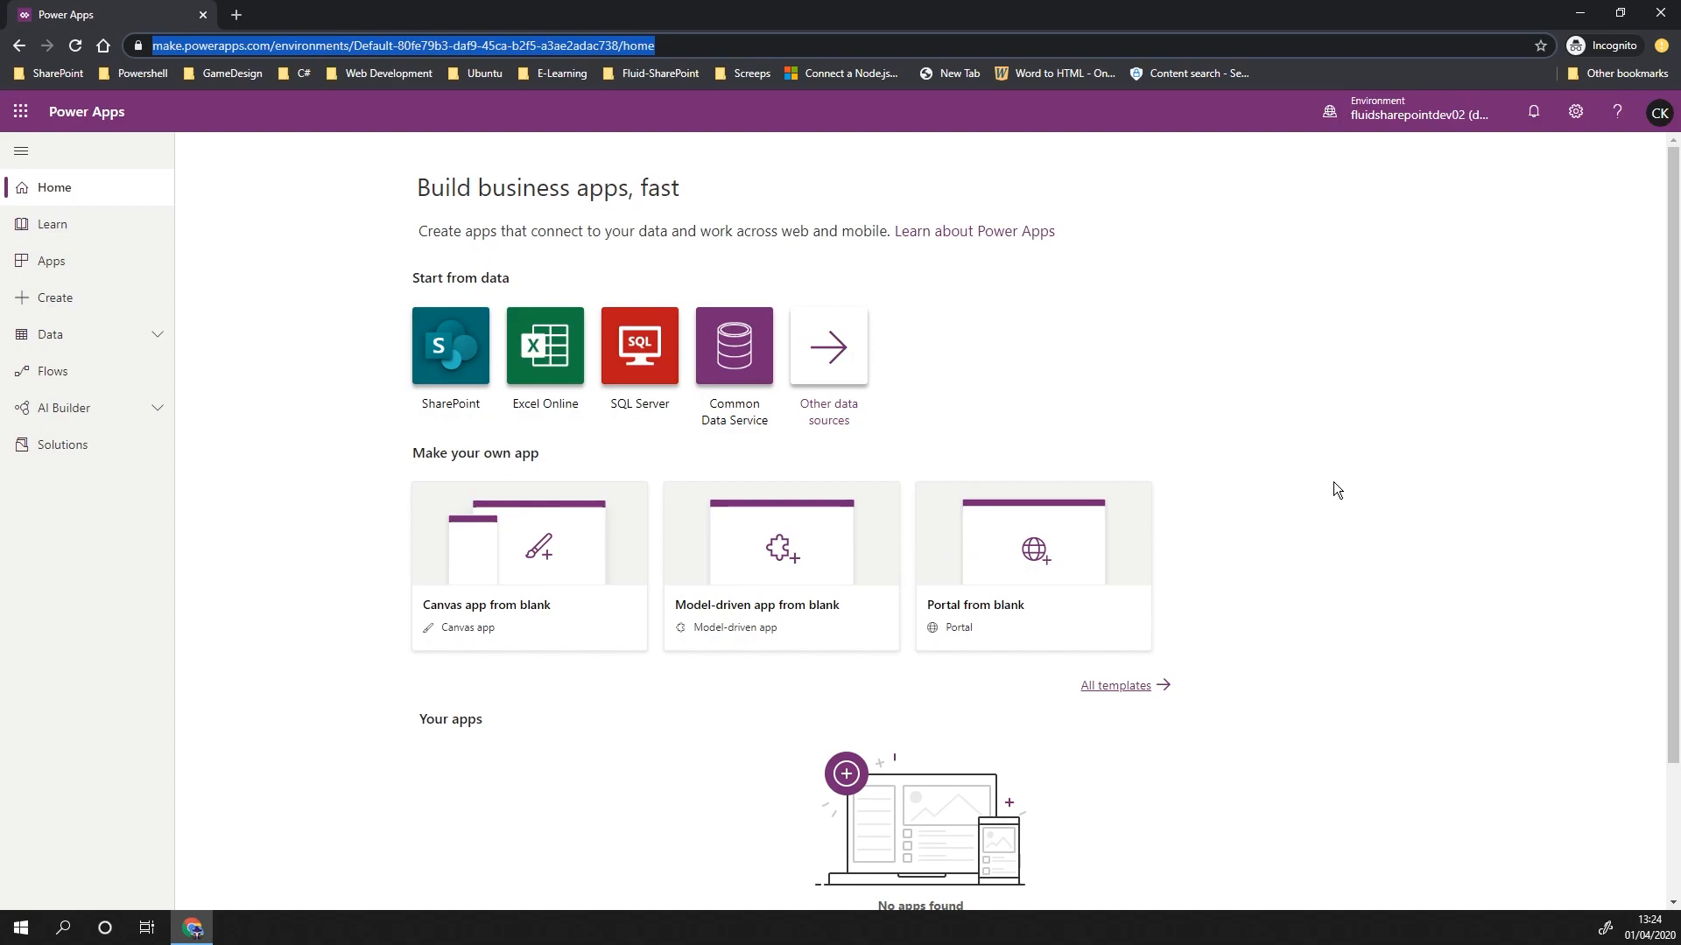
mouse_move(1533, 505)
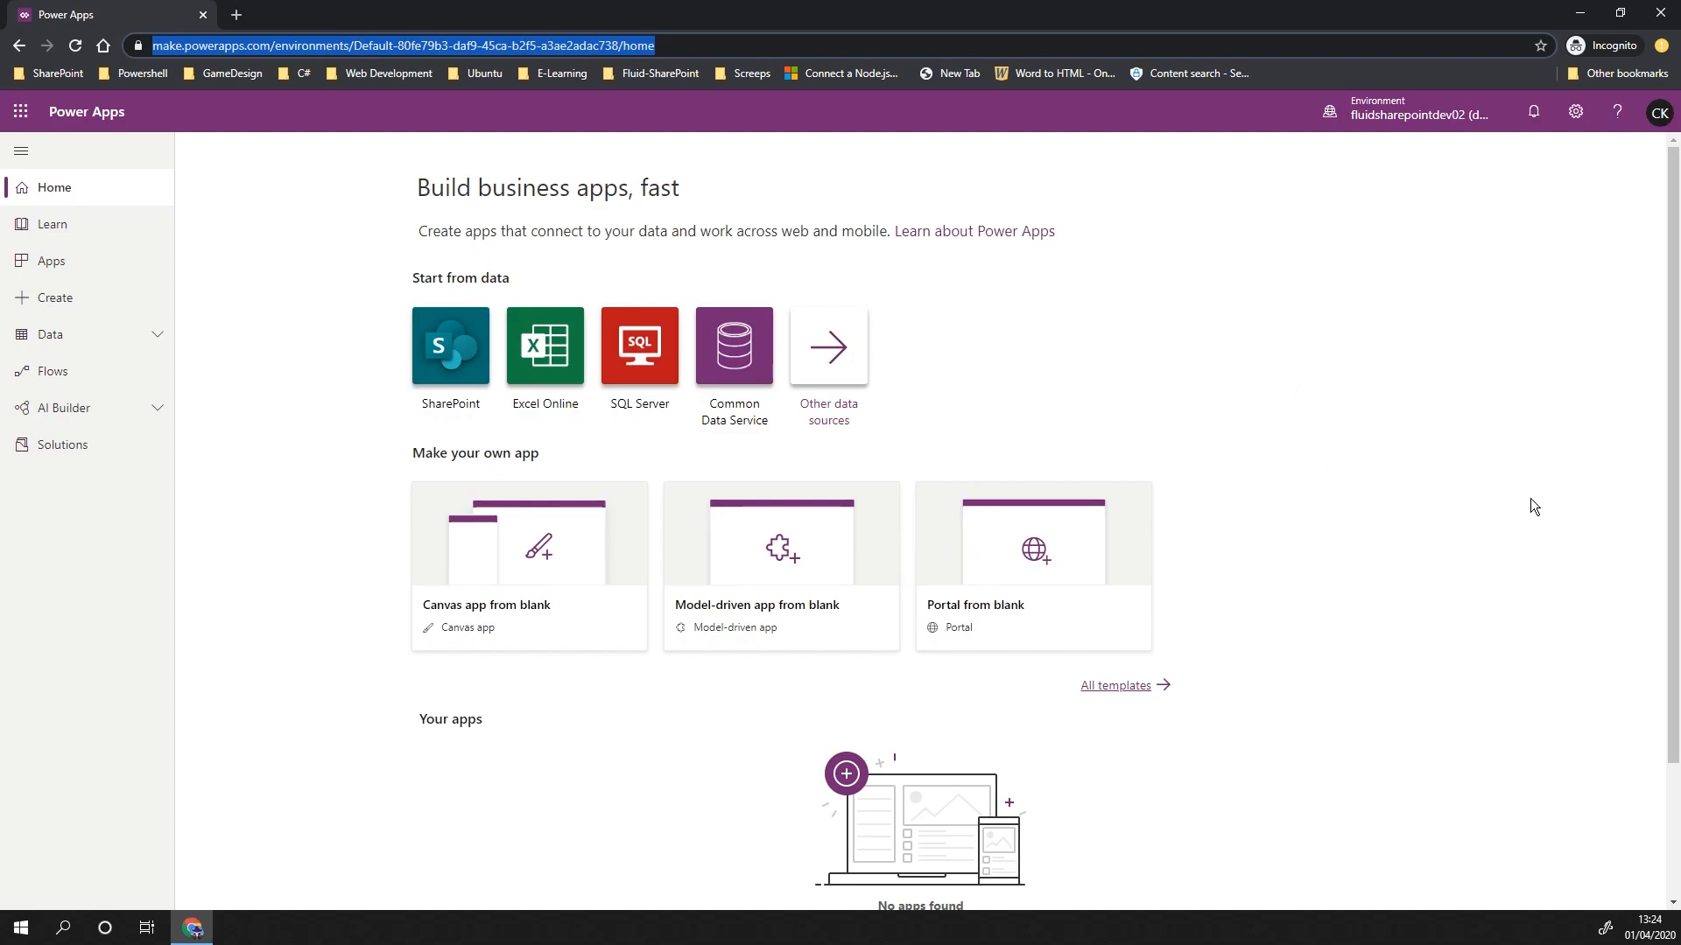
mouse_move(260, 414)
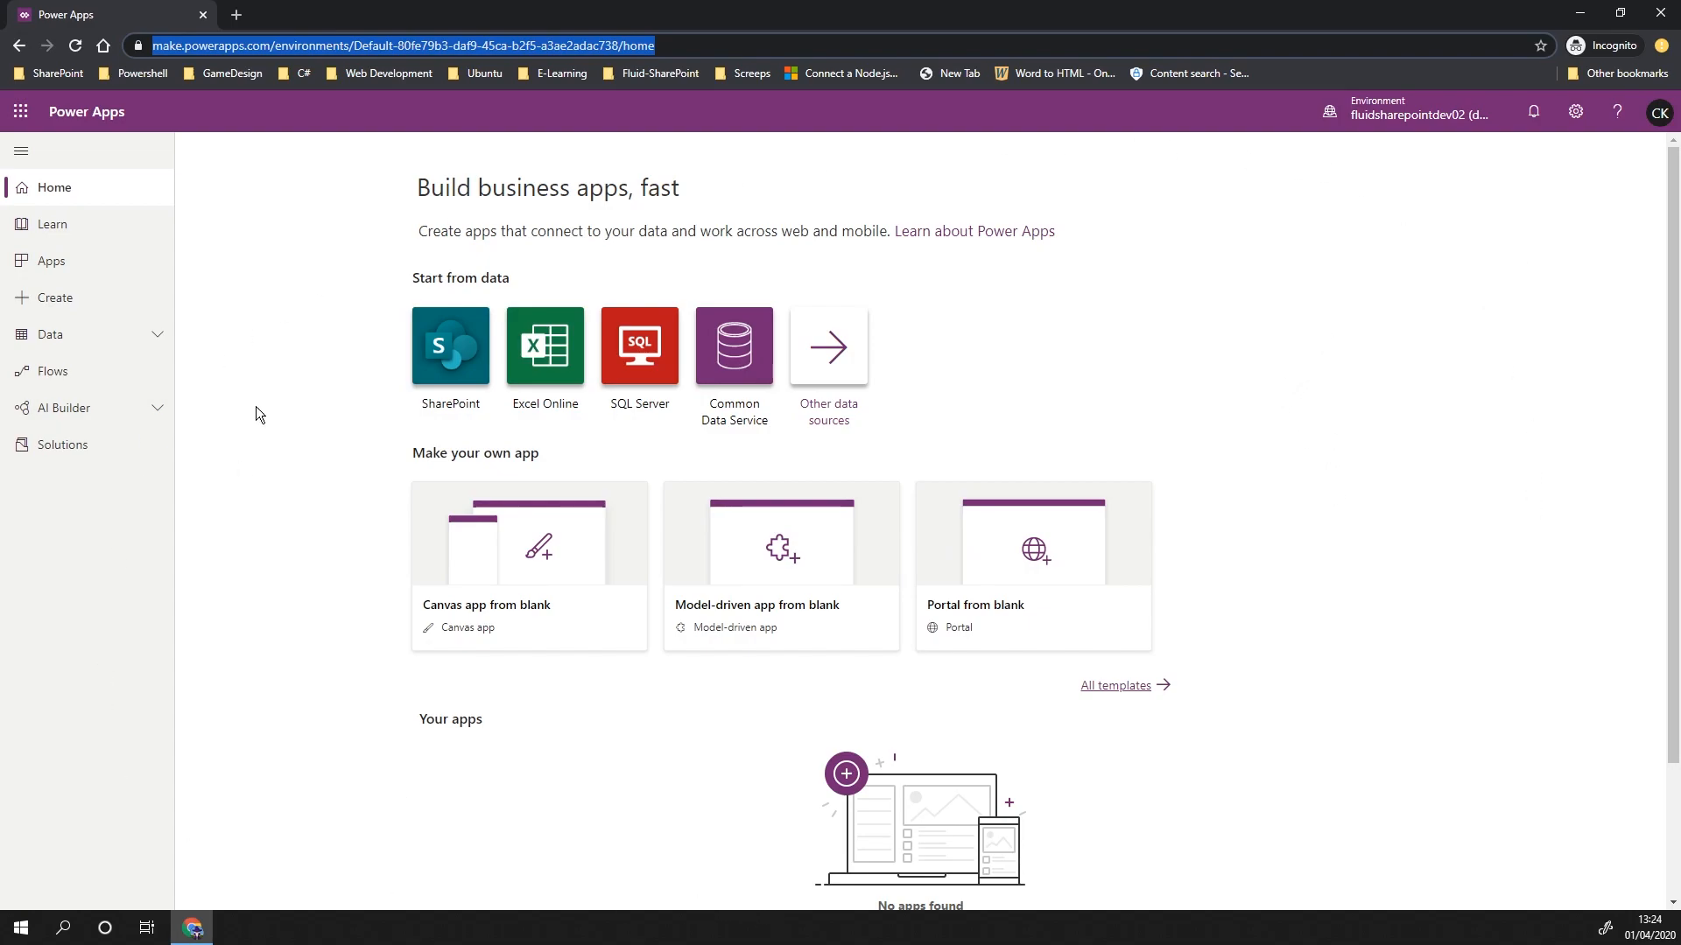
mouse_move(571, 653)
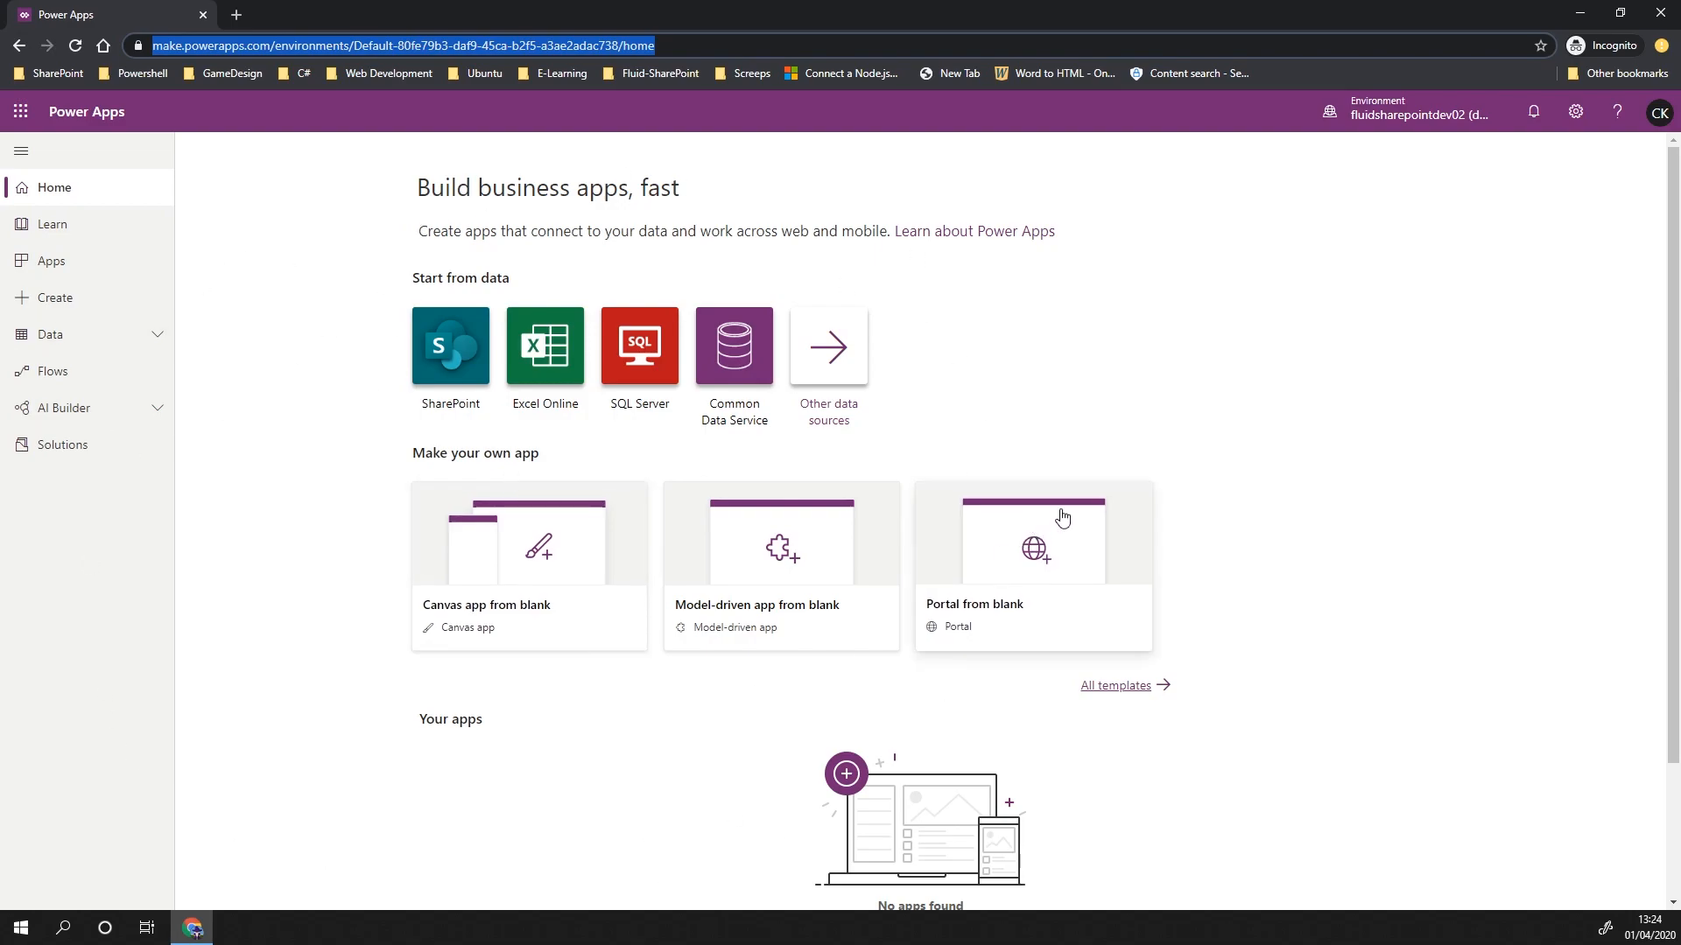
mouse_move(1014, 303)
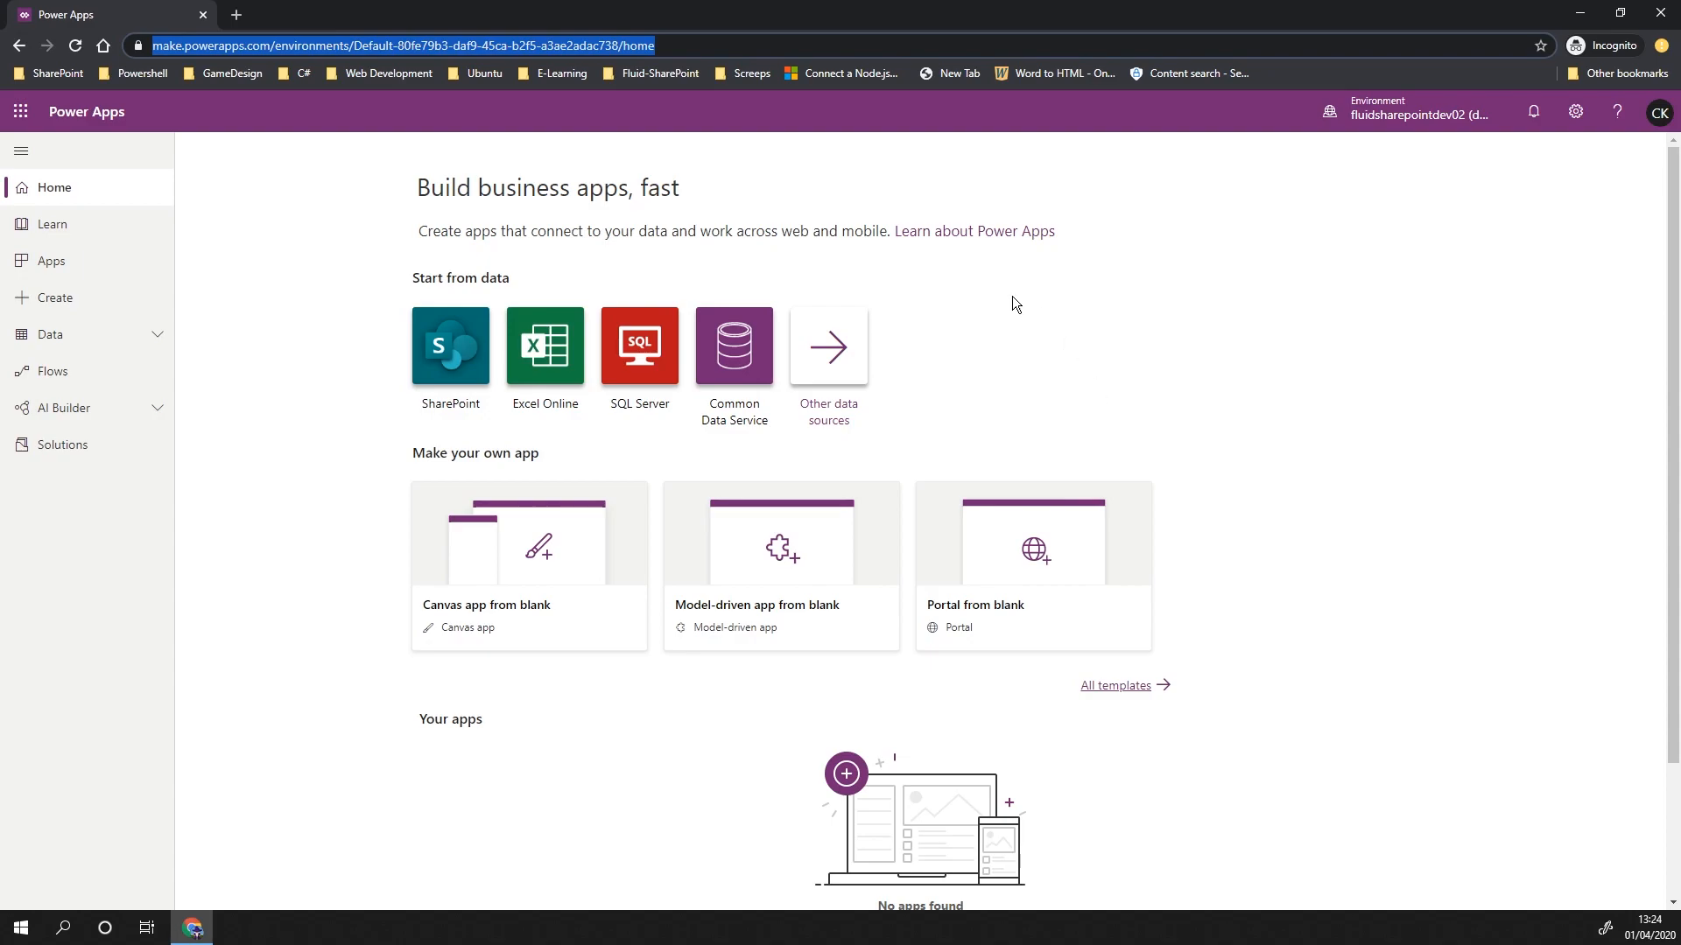
mouse_move(385, 393)
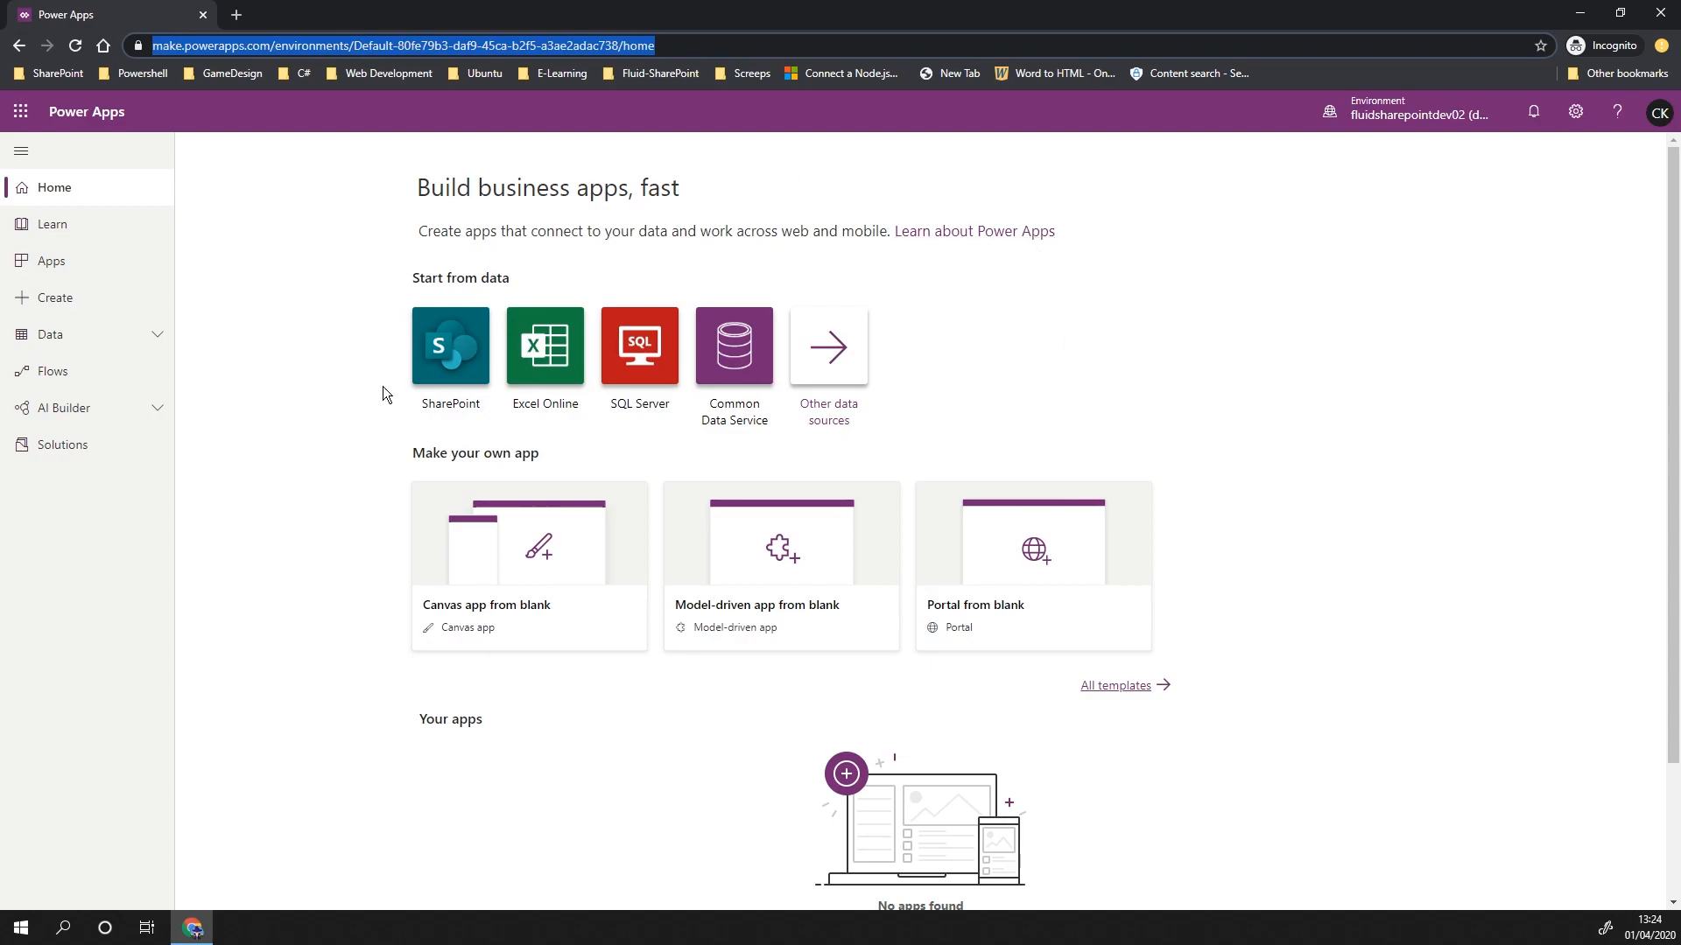
mouse_move(83, 300)
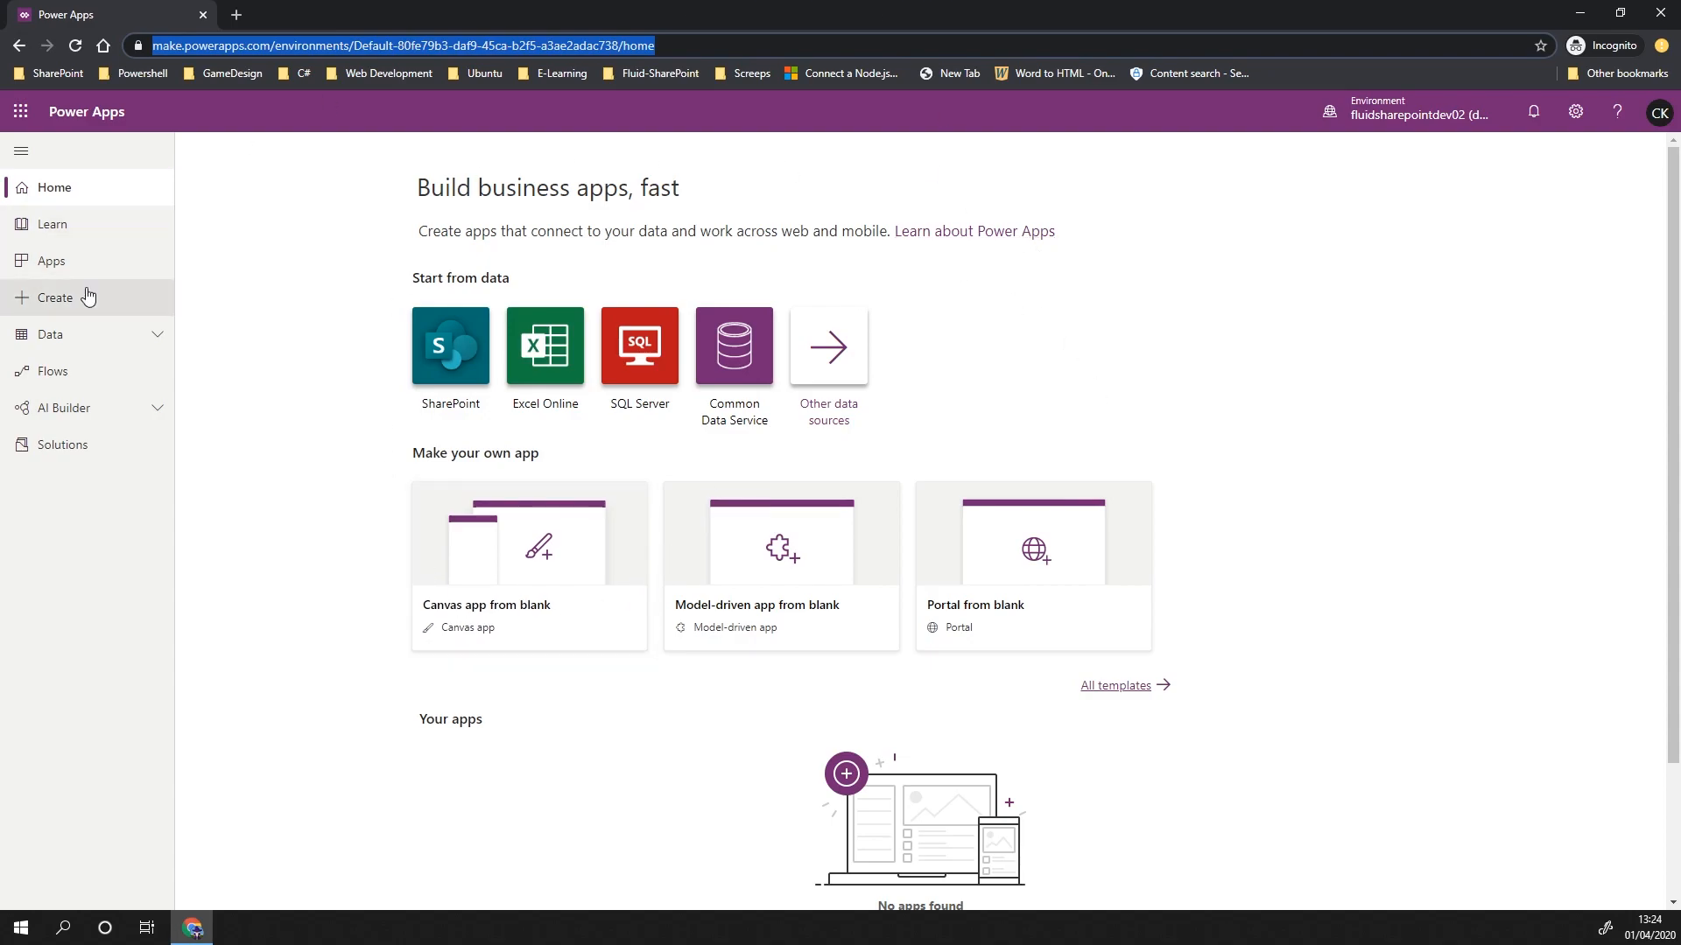